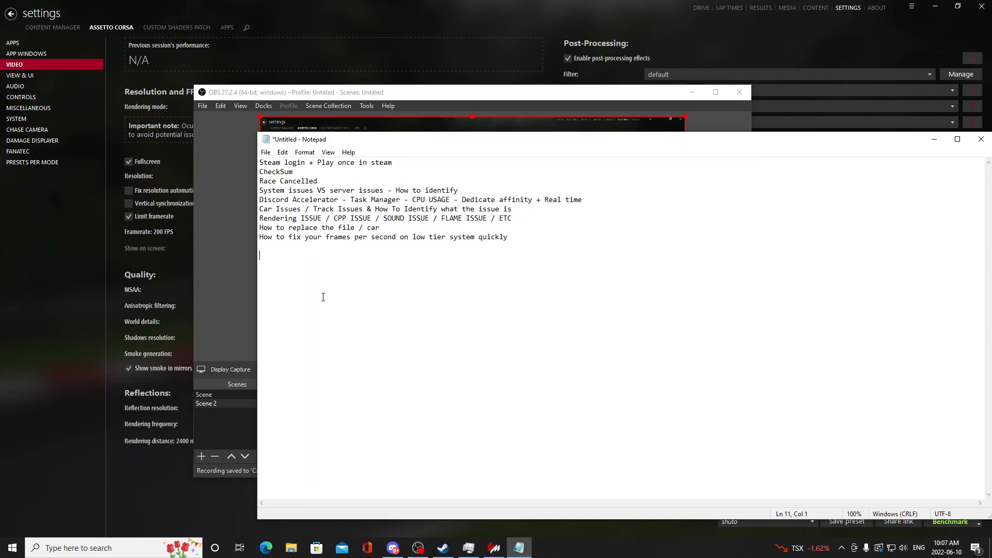
mouse_move(388, 251)
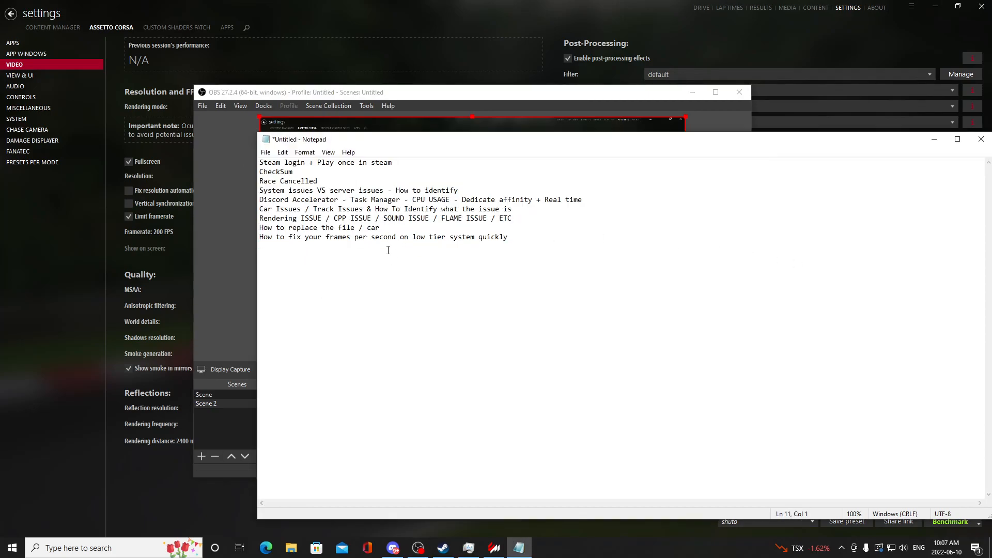
mouse_move(331, 274)
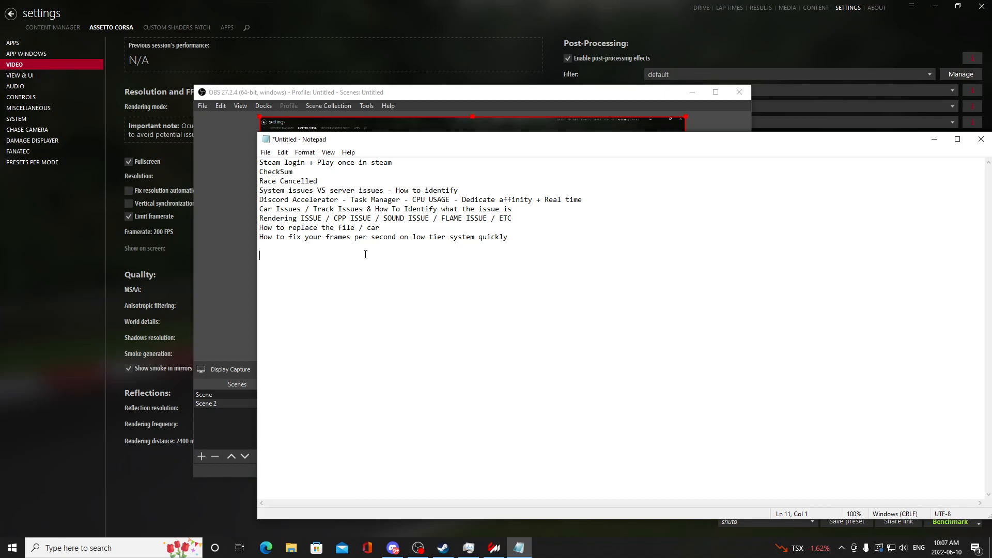
mouse_move(338, 267)
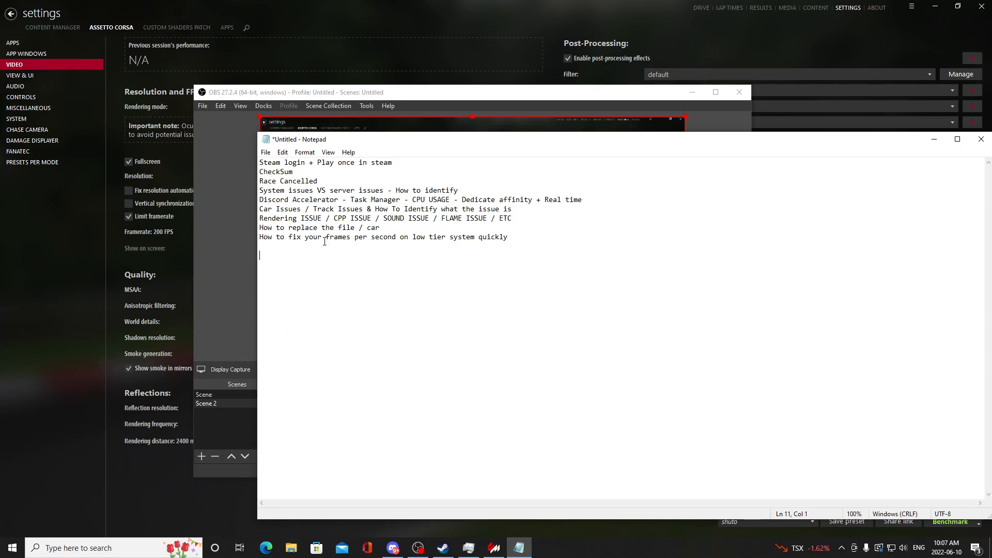
mouse_move(309, 251)
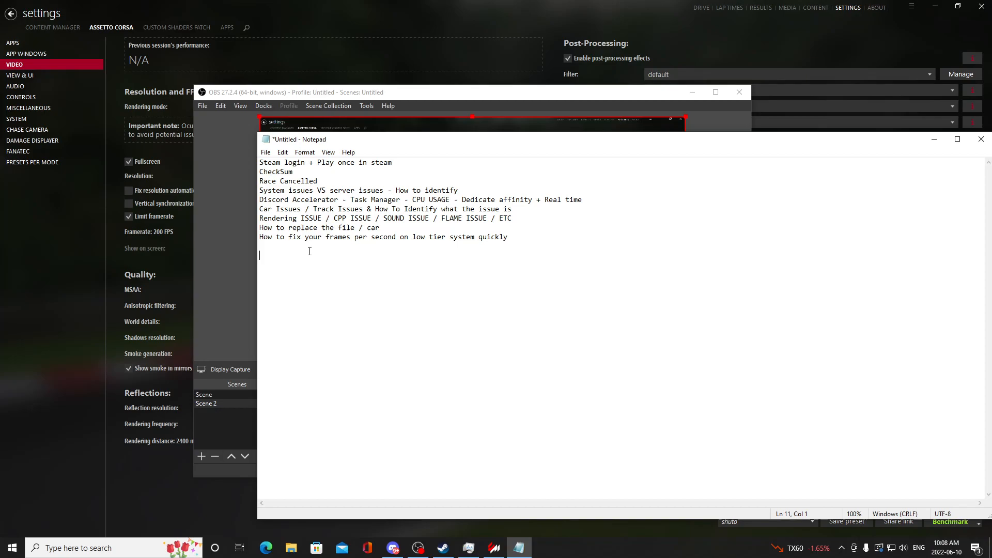
mouse_move(409, 69)
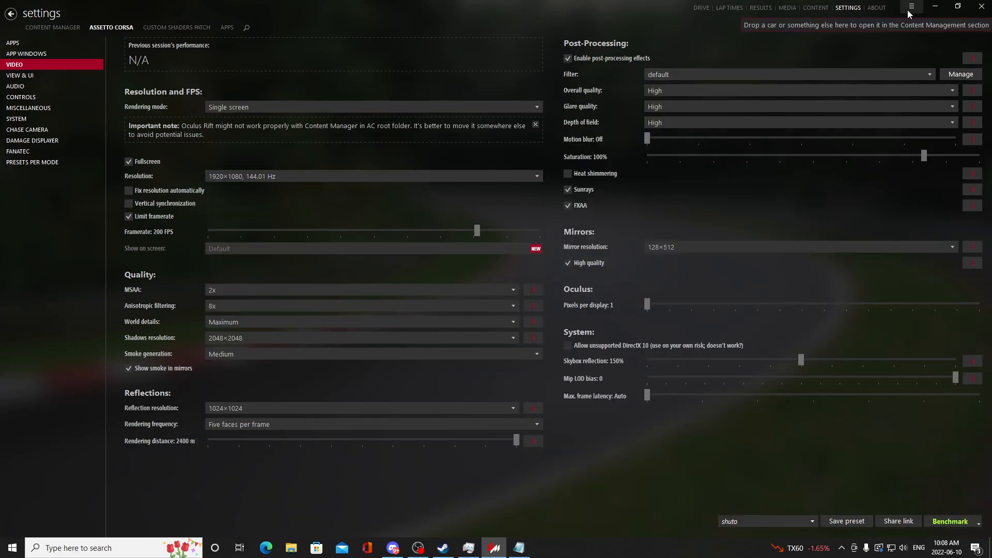
- Show the Custom Shaders Patch About & Updates page, confirming version 0.1.78 is installed
left_click(911, 7)
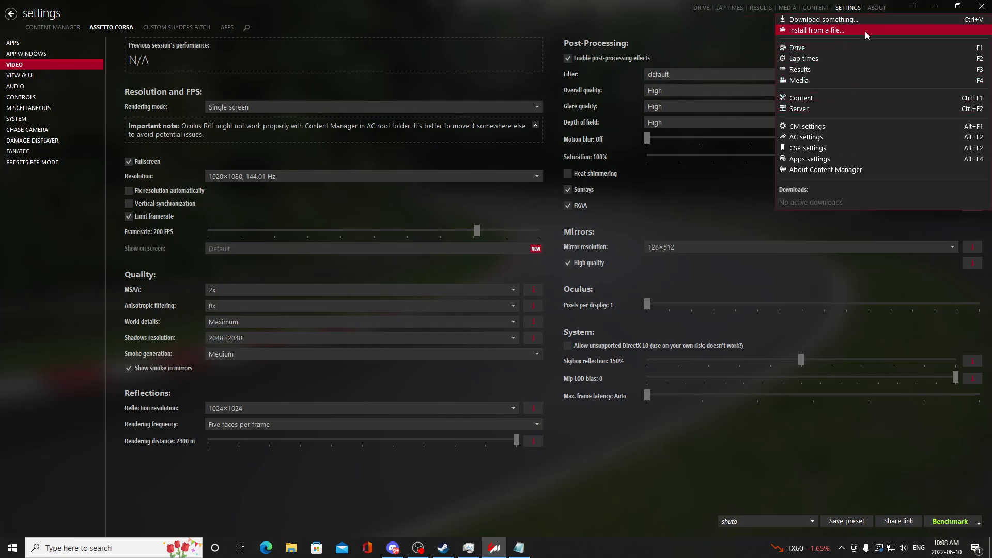
mouse_move(722, 63)
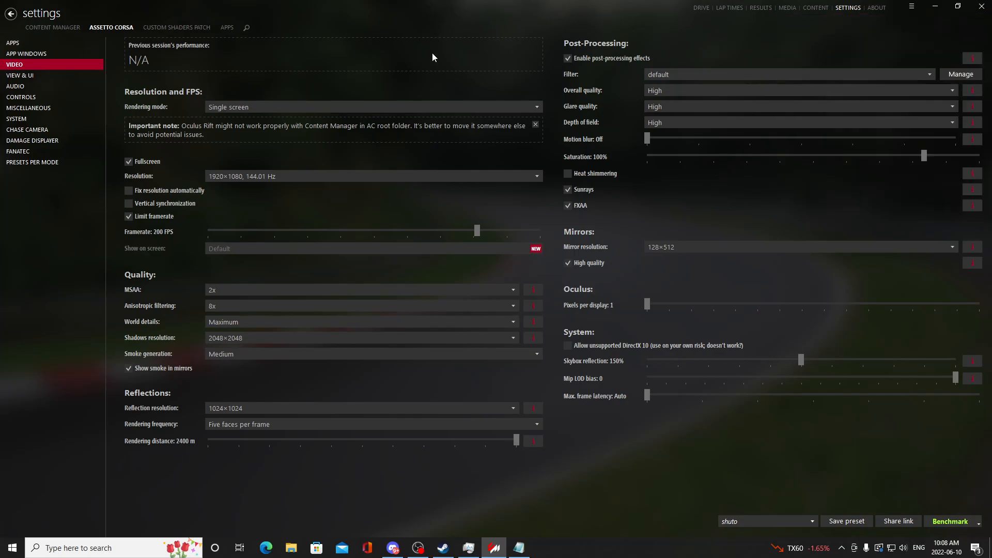
left_click(176, 28)
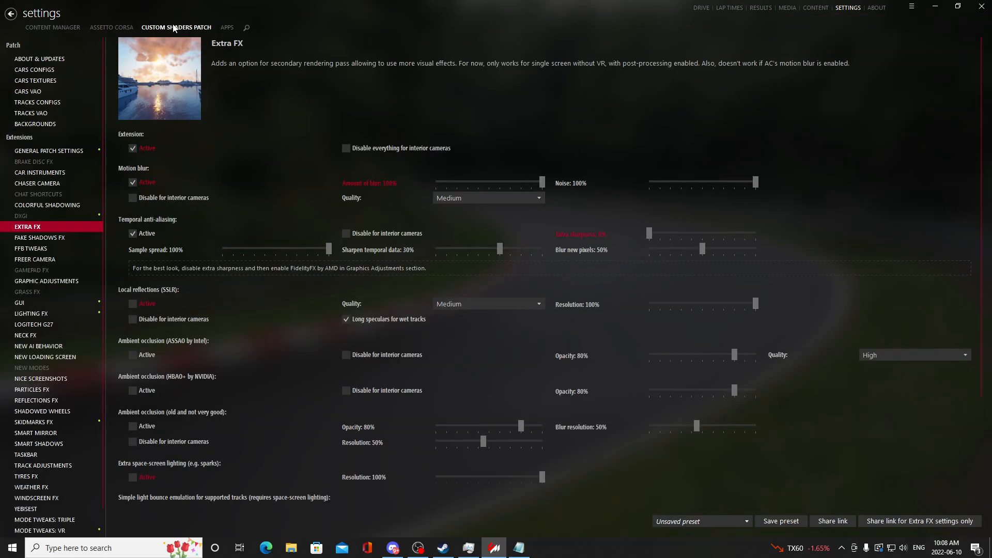
left_click(49, 151)
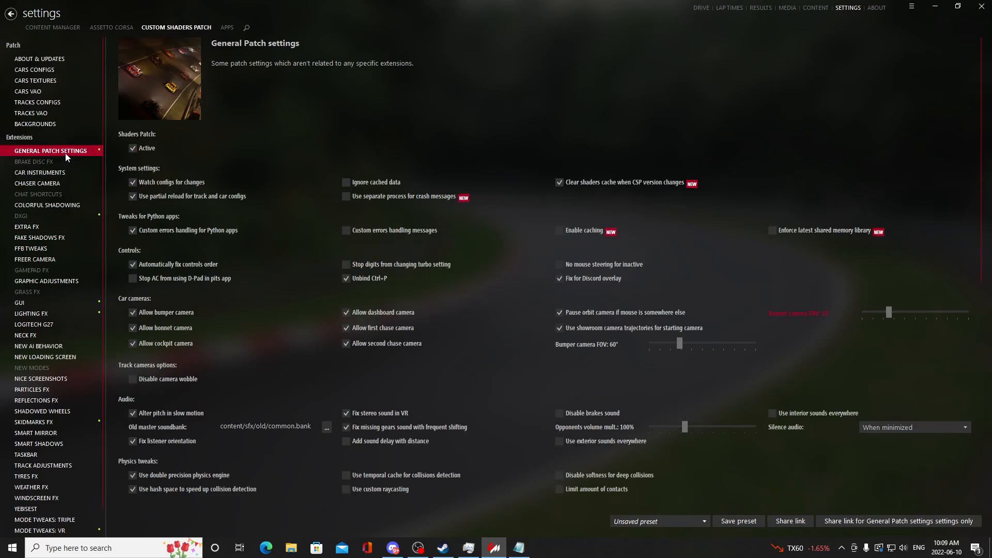
left_click(39, 58)
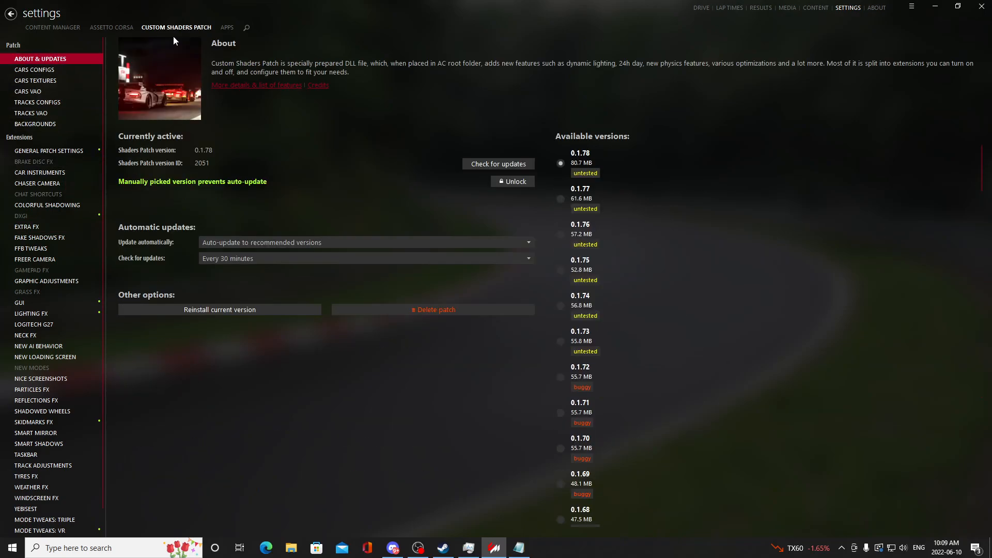
mouse_move(721, 21)
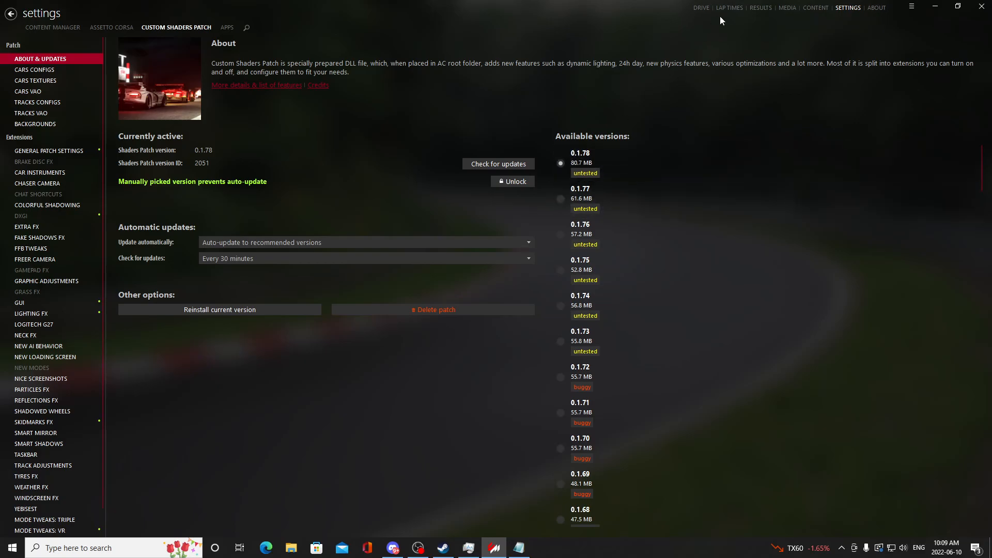
mouse_move(186, 212)
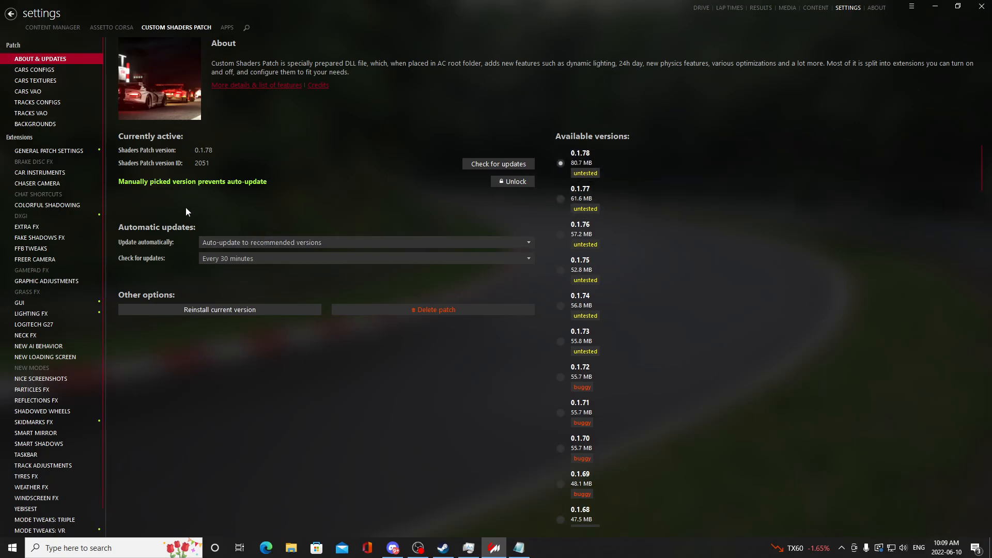
mouse_move(147, 209)
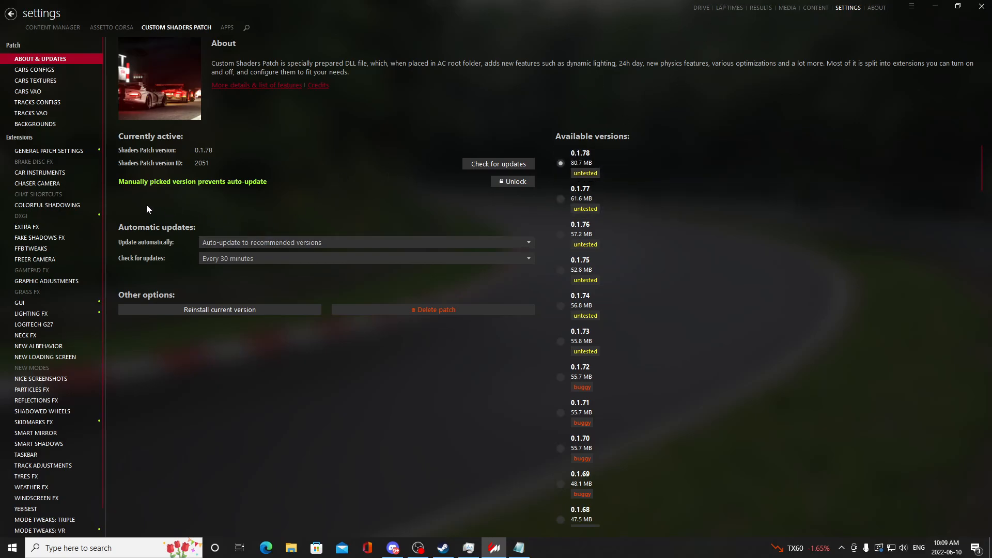
mouse_move(159, 213)
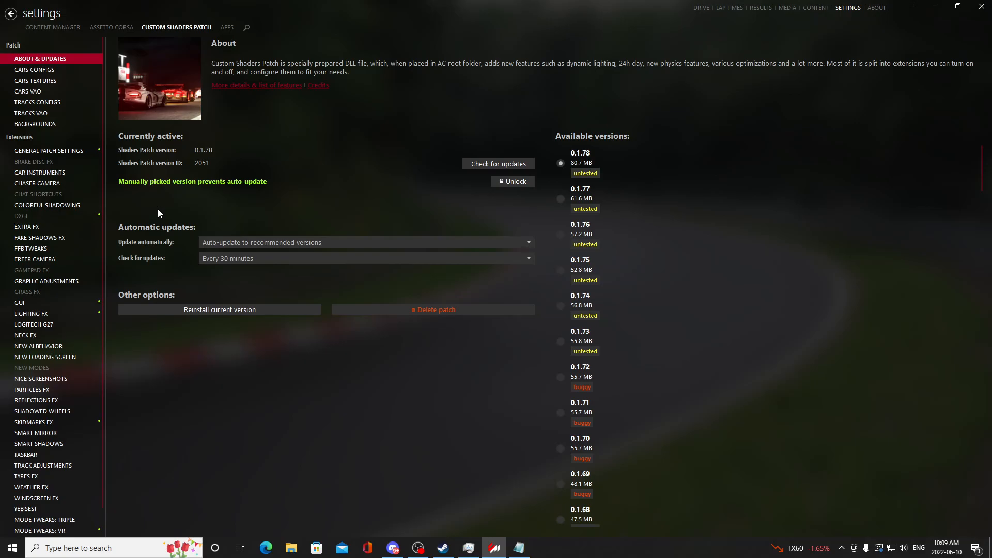
mouse_move(157, 214)
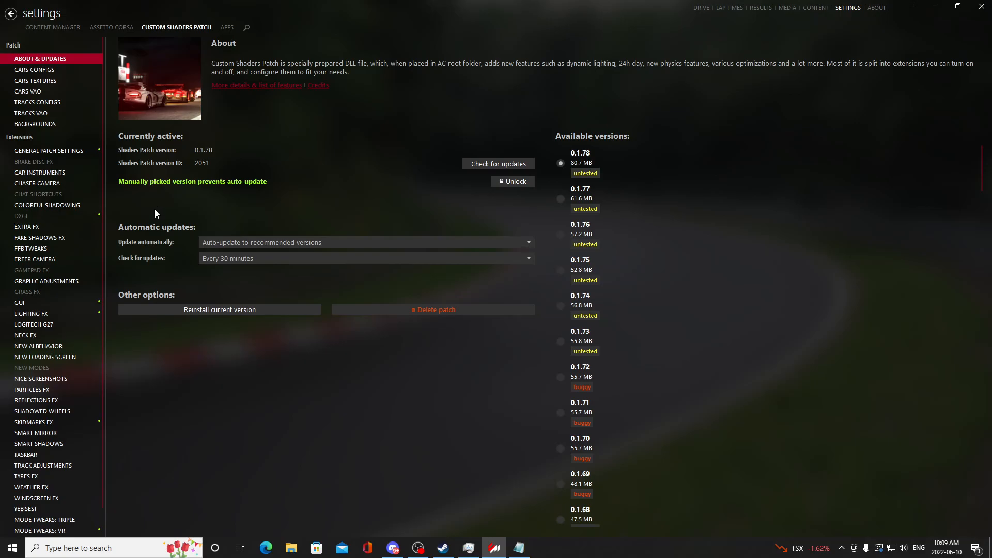
mouse_move(275, 375)
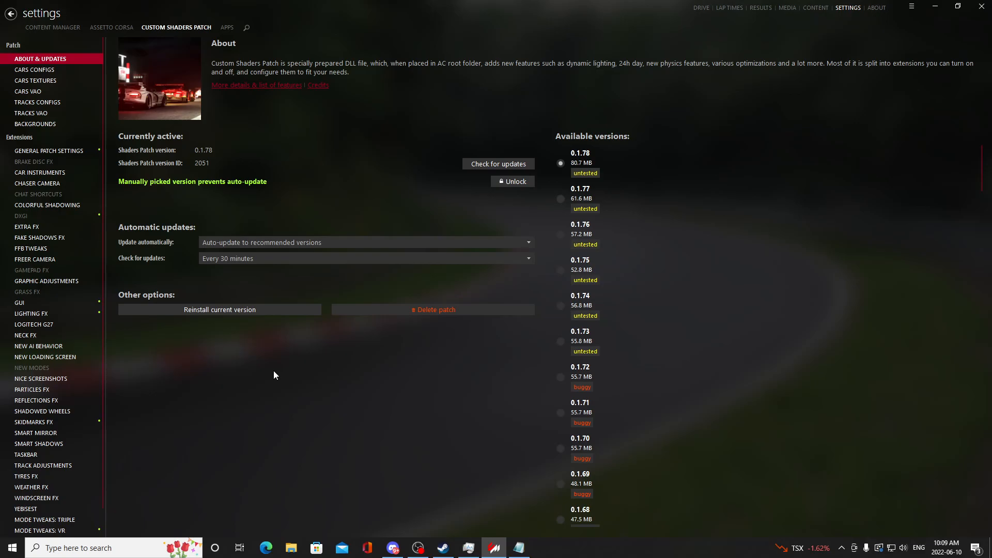
mouse_move(222, 218)
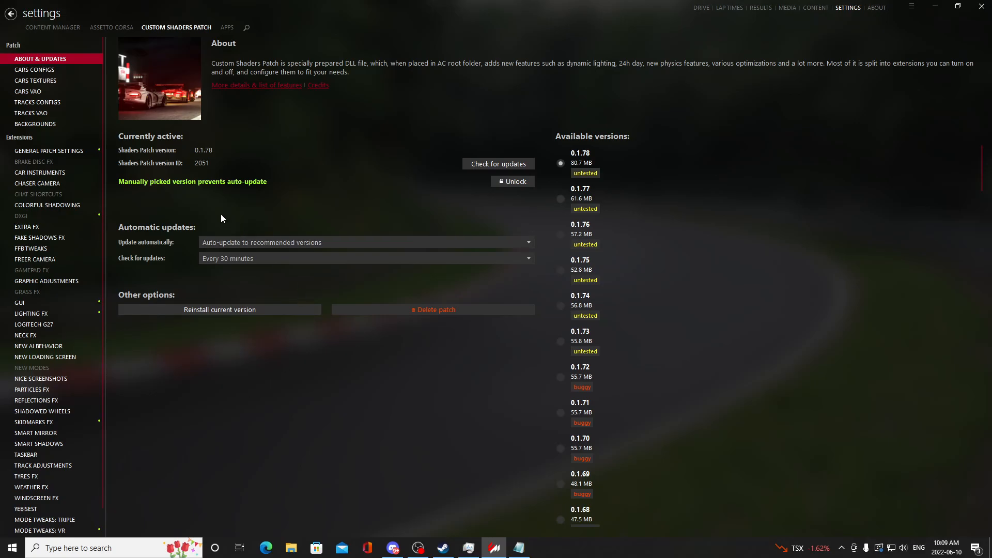
left_click(291, 548)
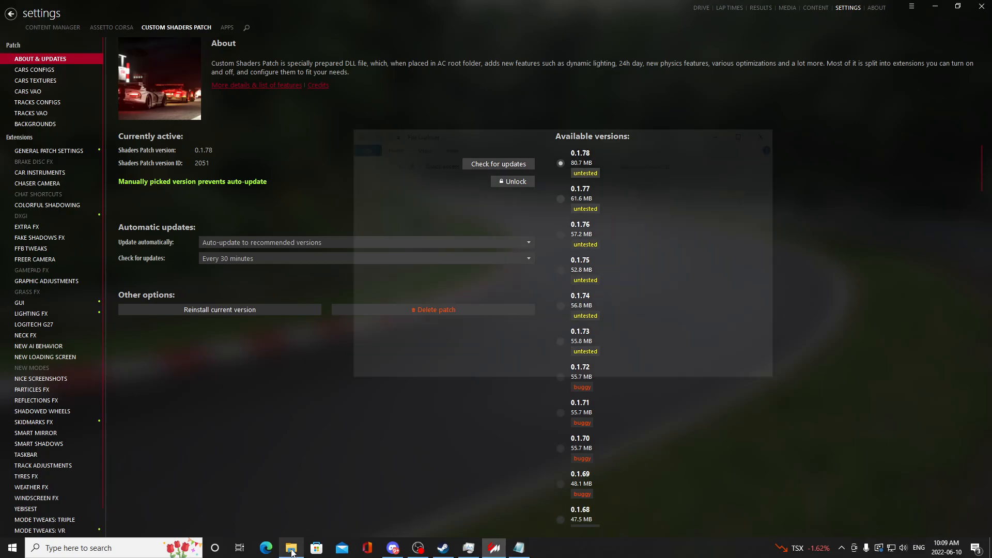
- Open Assetto Corsa's Steam properties on Local Files, showing 41.86 GB on drive C
left_click(290, 548)
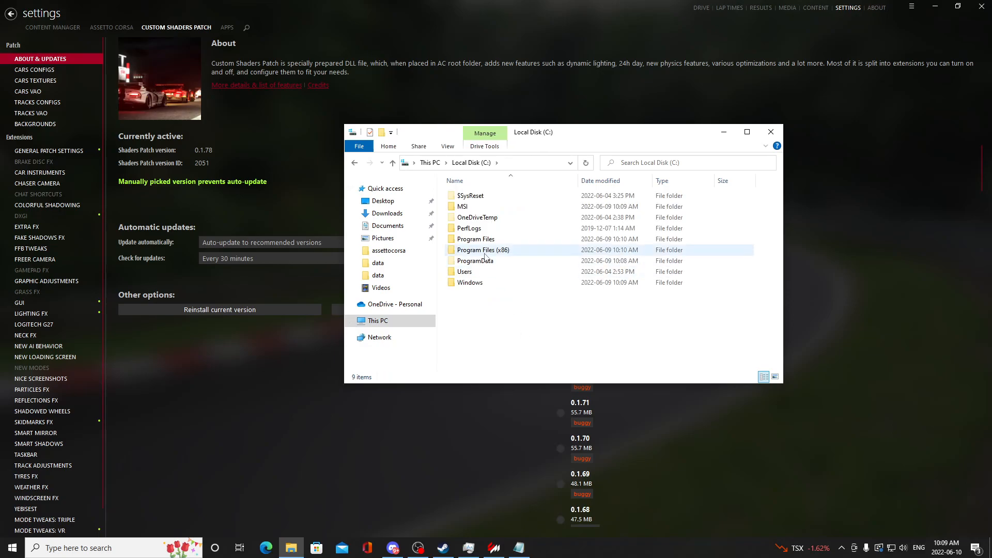
left_click(442, 547)
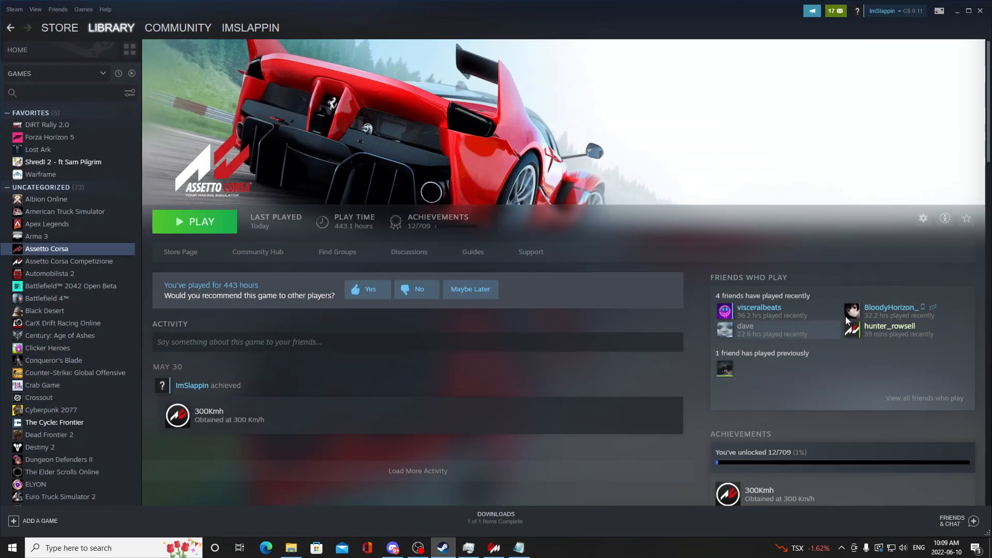
left_click(922, 218)
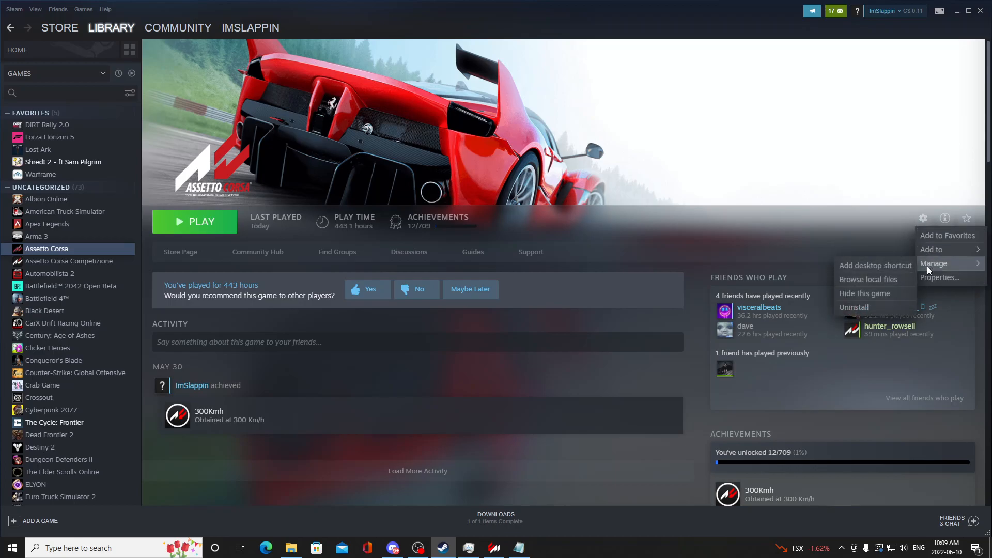
left_click(940, 278)
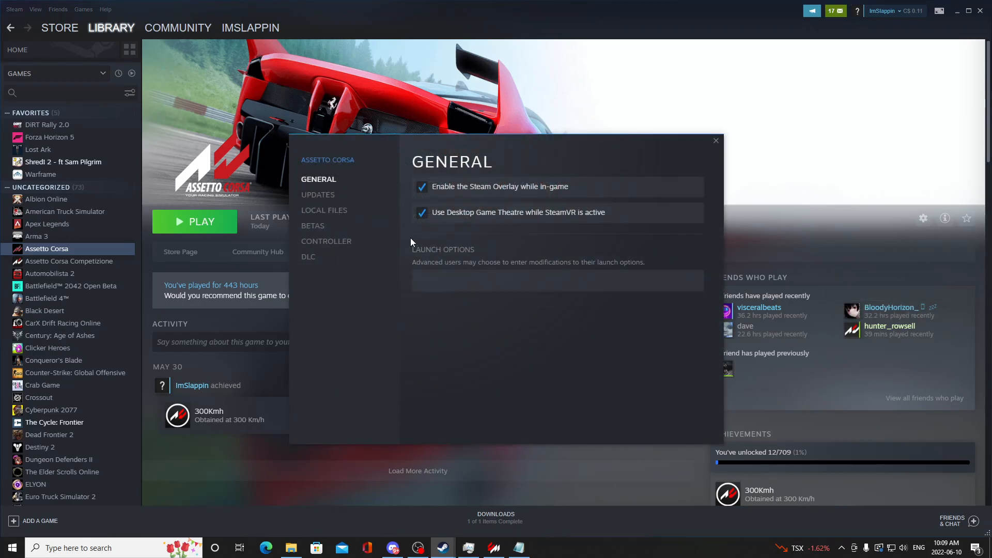
left_click(324, 210)
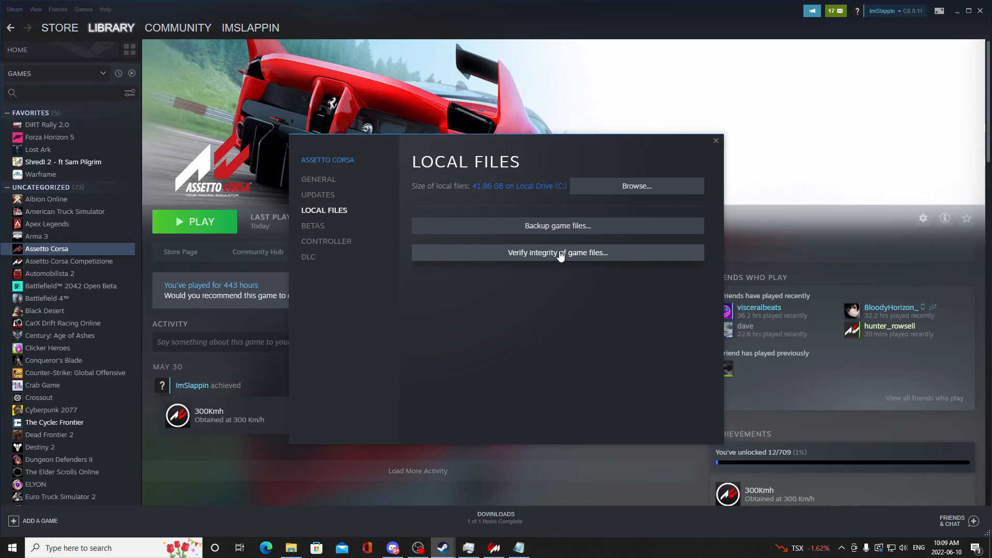
mouse_move(560, 270)
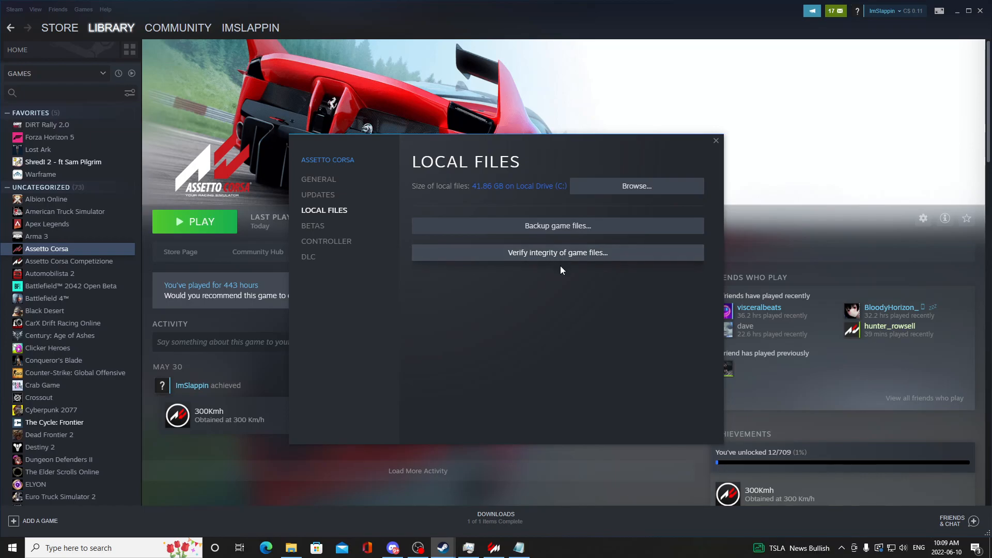
mouse_move(552, 257)
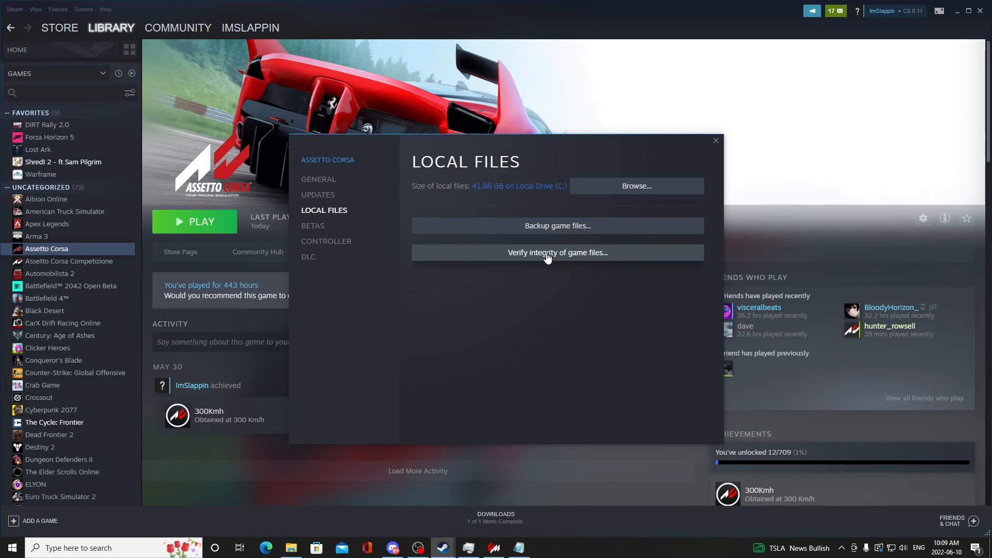
mouse_move(590, 200)
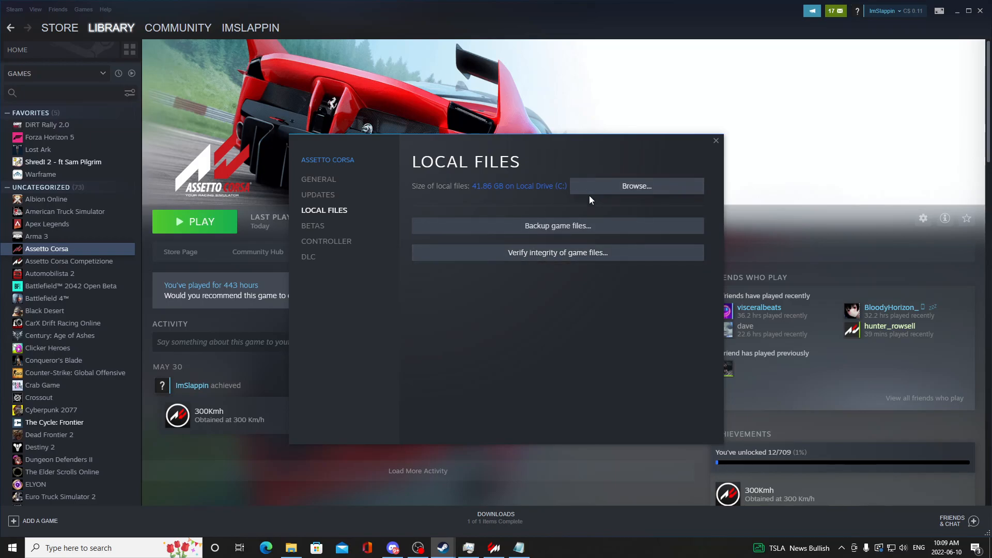
mouse_move(627, 212)
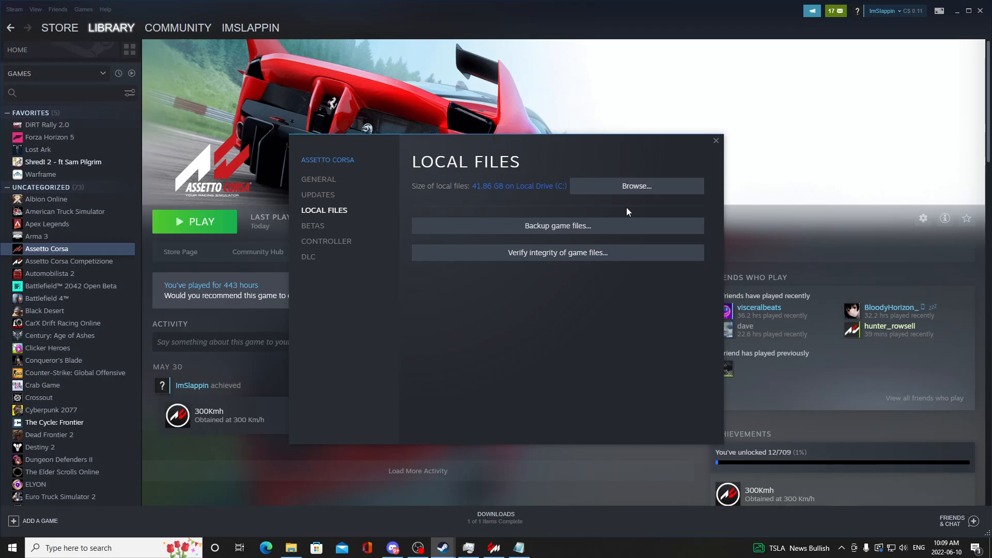
- Open the game folder's changelog.txt and complete the top heading as version 1.16.4
left_click(637, 186)
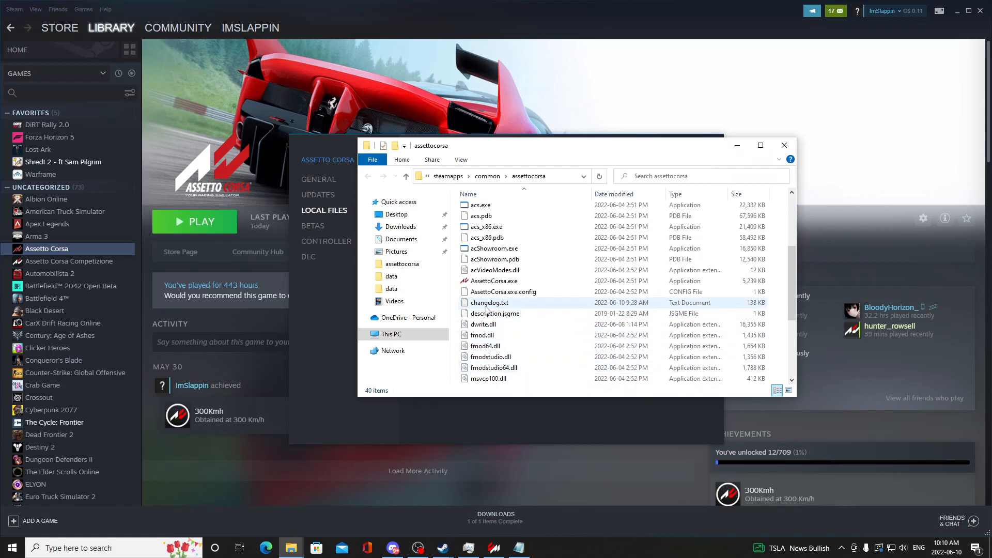
double_click(490, 302)
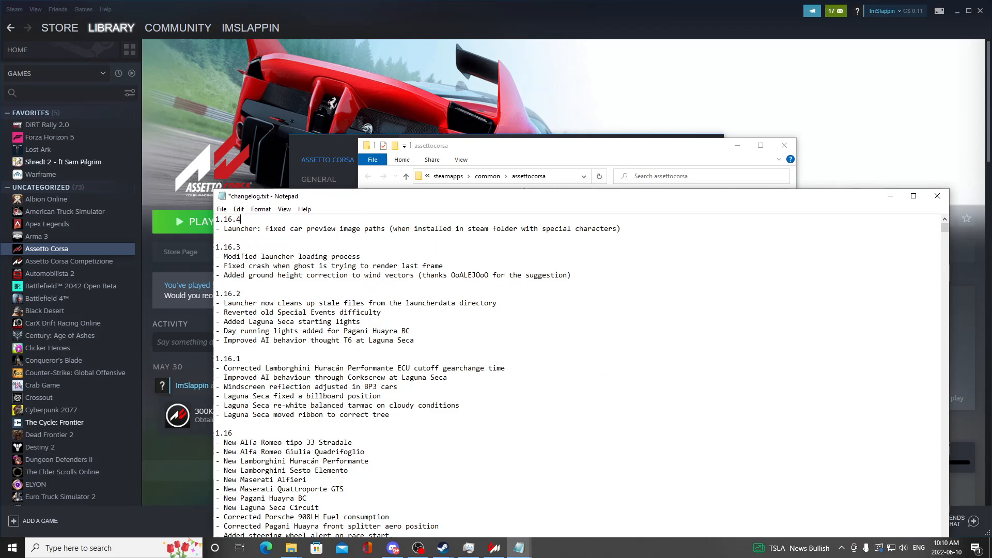
key("Backspace")
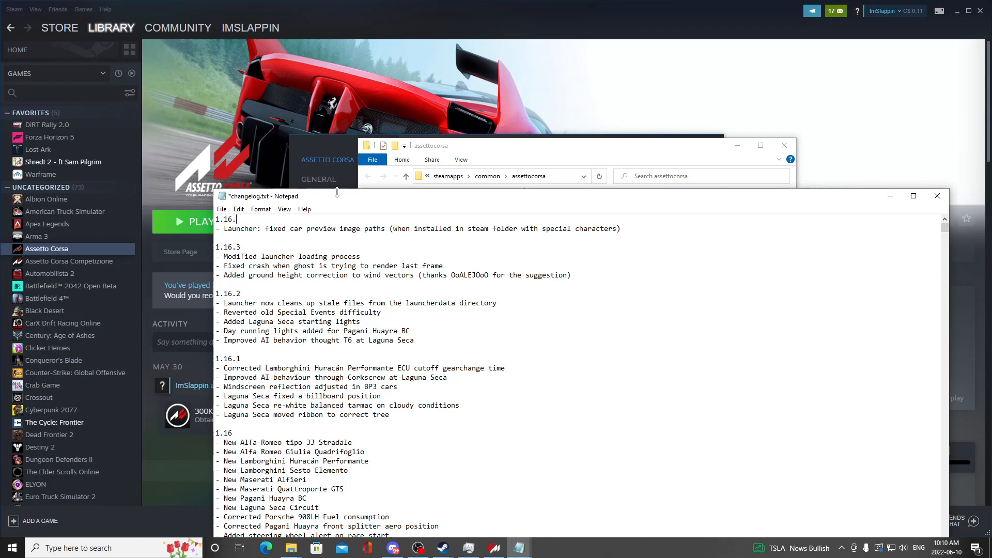
type("4")
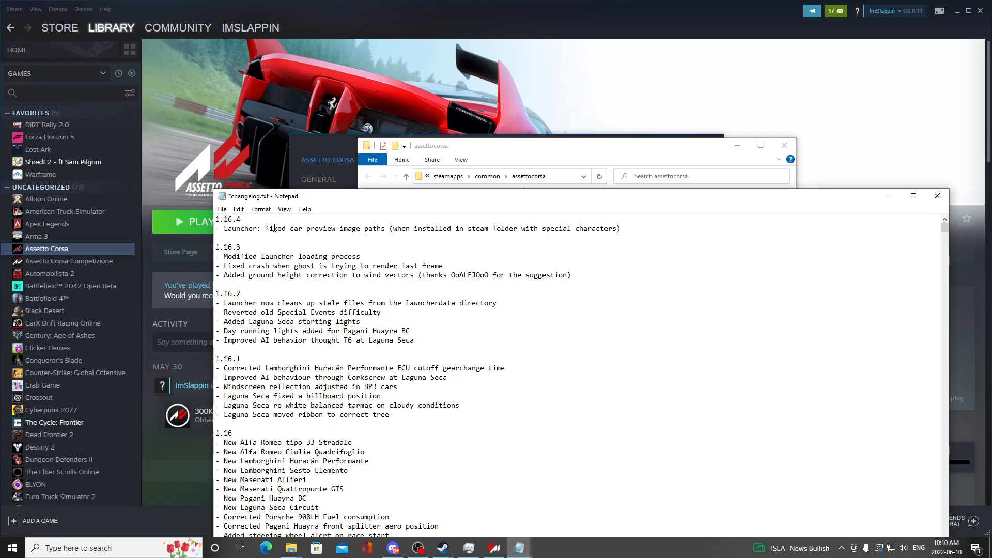
left_click(221, 209)
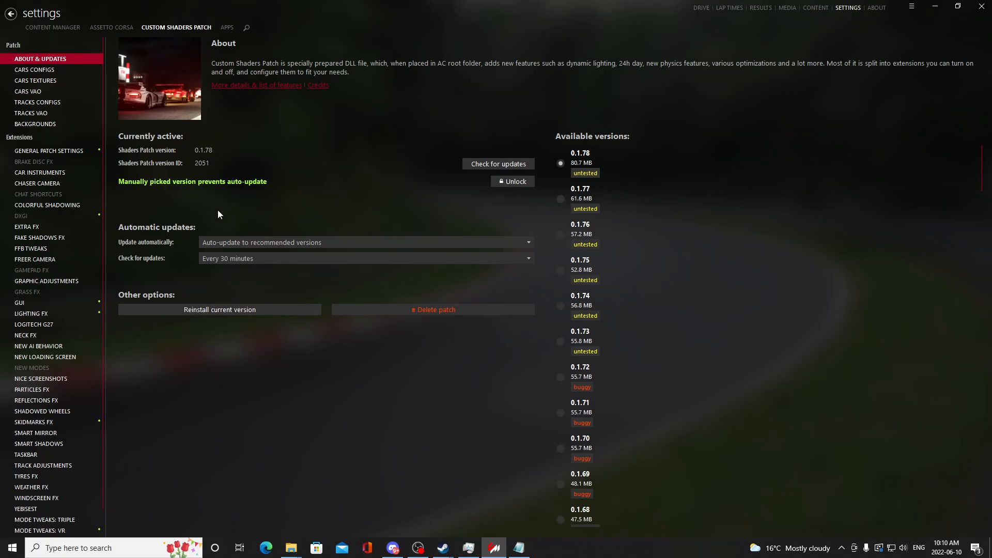
mouse_move(400, 217)
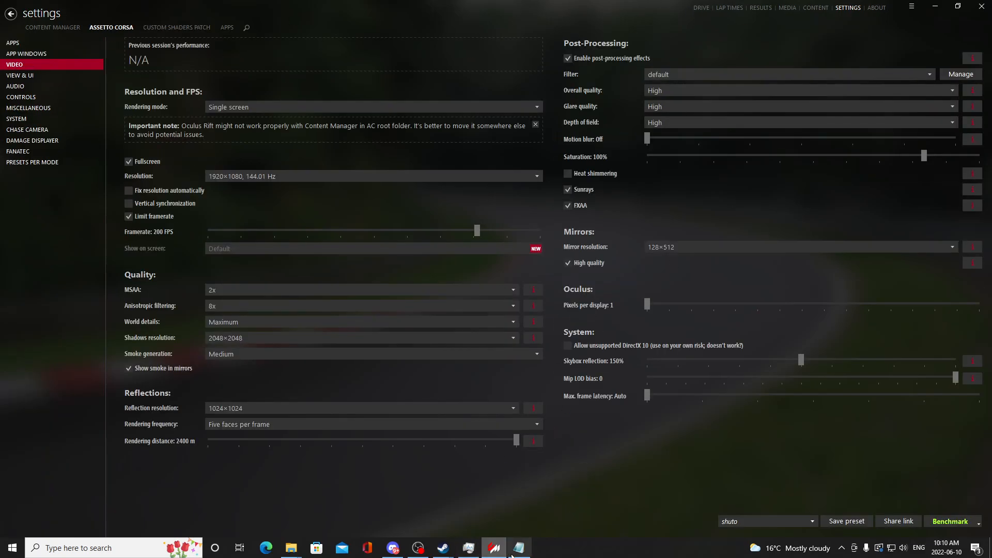
- Bring the Notepad troubleshooting notes back over Content Manager's video settings
left_click(519, 548)
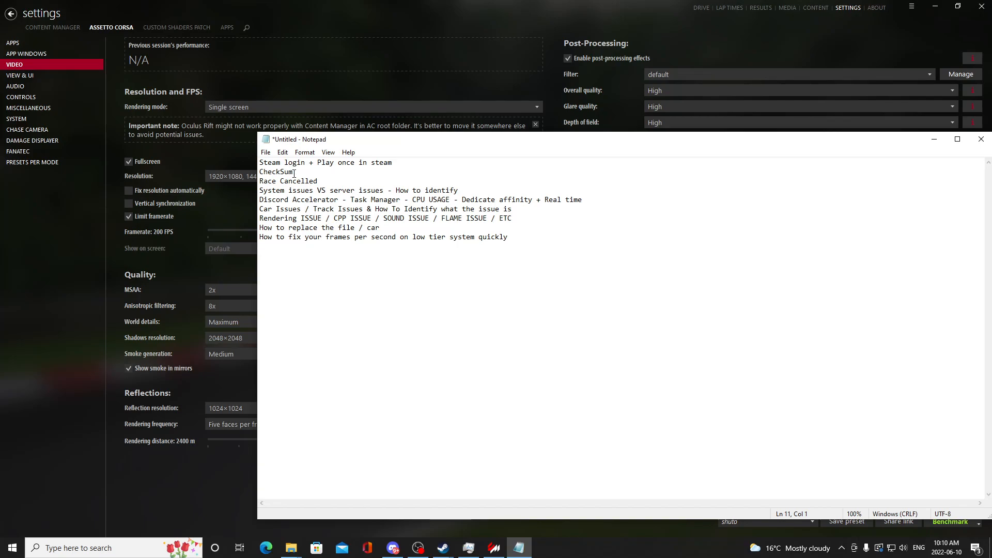
- Mark the CheckSum topic in the notes, then bring up Content Manager's online server browser
left_click(290, 172)
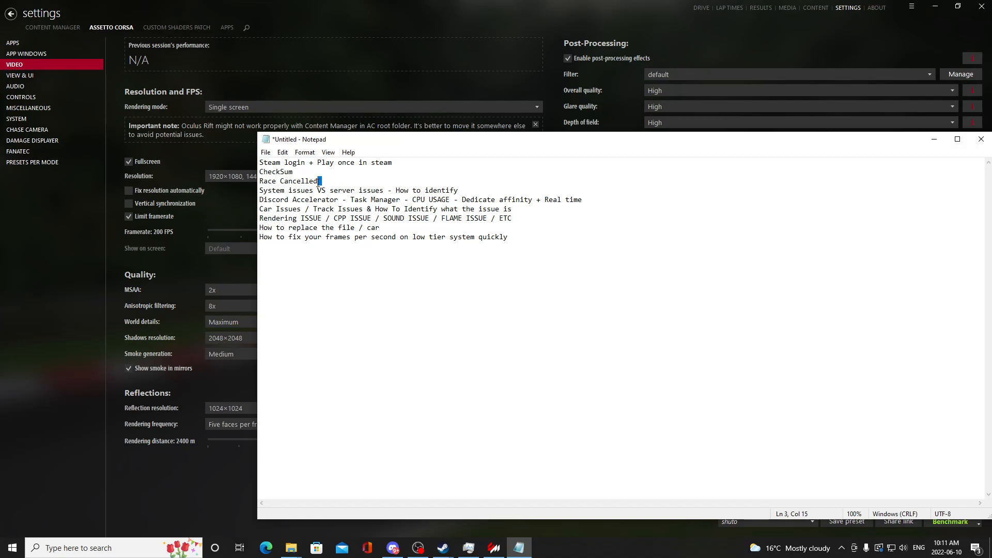
left_click(493, 547)
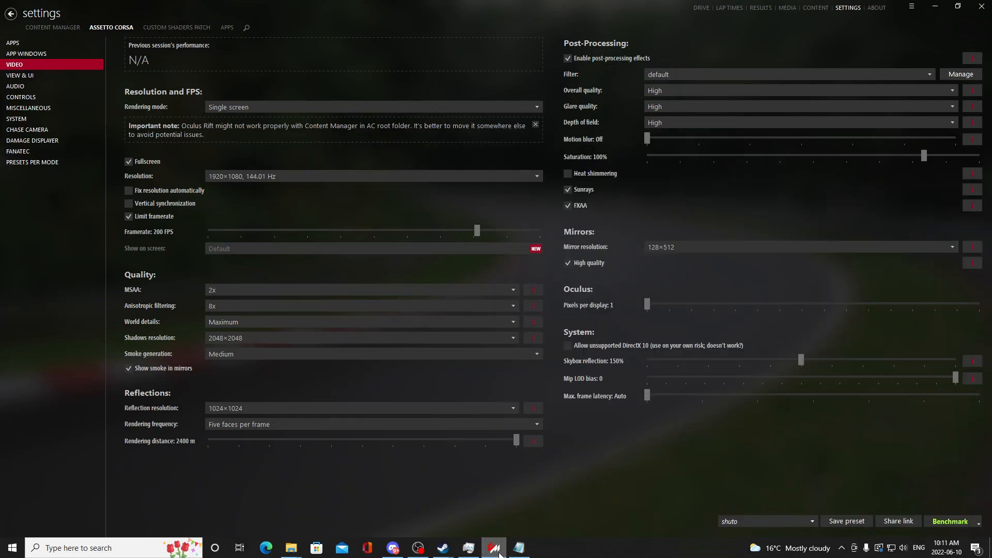
left_click(700, 8)
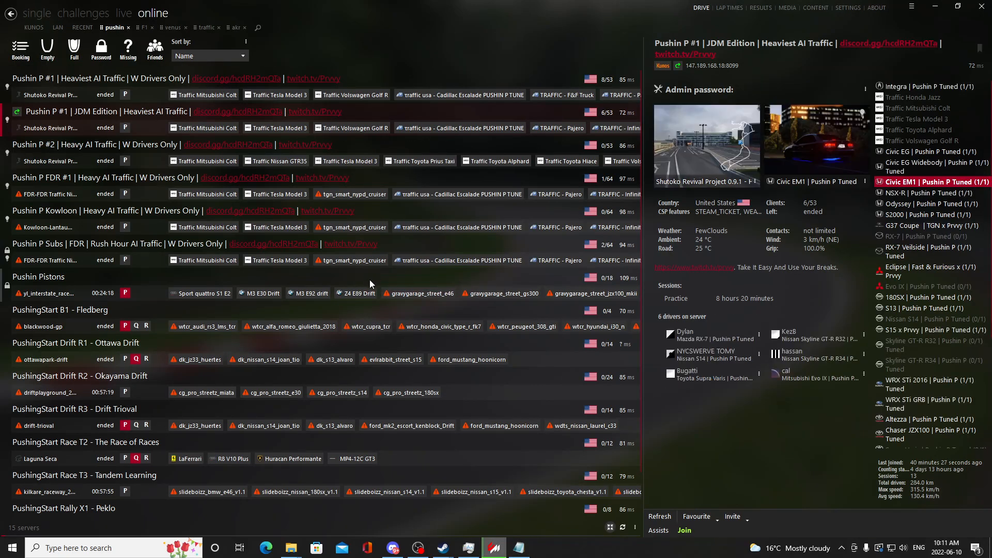
mouse_move(440, 344)
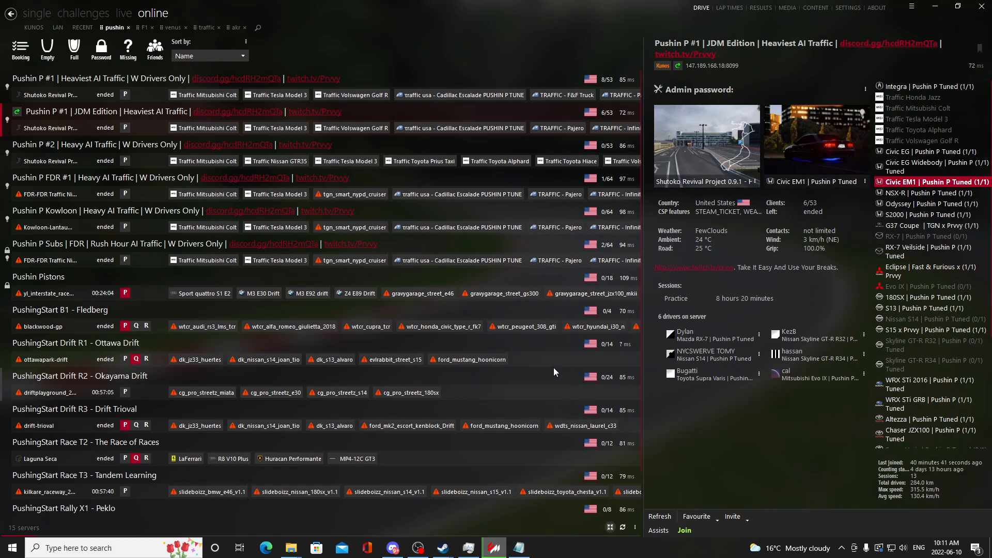
mouse_move(556, 344)
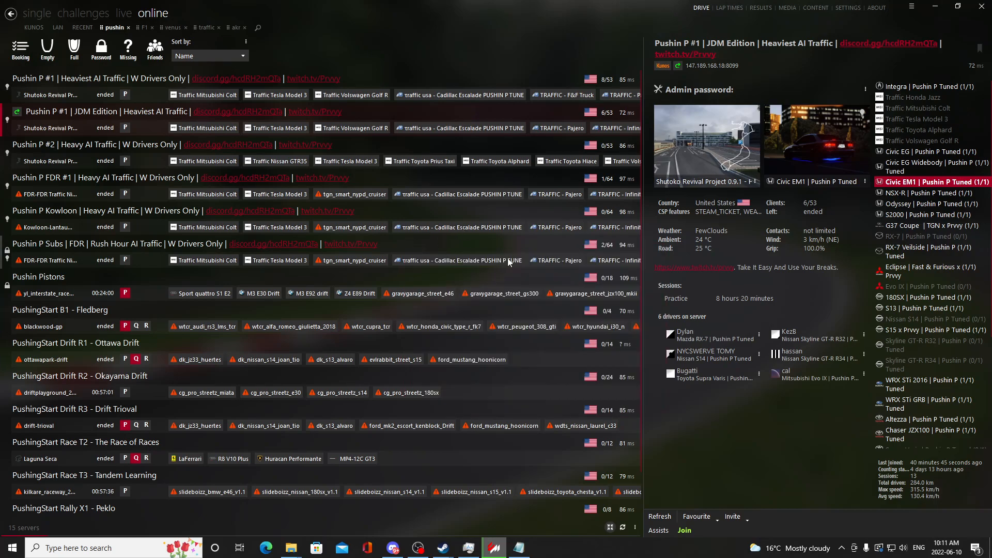
mouse_move(493, 302)
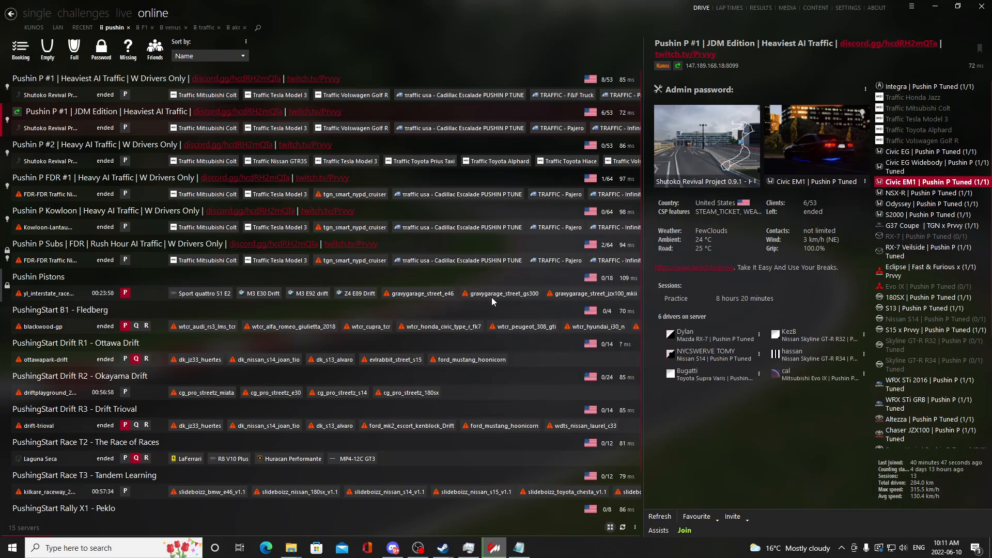
mouse_move(708, 143)
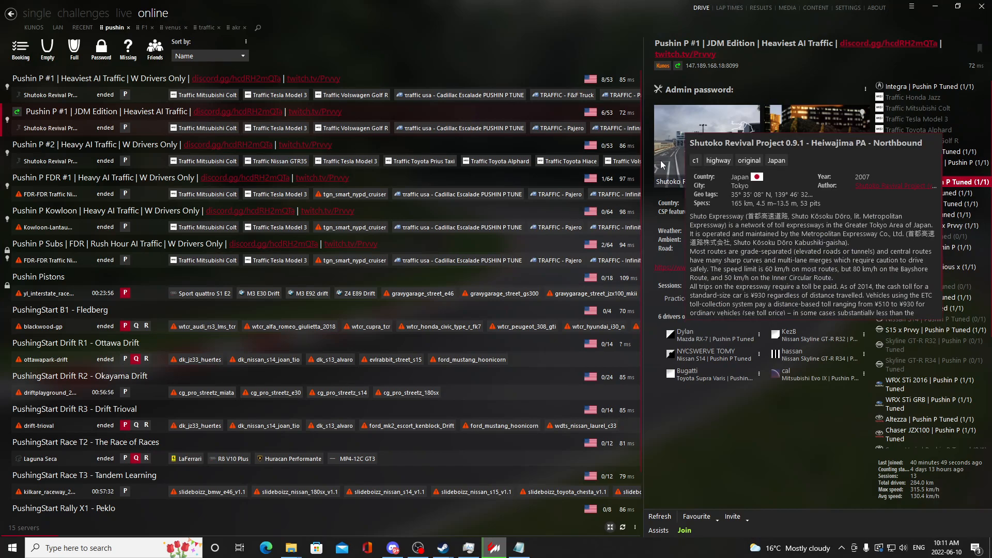
- Choose the Civic EM1 car on the Pushin P #1 JDM Edition server
left_click(931, 183)
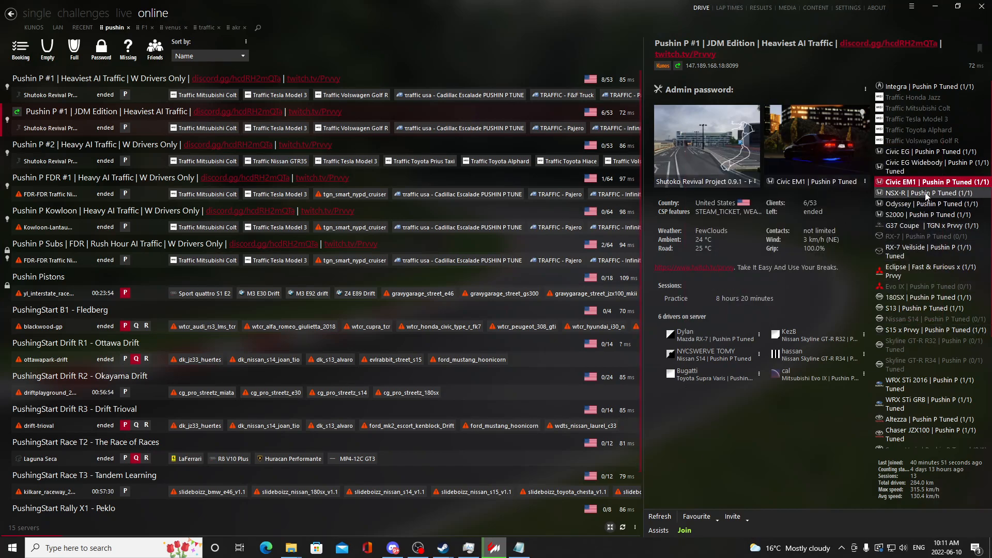
mouse_move(921, 182)
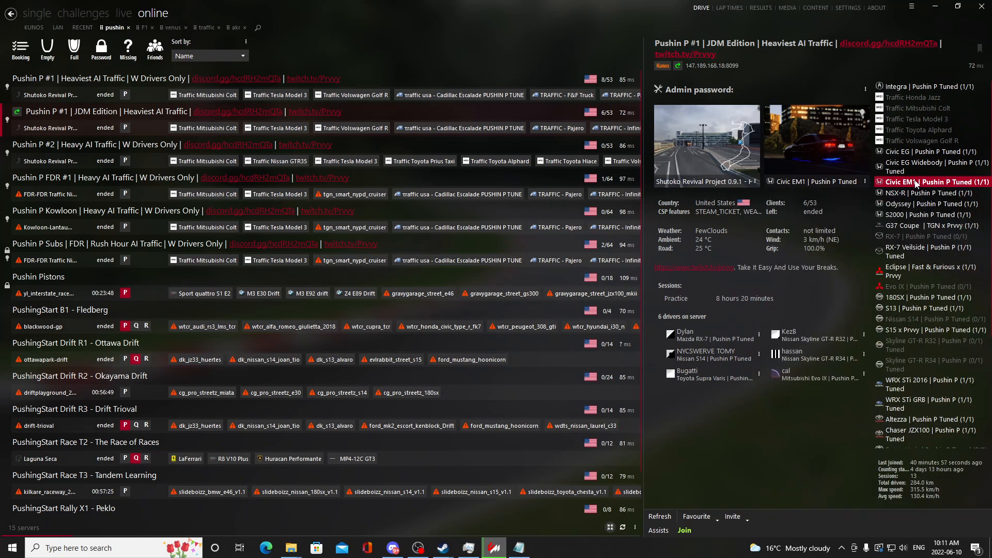
mouse_move(927, 166)
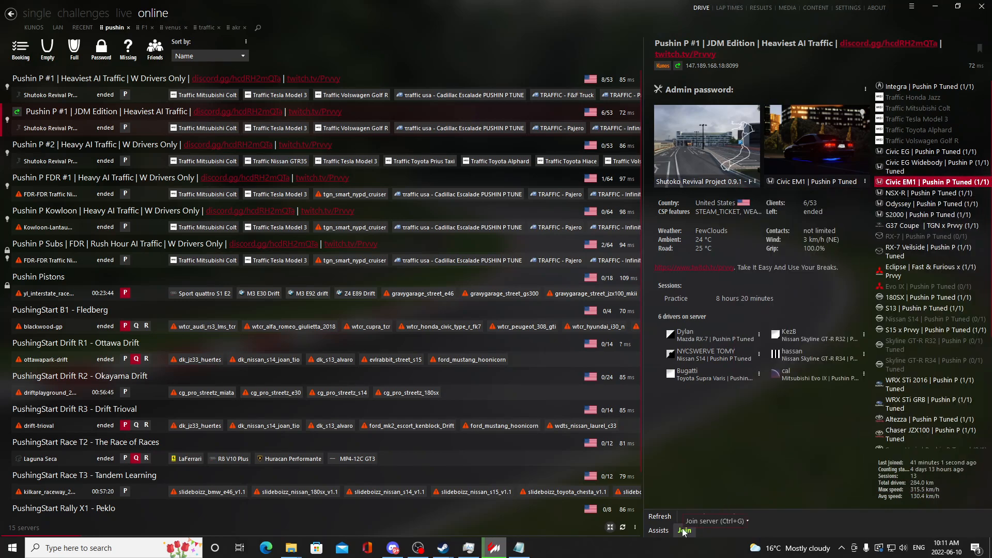
- Join Pushin P #1 in the Civic EM1 and dismiss the car-sound crash message
left_click(685, 530)
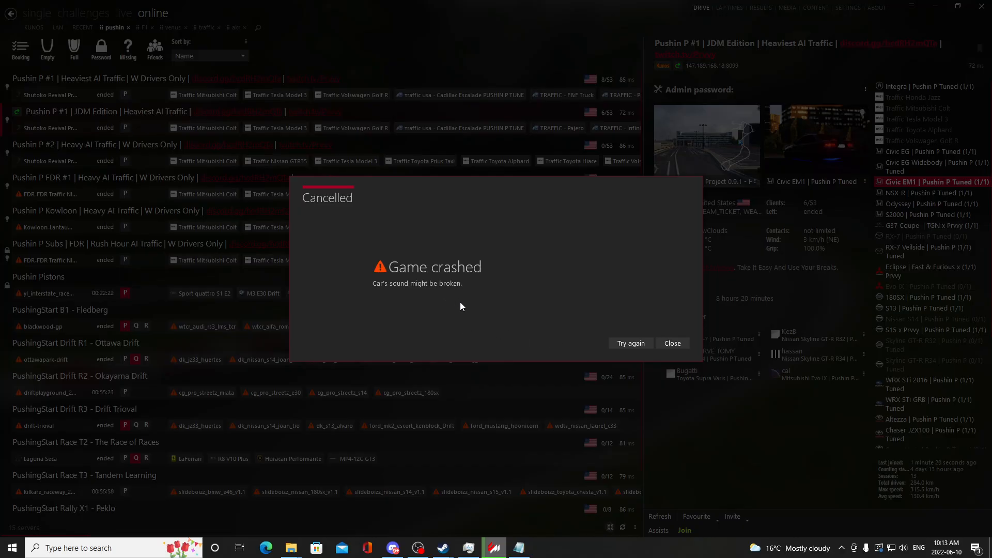
left_click(672, 344)
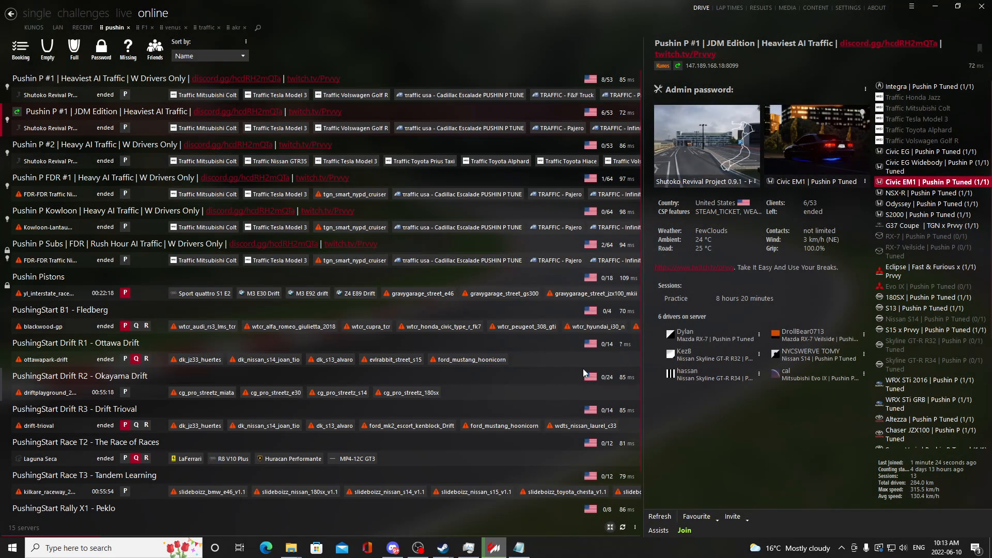
mouse_move(912, 7)
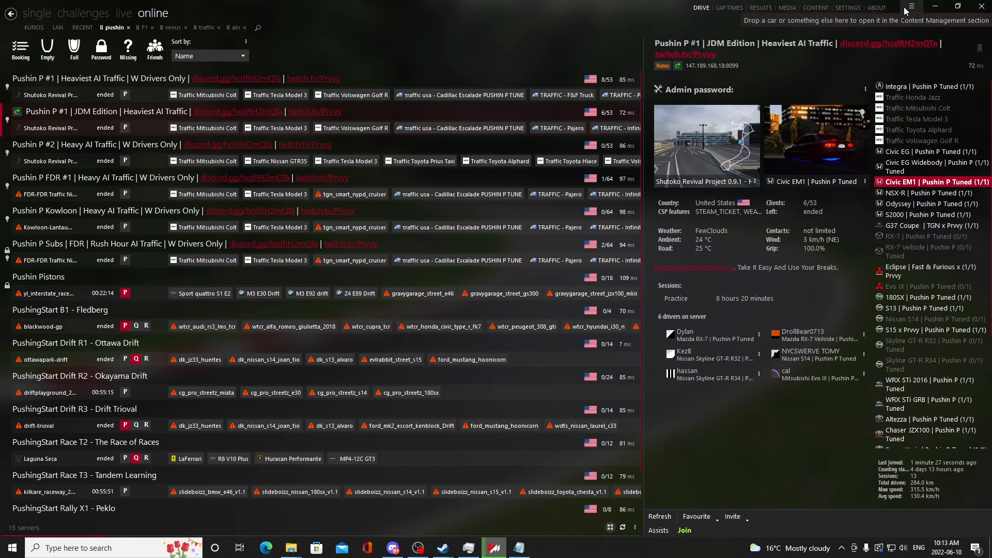
- Open Content Manager's top-right menu, then switch to a new Microsoft Edge tab
left_click(913, 7)
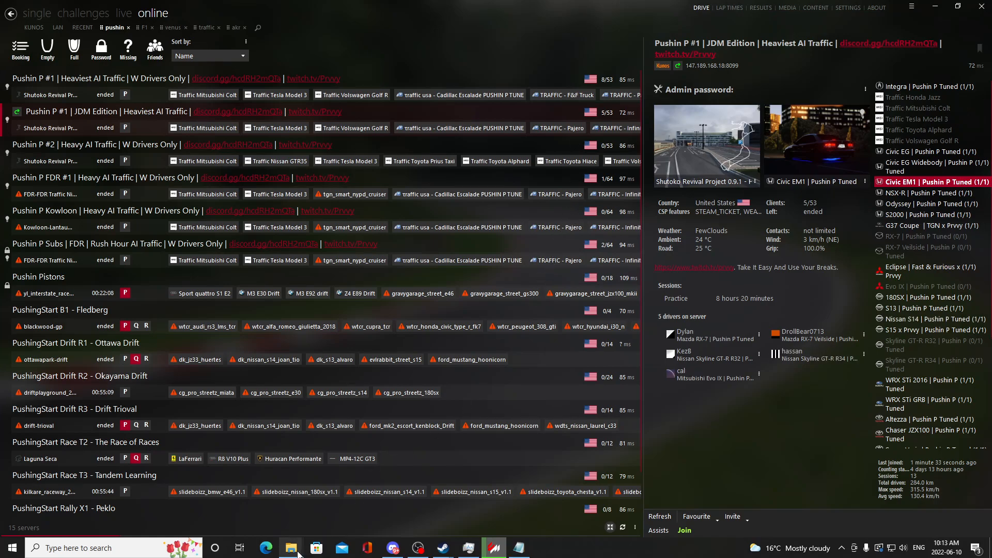
left_click(290, 547)
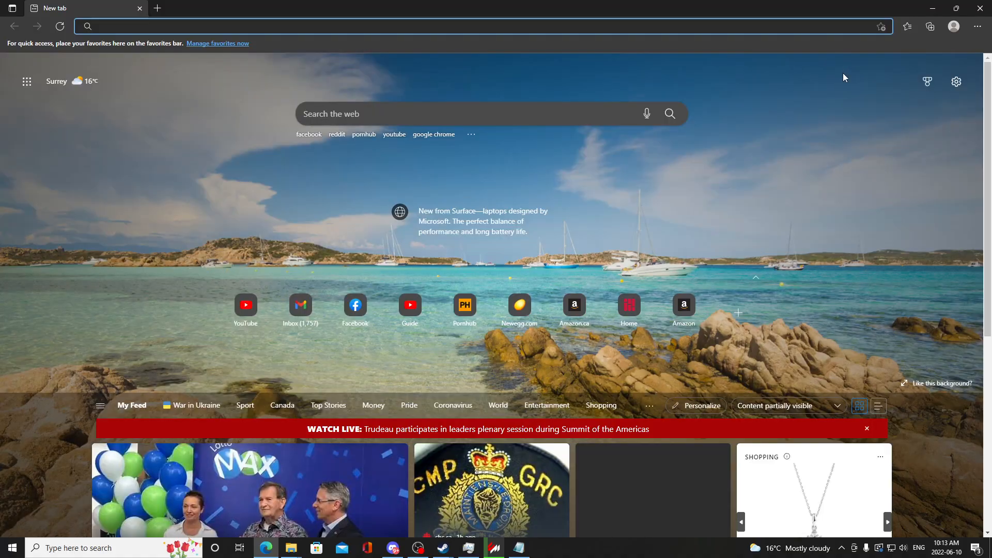
- Open the downloaded hk51_p1_spec_em1_pushin_p_tuned.7z and view its car folder, then return to Steam
left_click(976, 26)
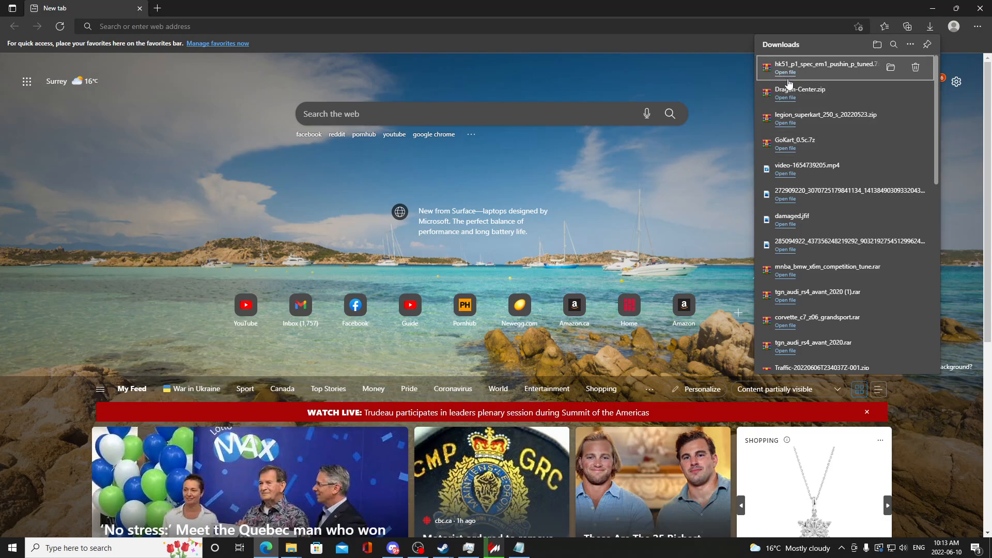
left_click(785, 72)
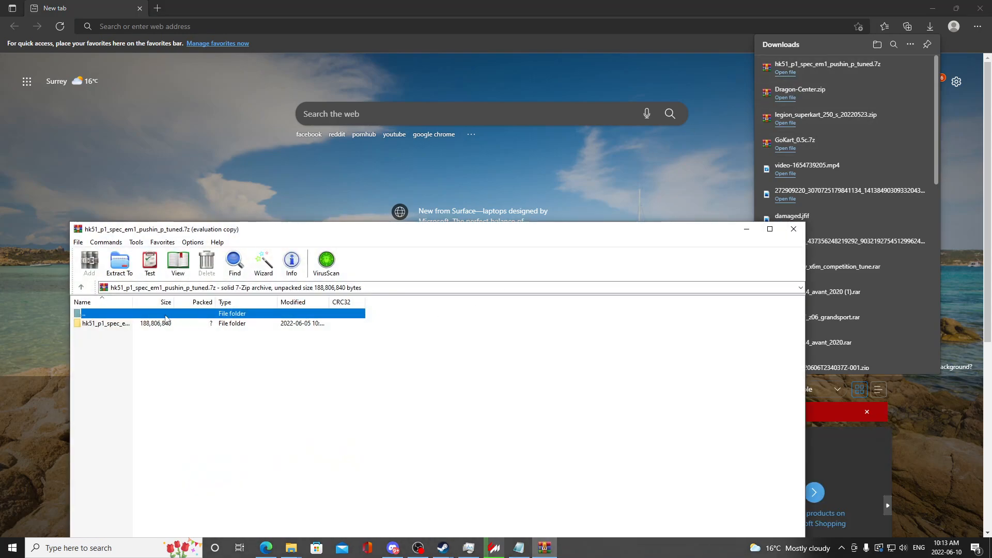
double_click(106, 323)
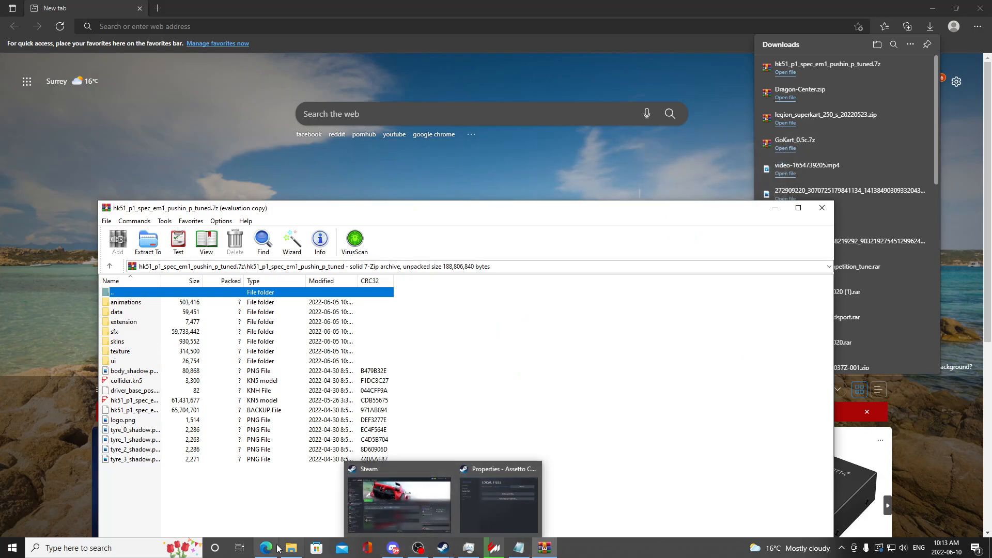
left_click(399, 500)
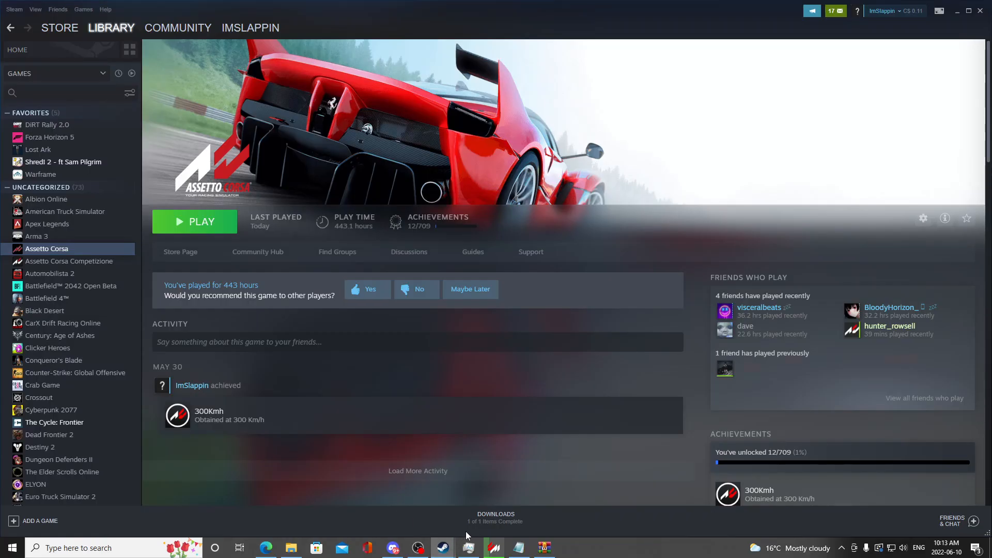
- Browse Assetto Corsa's local files to content/cars and open the hk51_p1_spec_em1_pushin_p_tuned folder
left_click(924, 218)
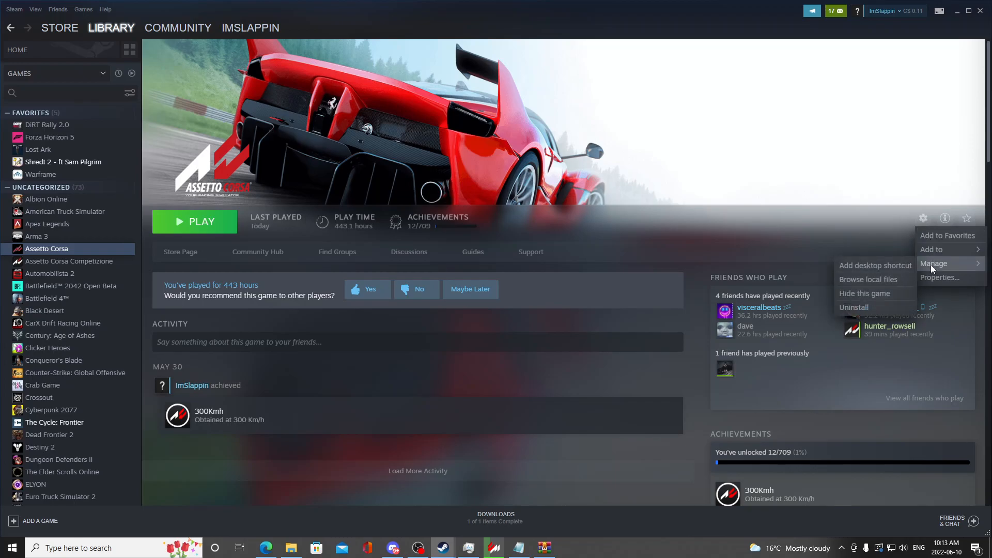
left_click(942, 278)
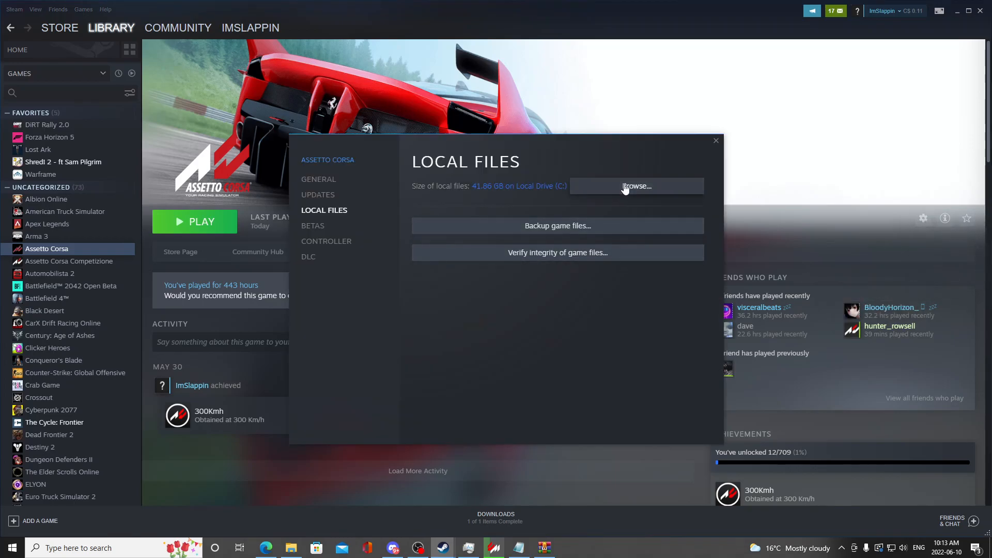
left_click(637, 186)
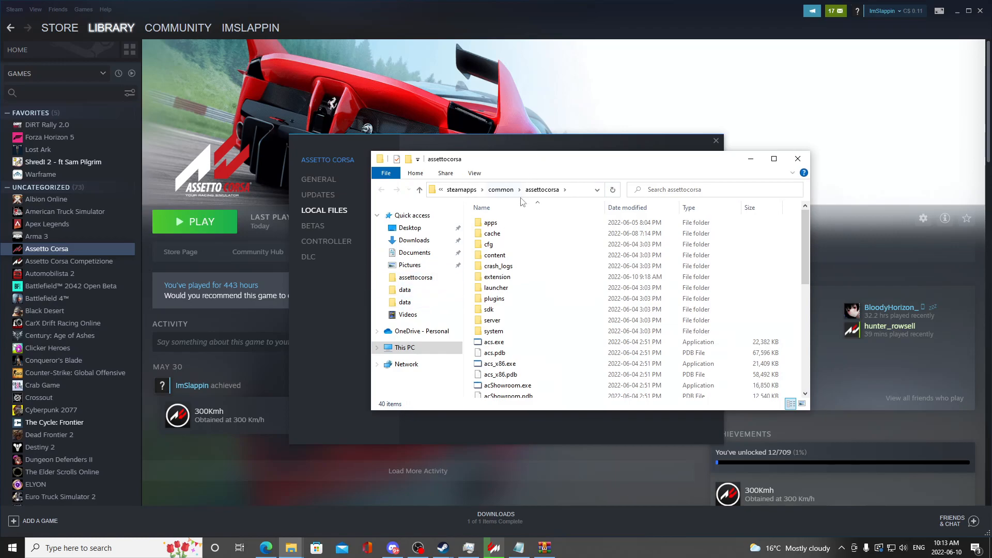
double_click(495, 254)
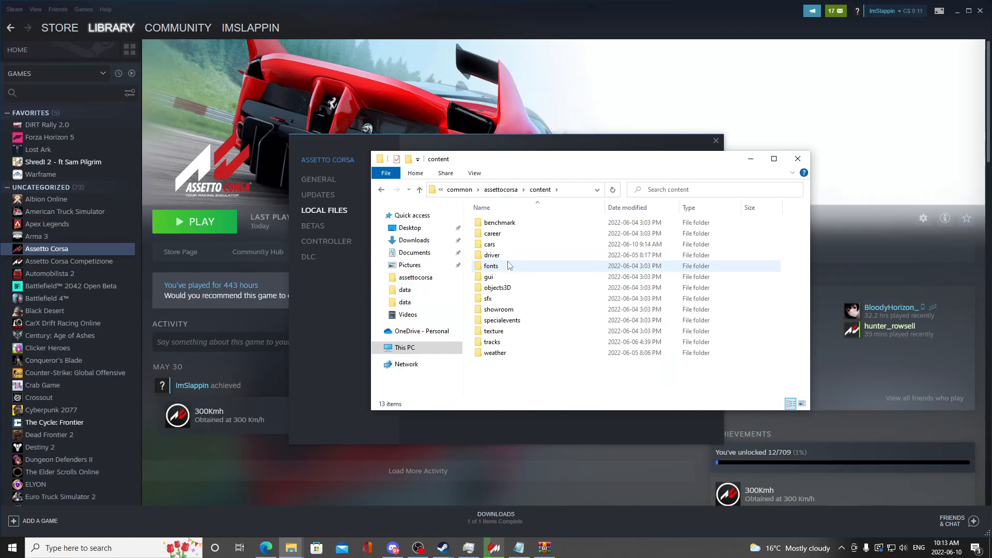
double_click(489, 245)
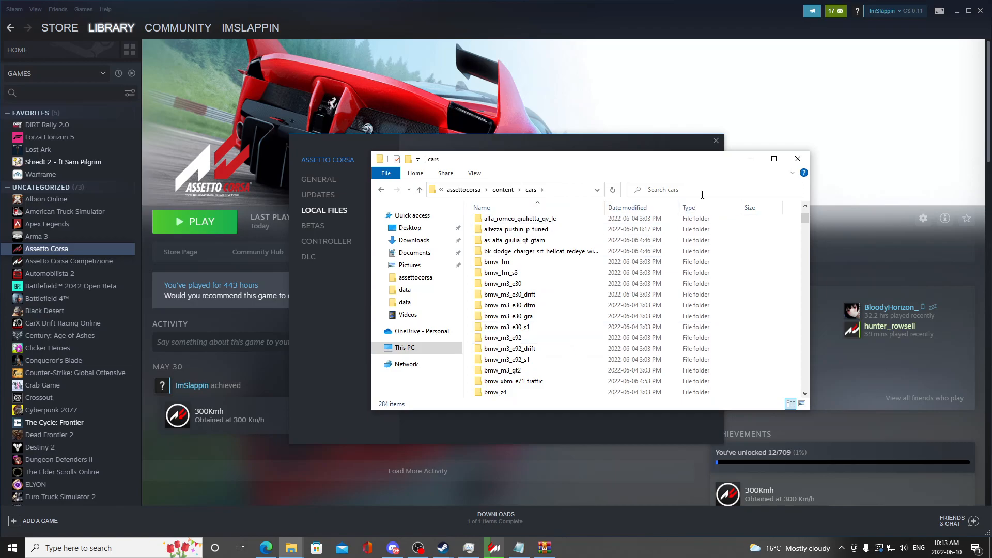
type("em1")
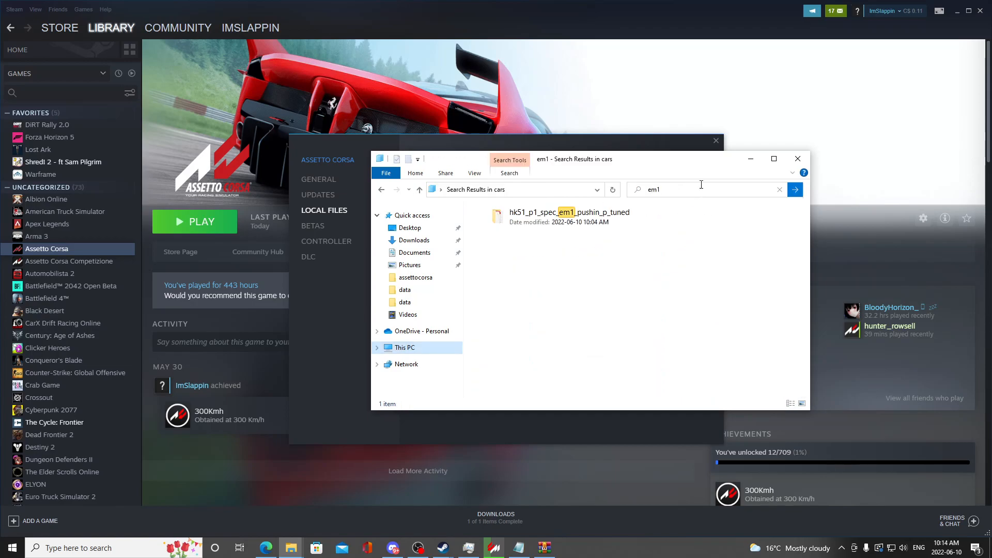
double_click(569, 212)
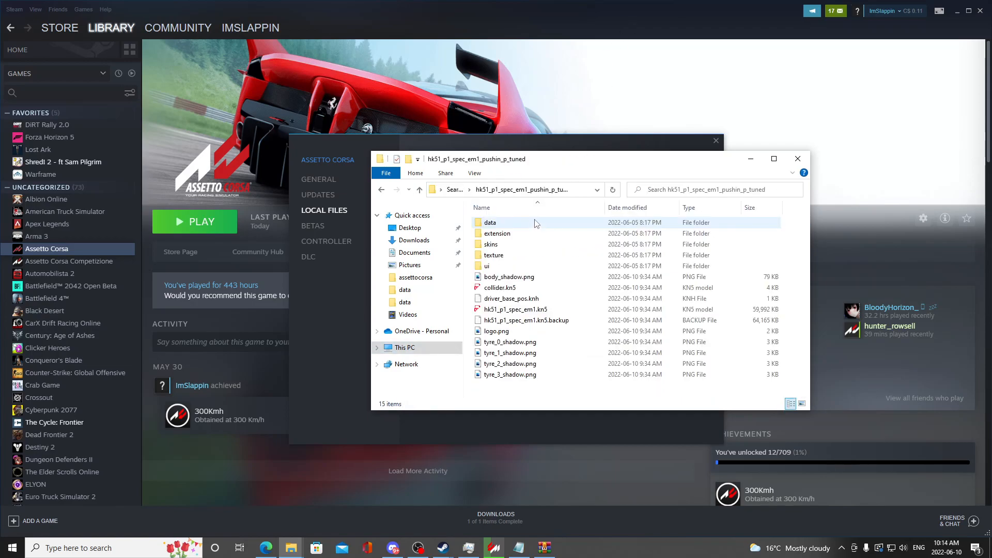
mouse_move(500, 233)
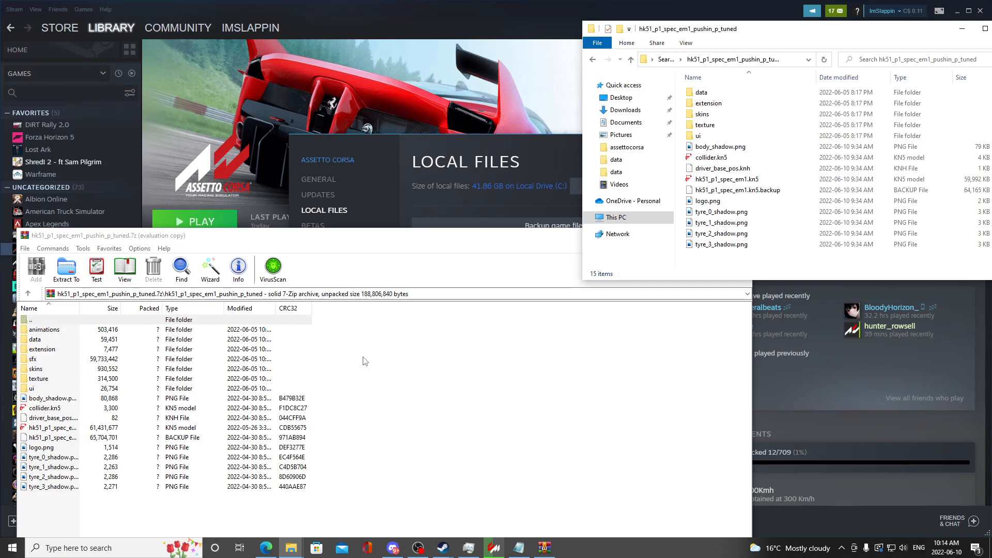
- Copy the archive's sfx and animations folders into the installed car folder, then close Explorer and WinRAR
left_click(33, 358)
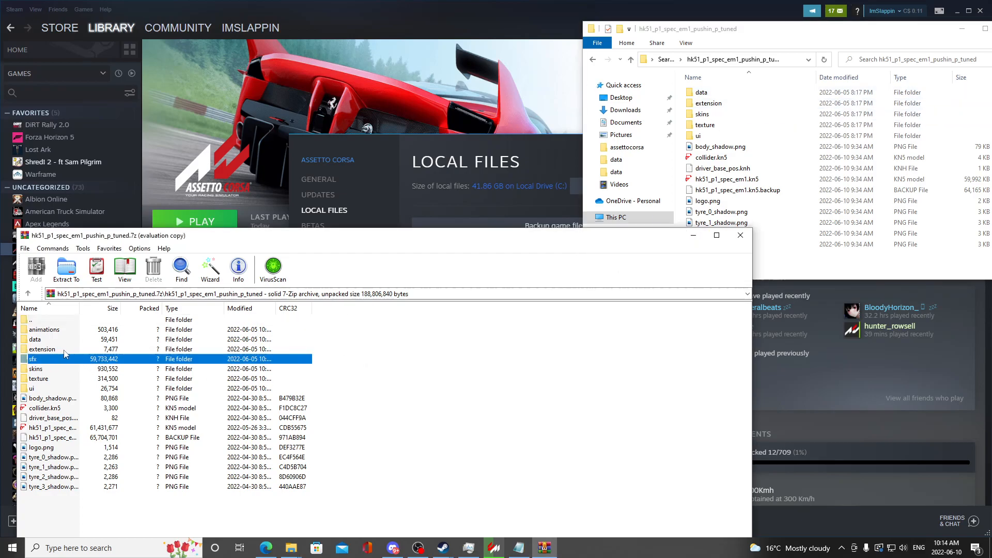
mouse_move(60, 356)
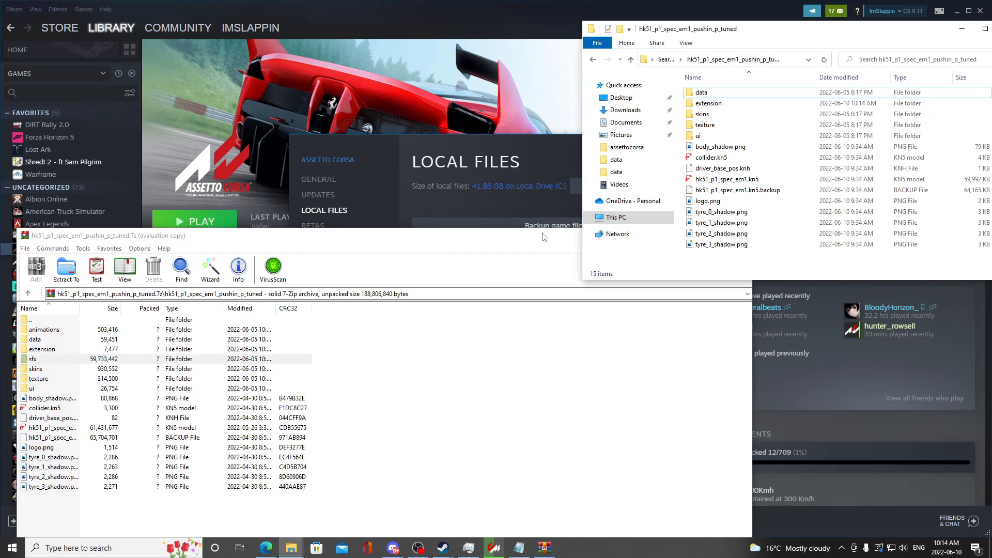
left_click(738, 189)
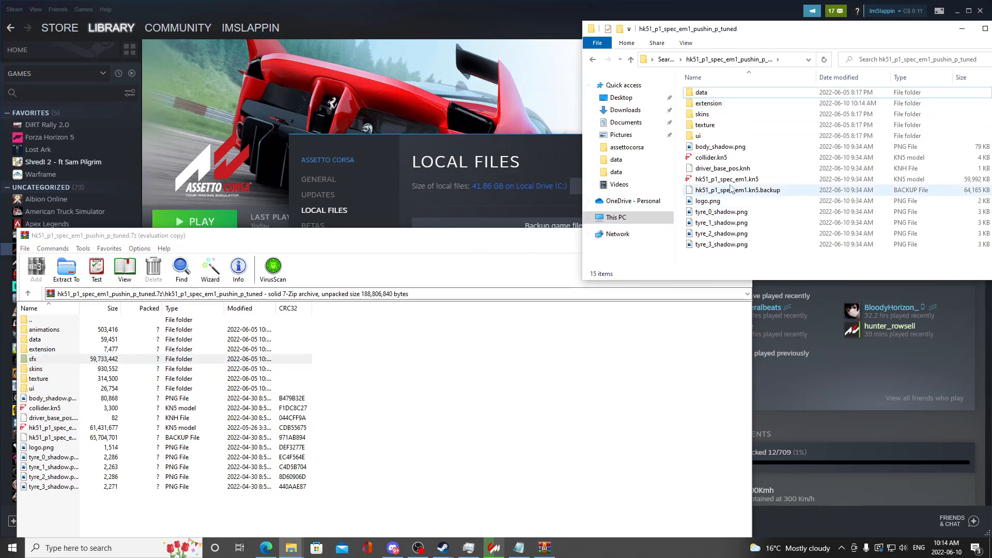
left_click(709, 103)
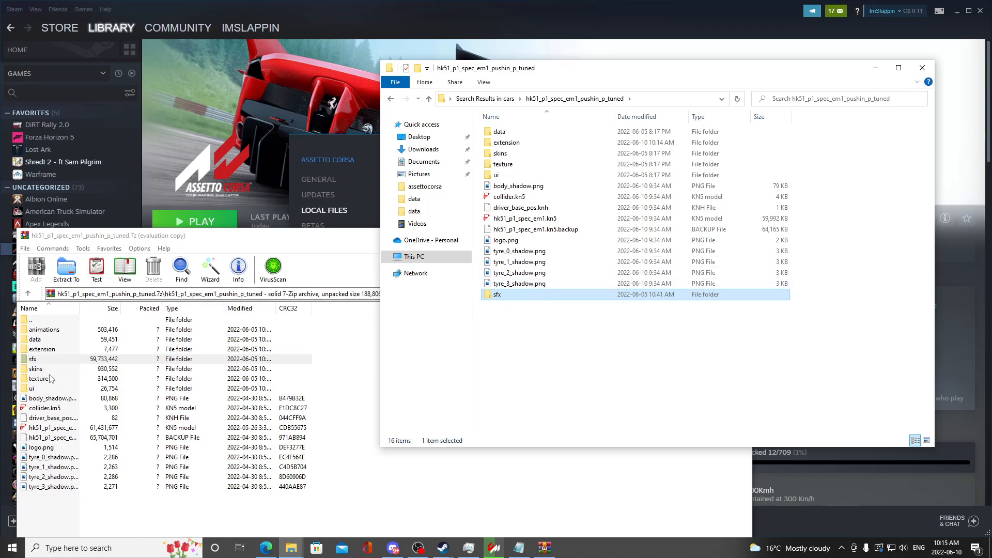
mouse_move(41, 391)
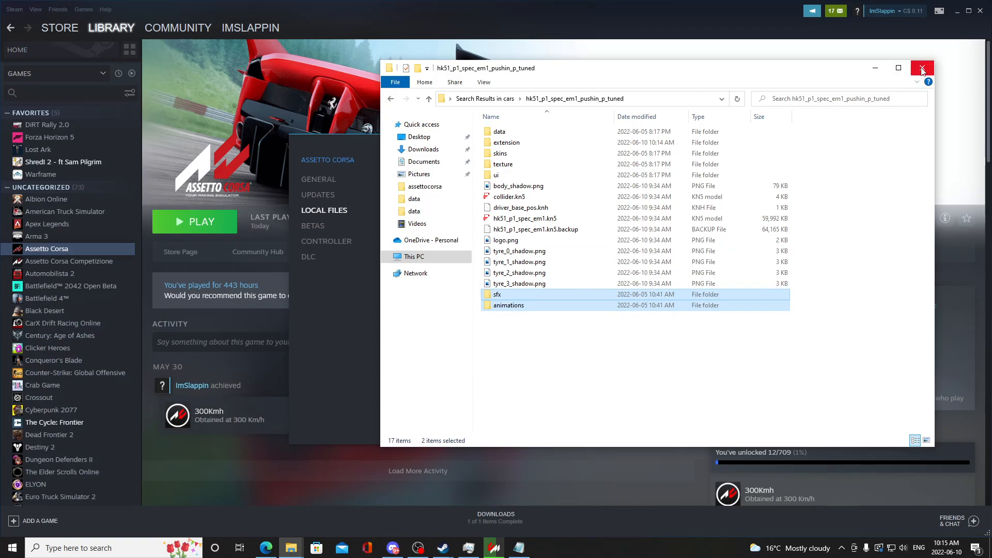
left_click(922, 68)
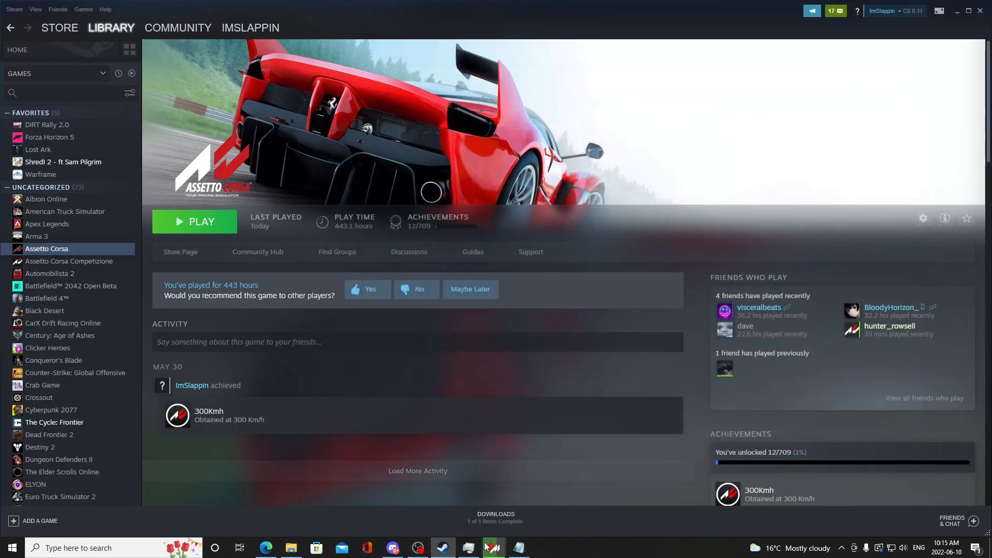
- Return to Content Manager and join the Pushin P #1 JDM Edition server
left_click(494, 548)
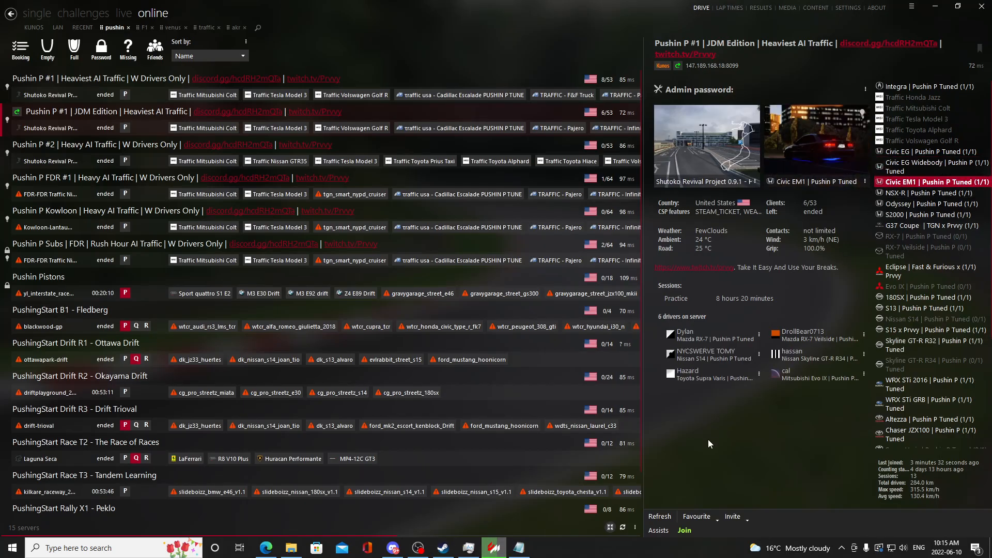
left_click(685, 531)
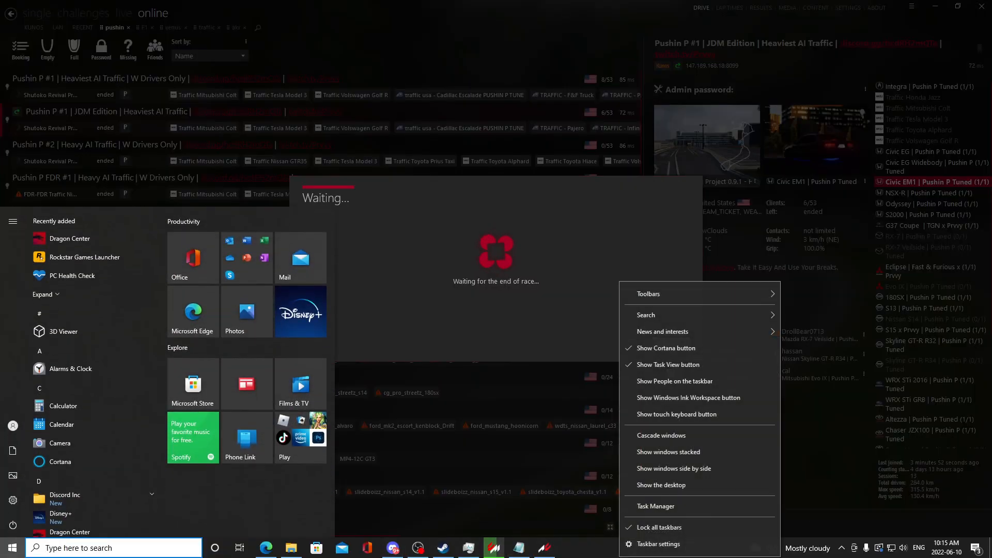
- Open Task Manager and review the CPU performance graphs and running processes
left_click(656, 508)
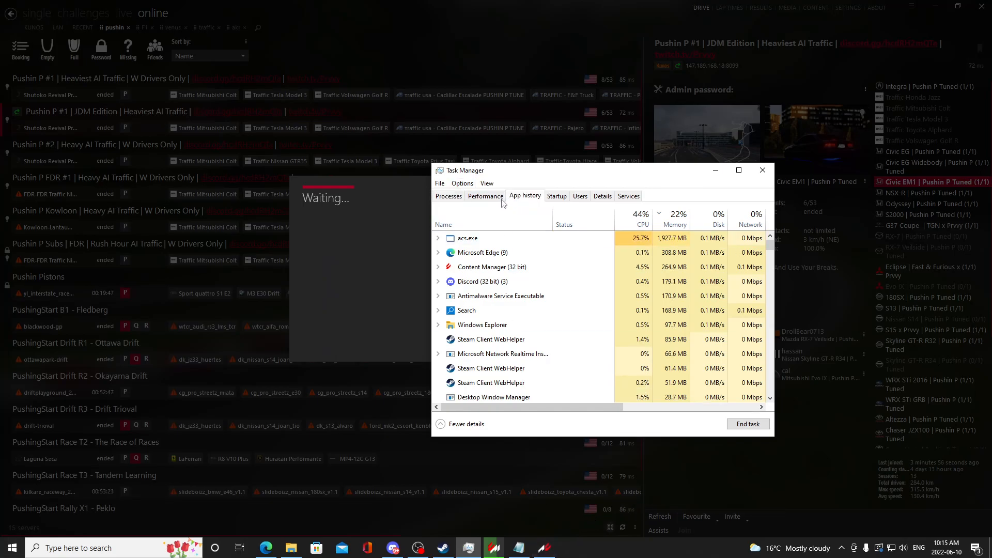
left_click(485, 195)
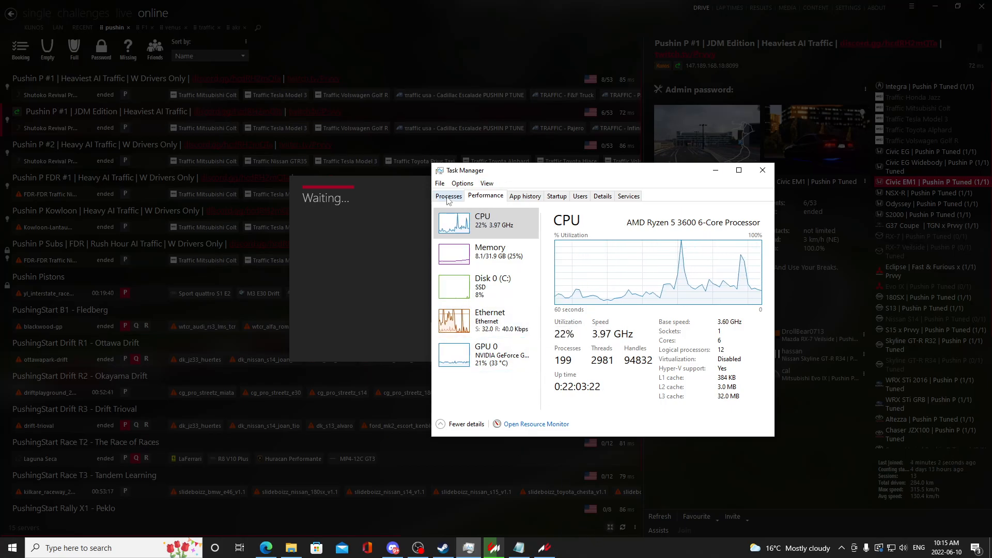
left_click(448, 195)
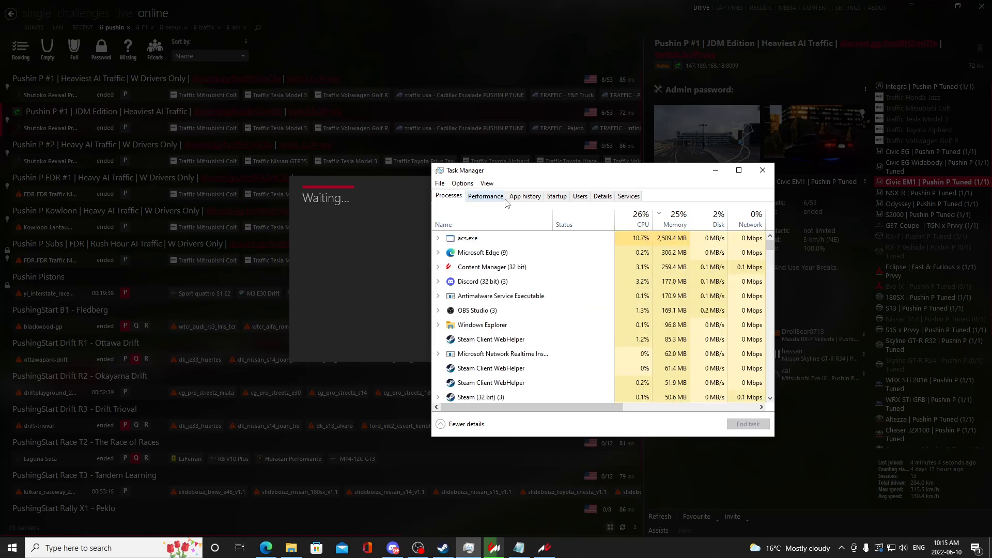
left_click(486, 195)
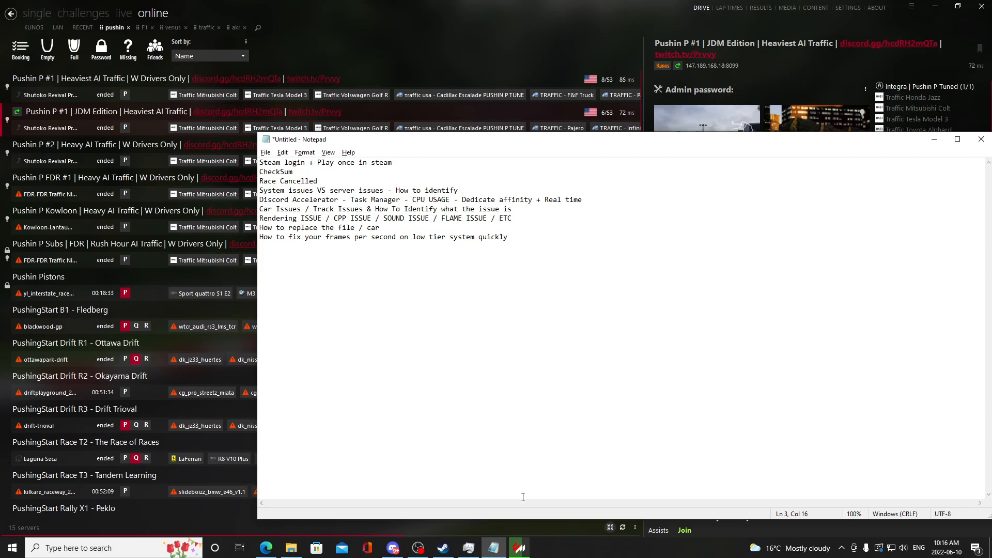
- Bring Task Manager back to show memory at about 5.3 of 31.9 GB
left_click(467, 548)
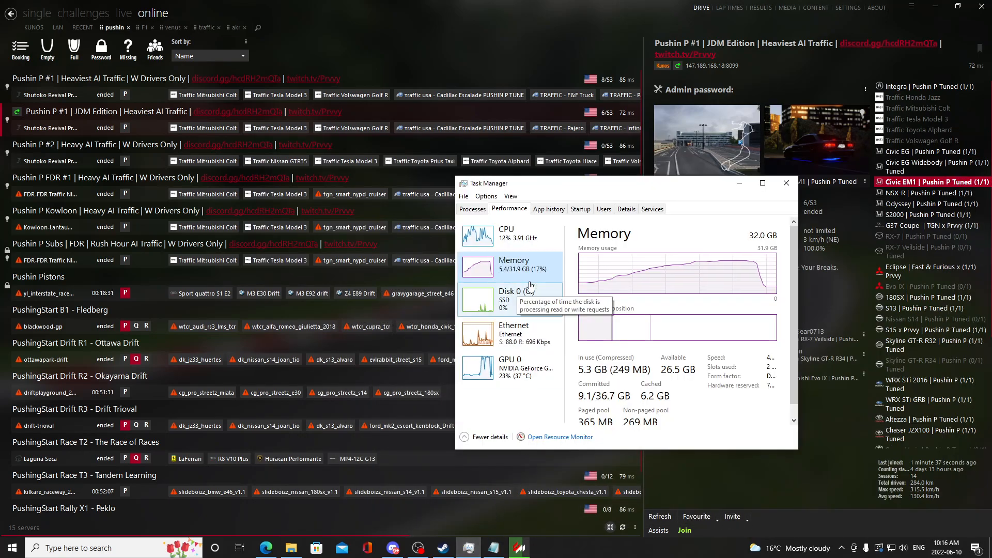
left_click_drag(620, 183, 541, 184)
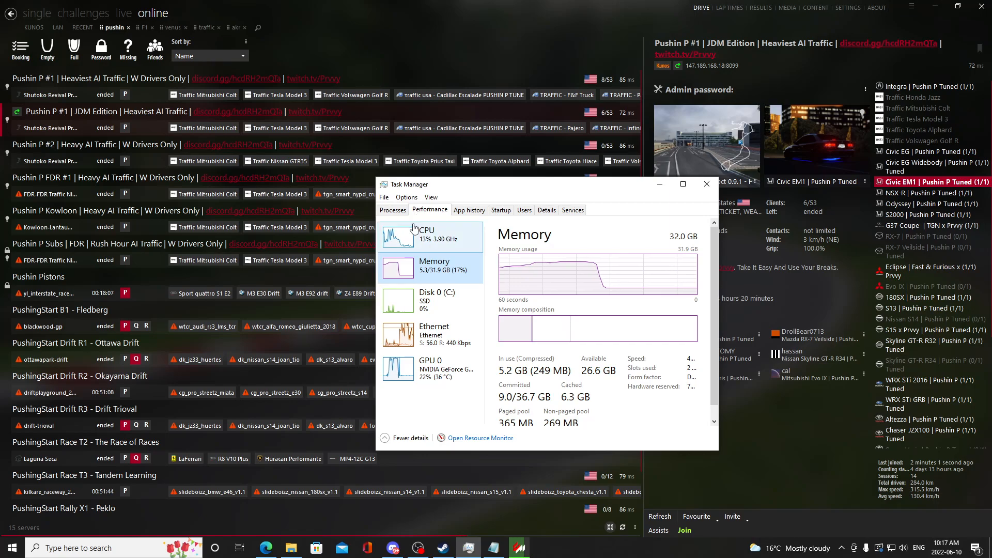
- Show the Details process list sorted by CPU usage
left_click(392, 209)
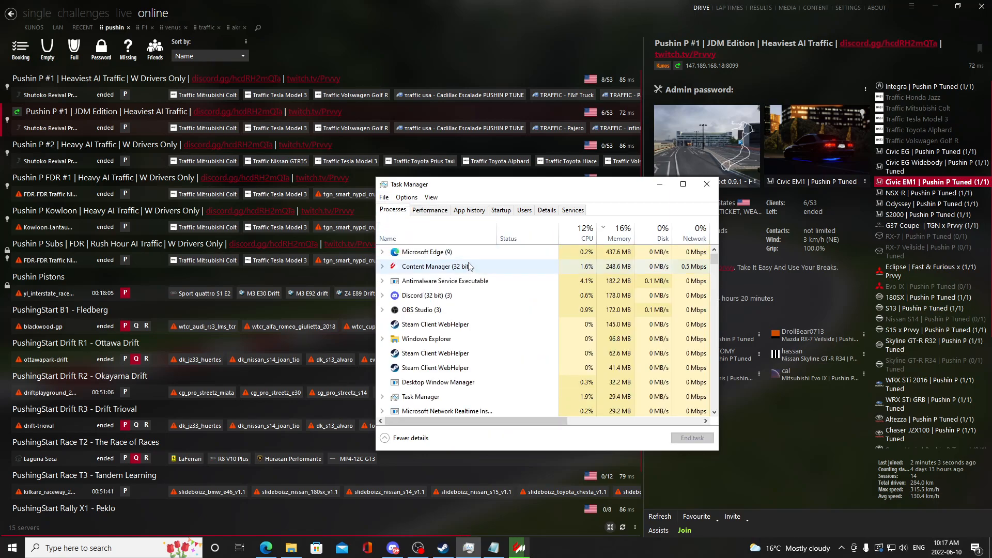
left_click(547, 210)
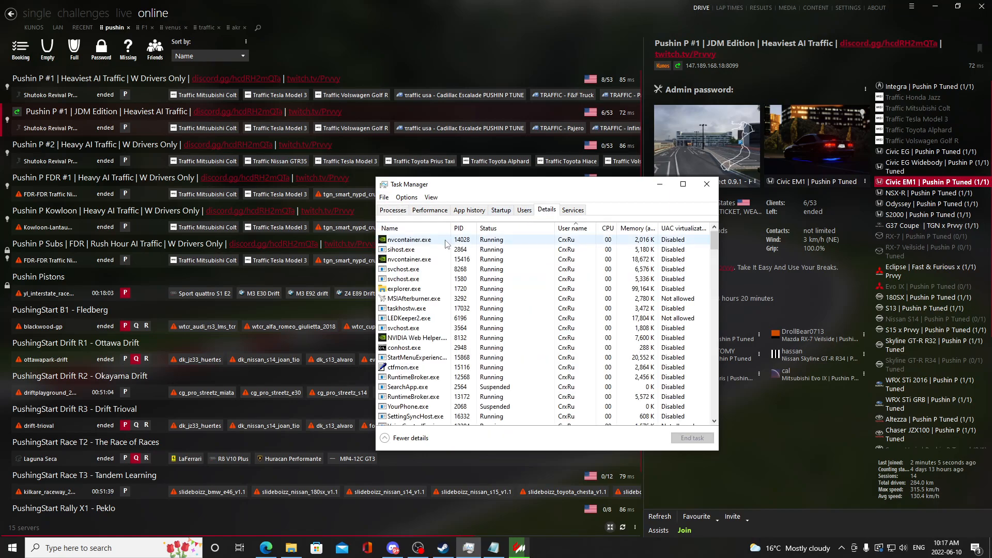
left_click(607, 229)
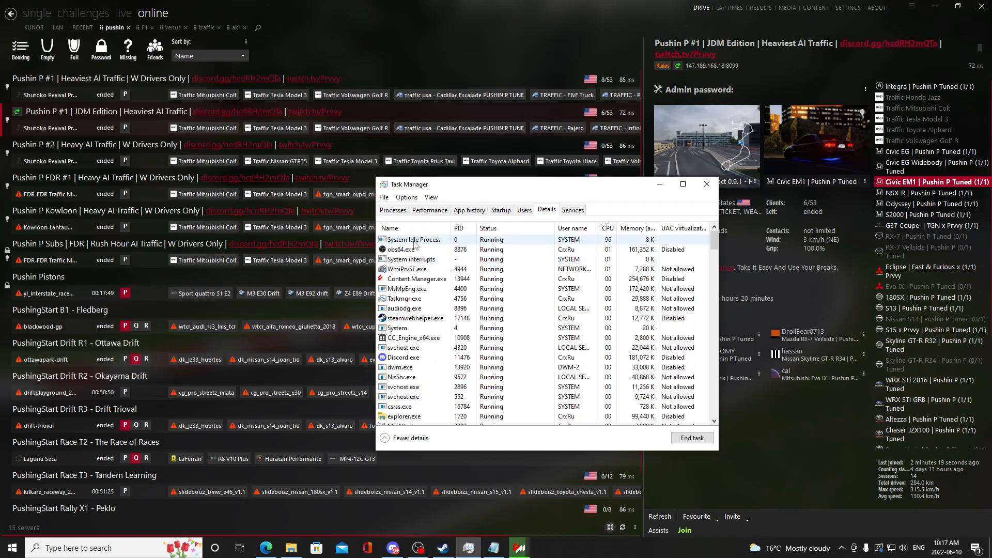
right_click(412, 239)
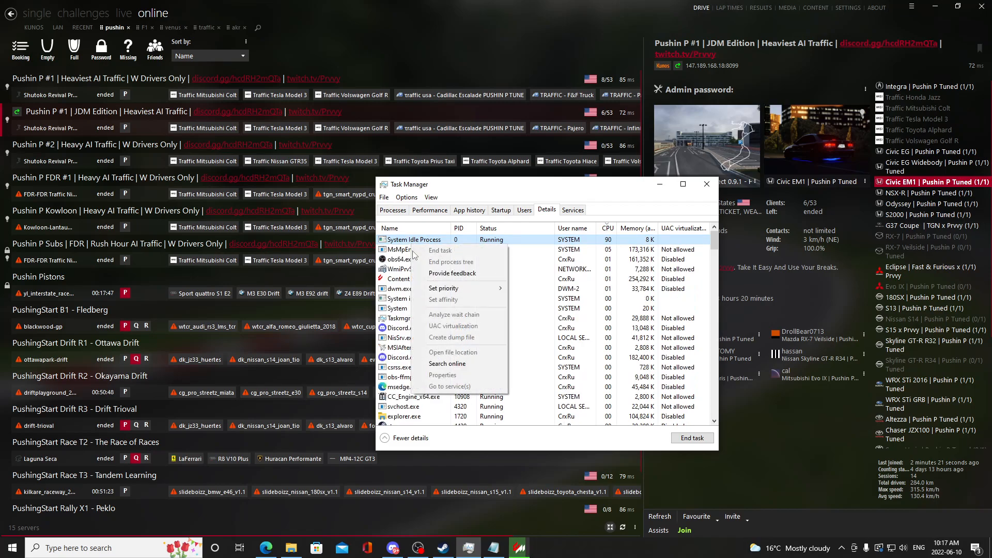
left_click(443, 288)
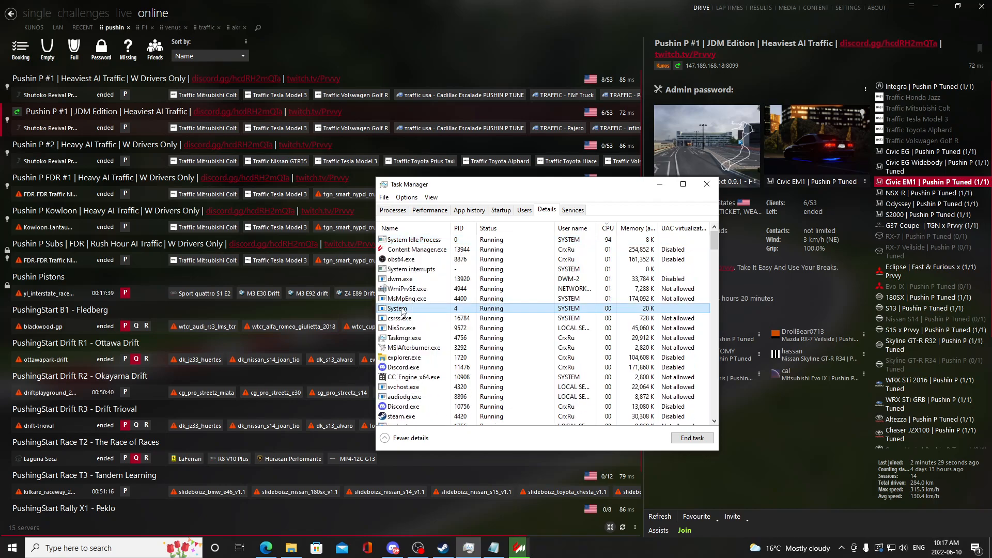
- Give Content Manager.exe all processor cores and realtime priority
right_click(403, 308)
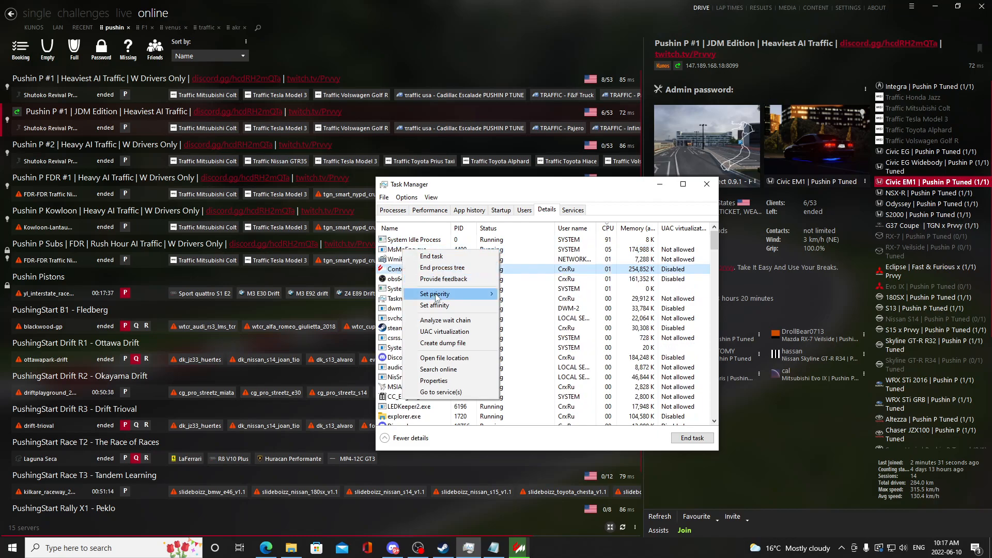
left_click(434, 305)
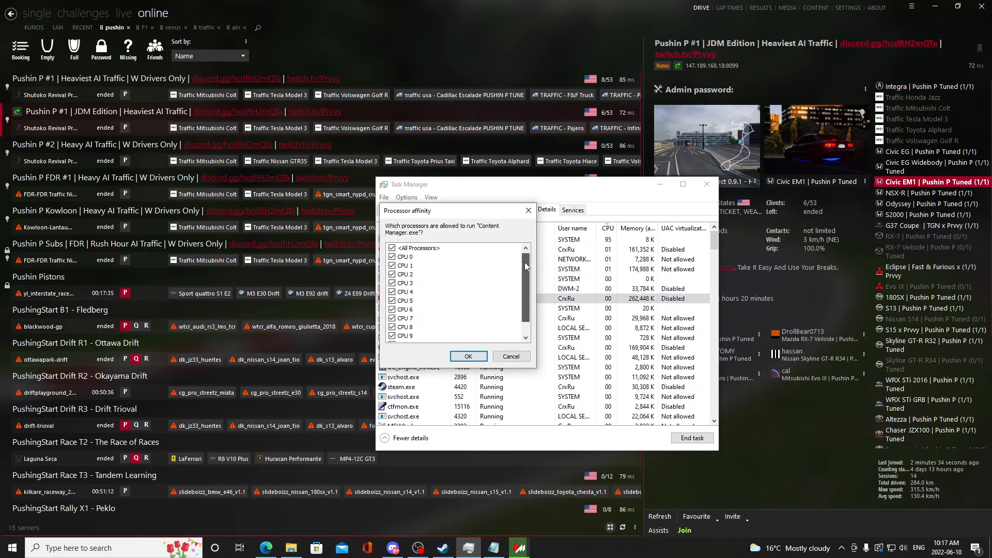
scroll("down", 3)
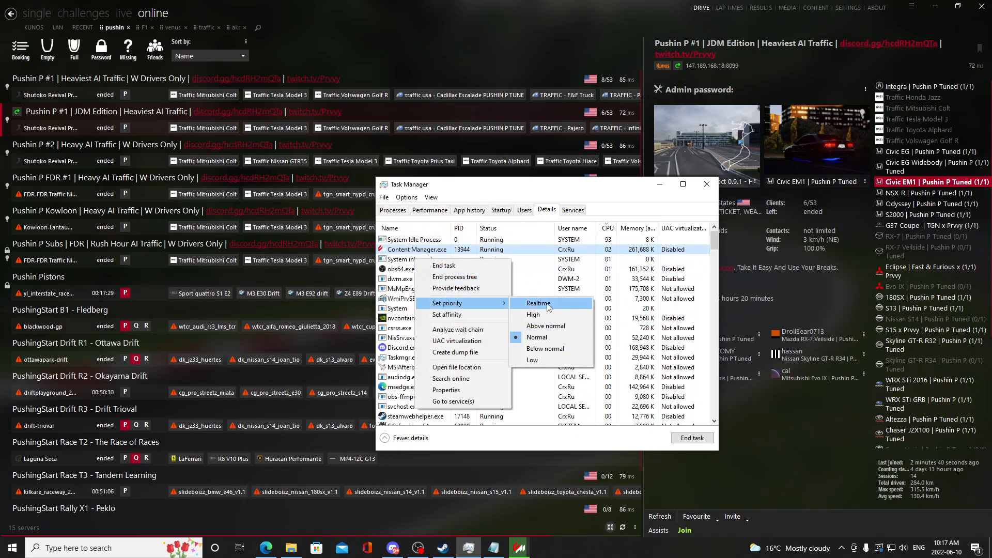
left_click(501, 209)
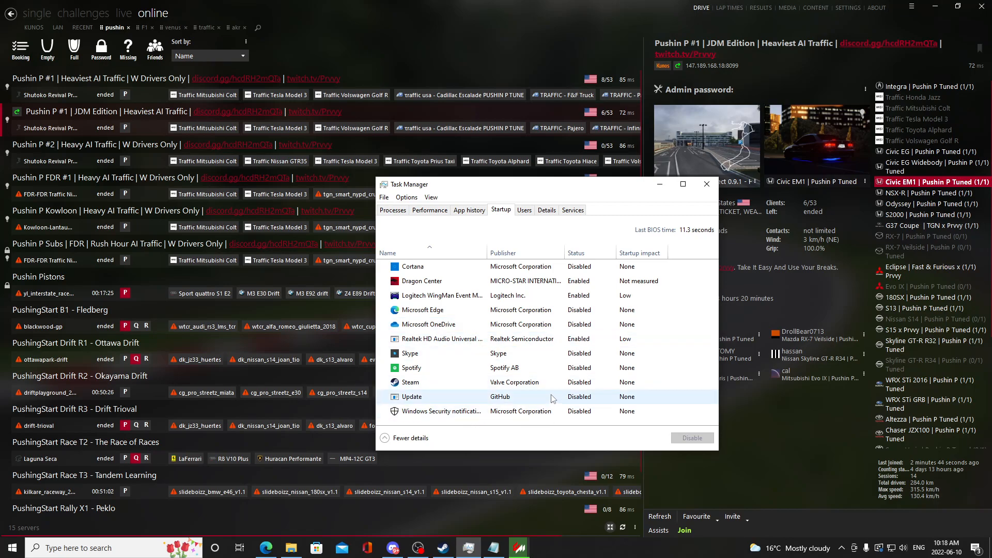
mouse_move(576, 359)
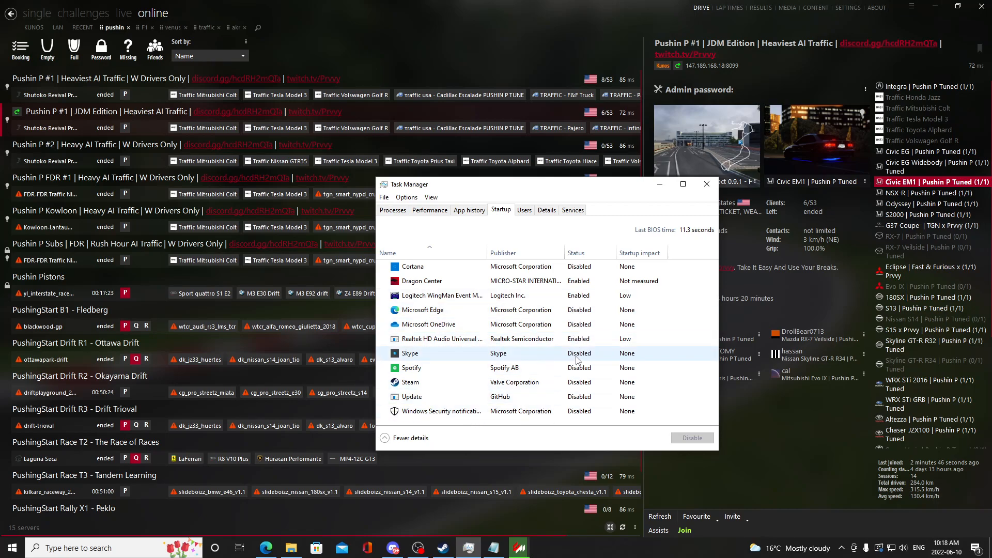
- Check startup apps such as Dragon Center, then return to the Processes list
right_click(421, 281)
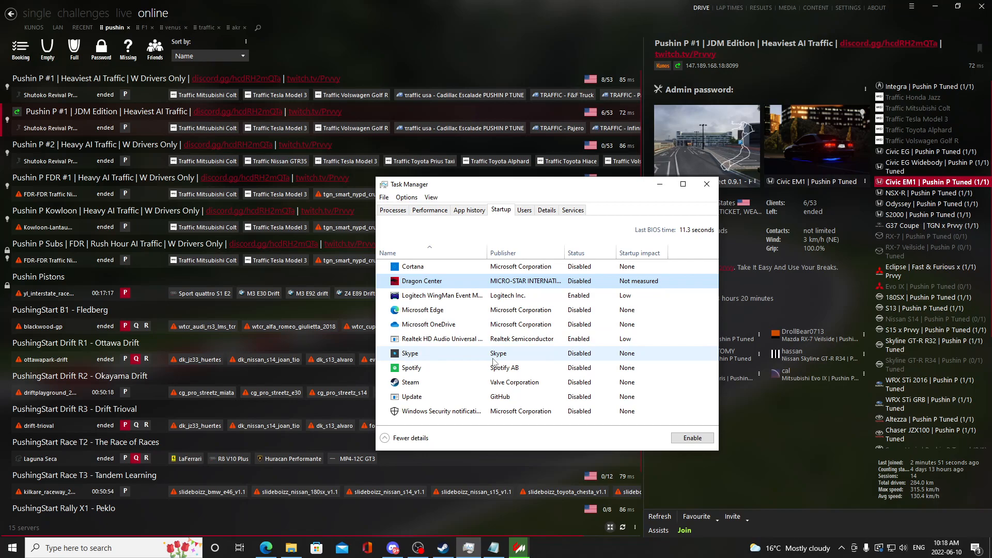
mouse_move(565, 235)
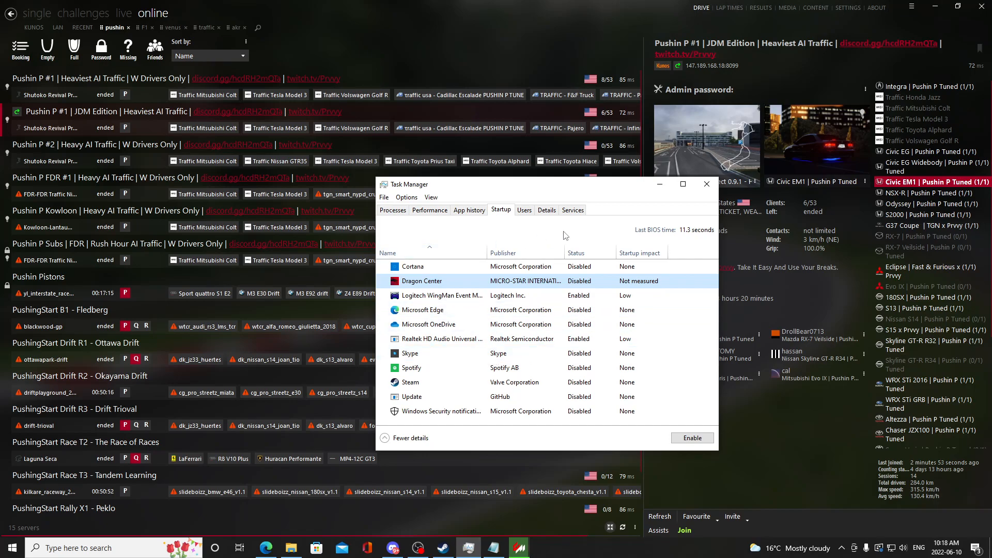
left_click(392, 210)
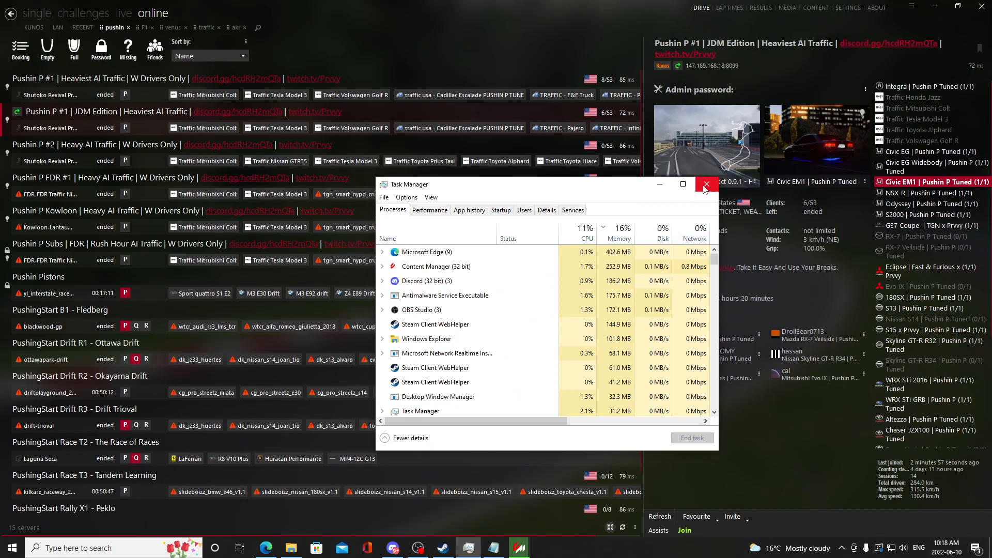
mouse_move(707, 184)
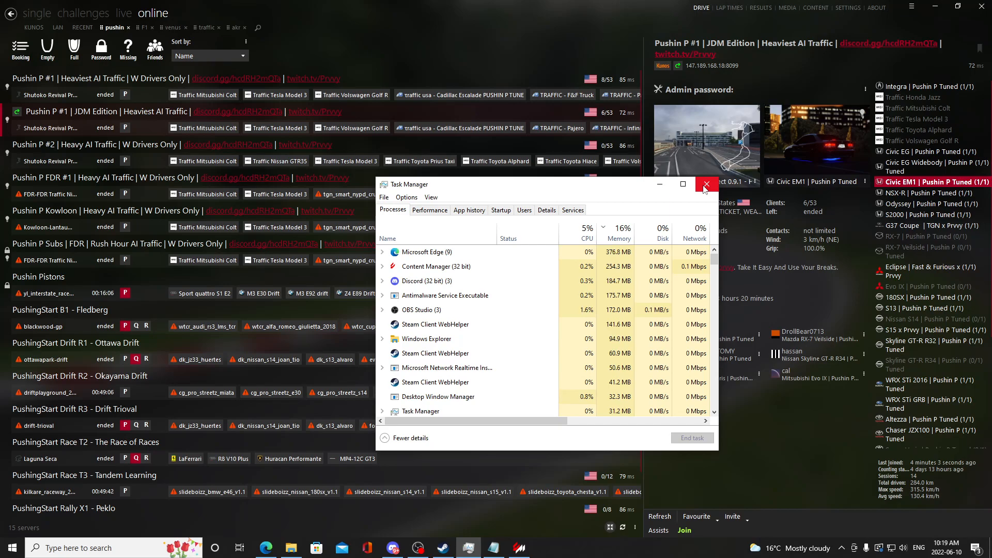
- Close Task Manager after reviewing the Processes tab
left_click(707, 184)
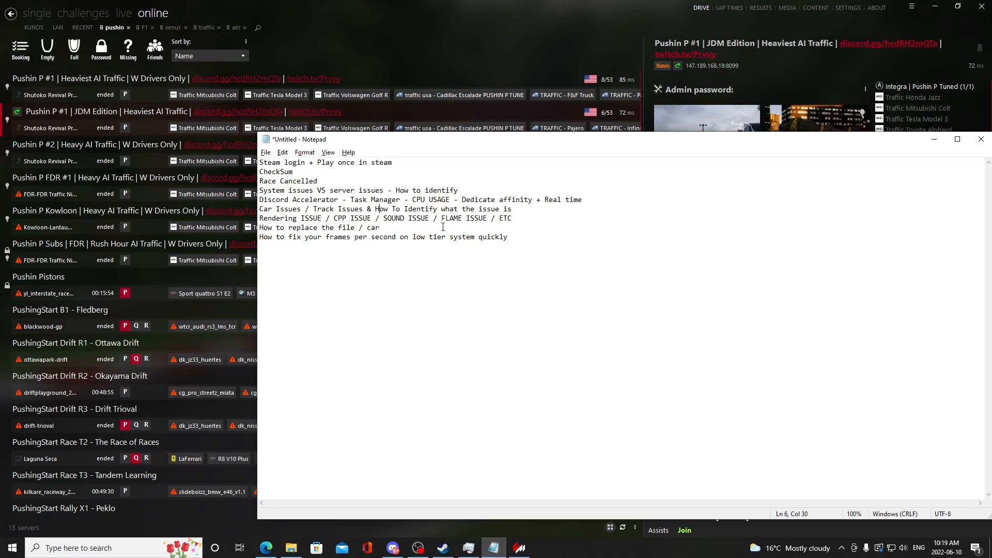
mouse_move(368, 302)
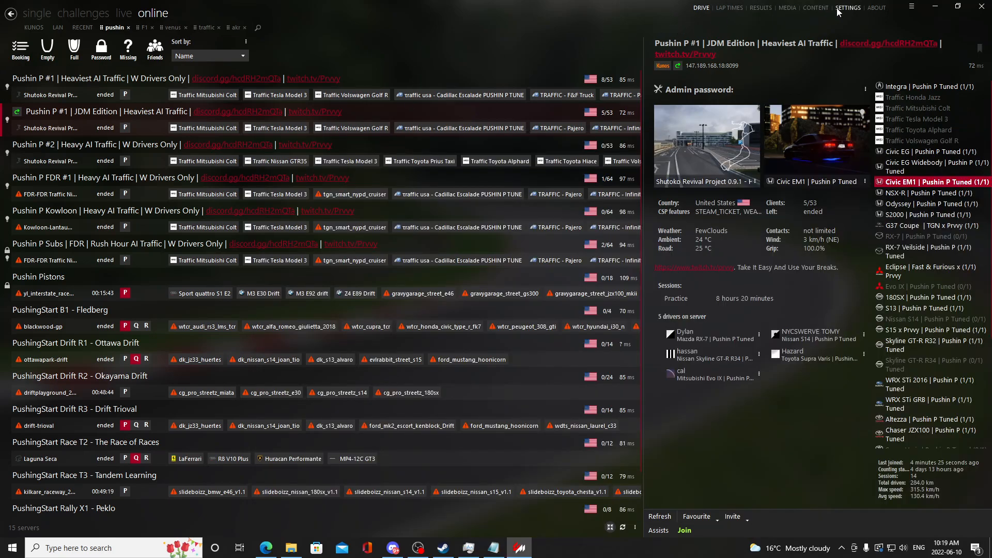
mouse_move(613, 141)
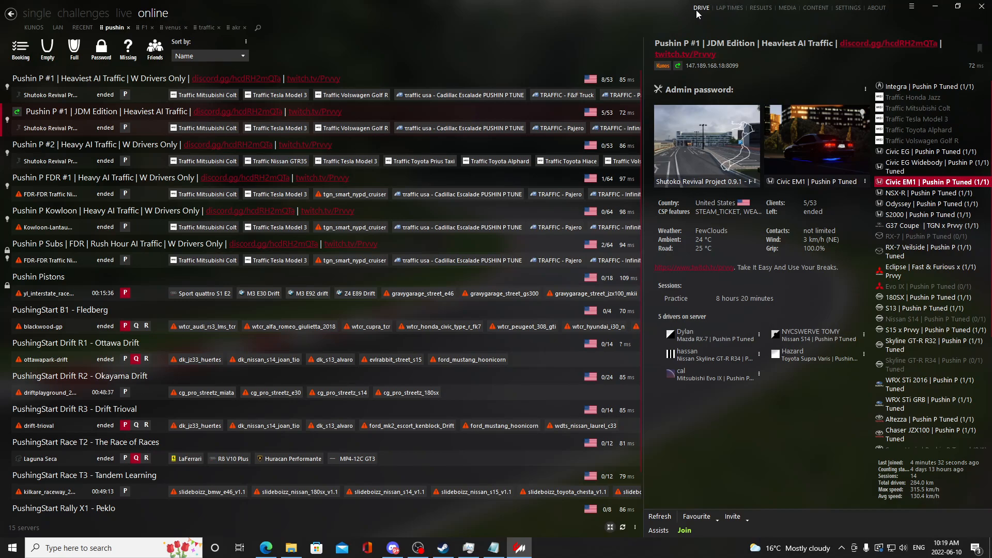
- Open Content Manager's Settings to reach the Assetto Corsa video options
left_click(848, 8)
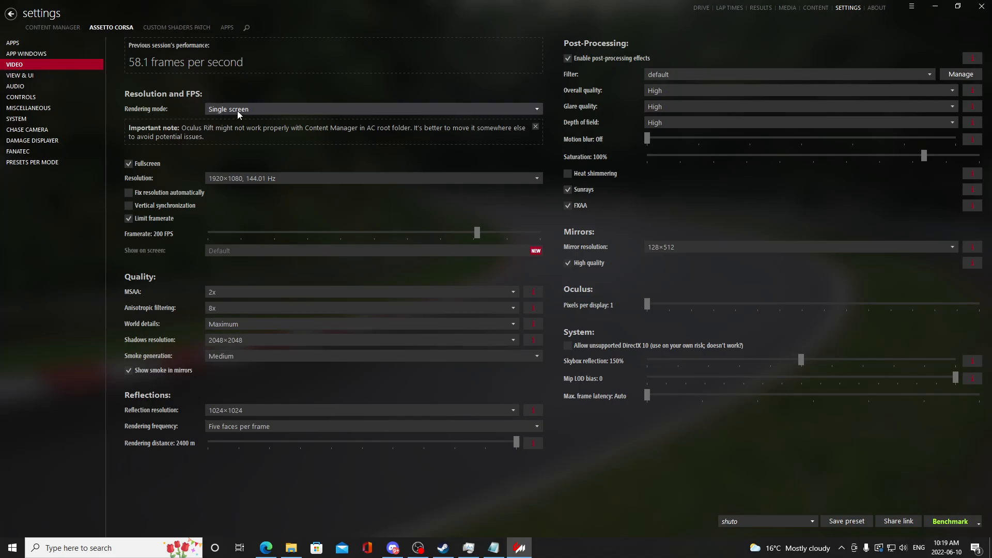
left_click(372, 109)
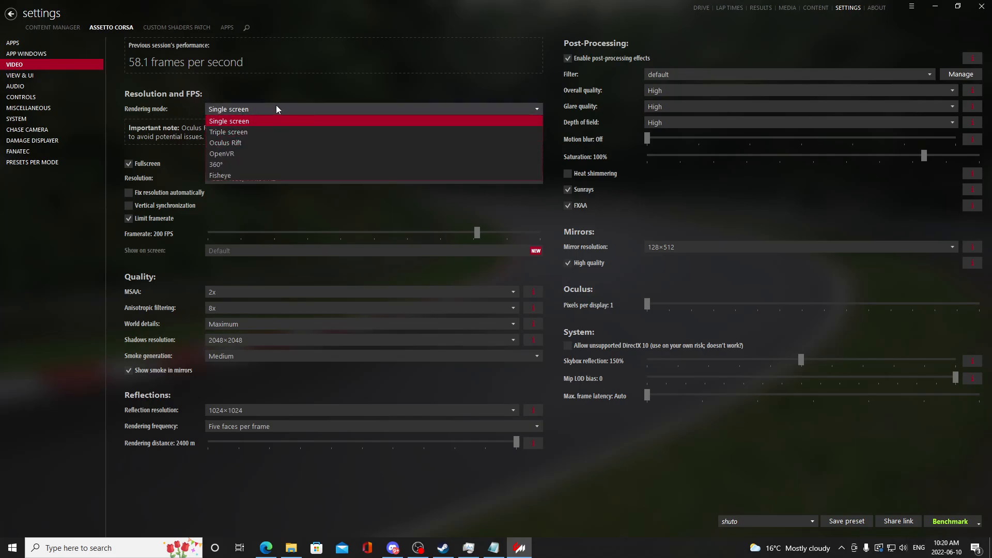
left_click(229, 121)
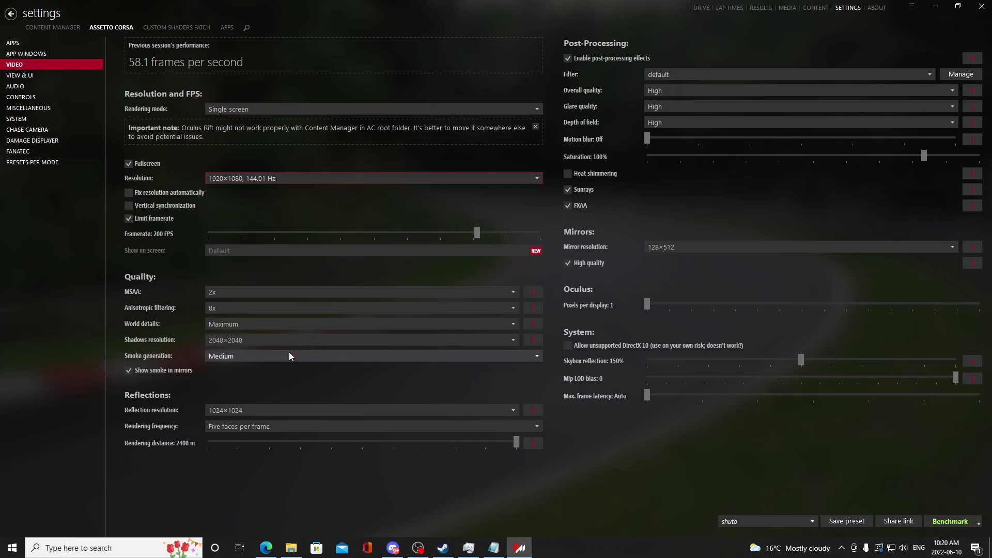
mouse_move(321, 323)
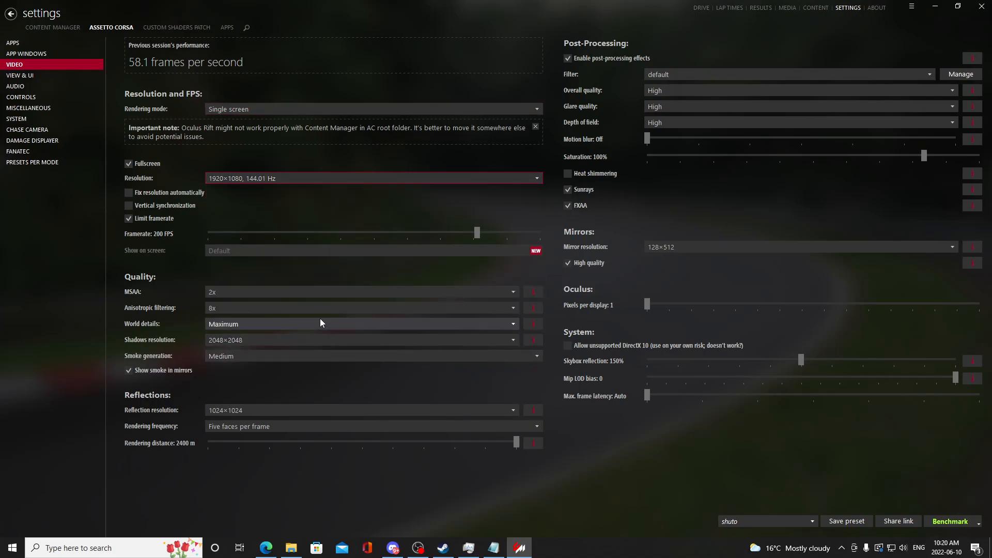
mouse_move(351, 395)
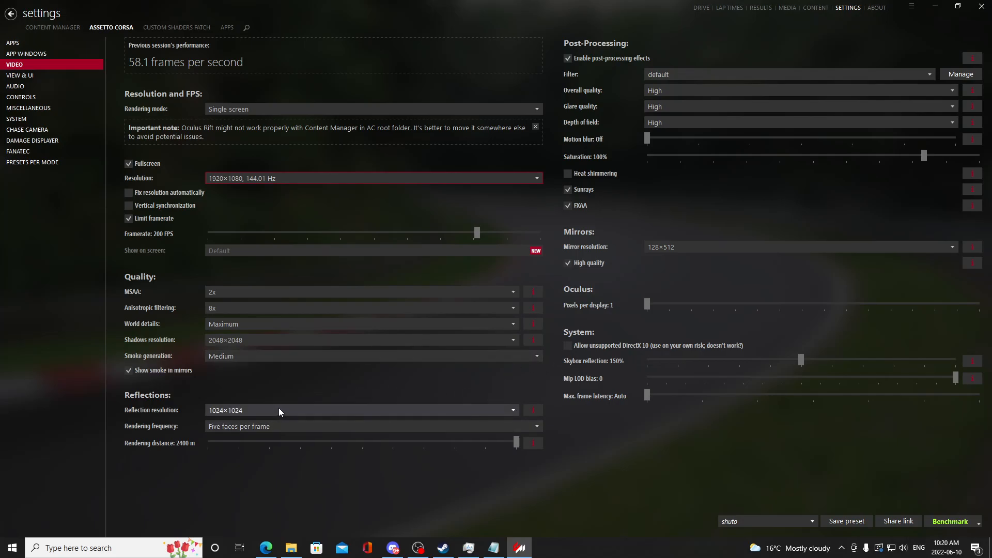
mouse_move(299, 422)
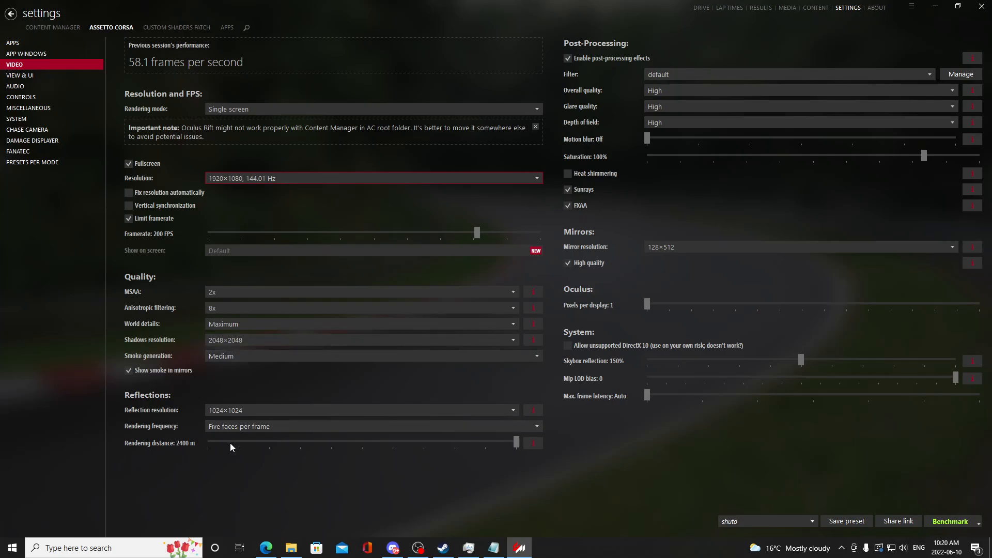
mouse_move(268, 434)
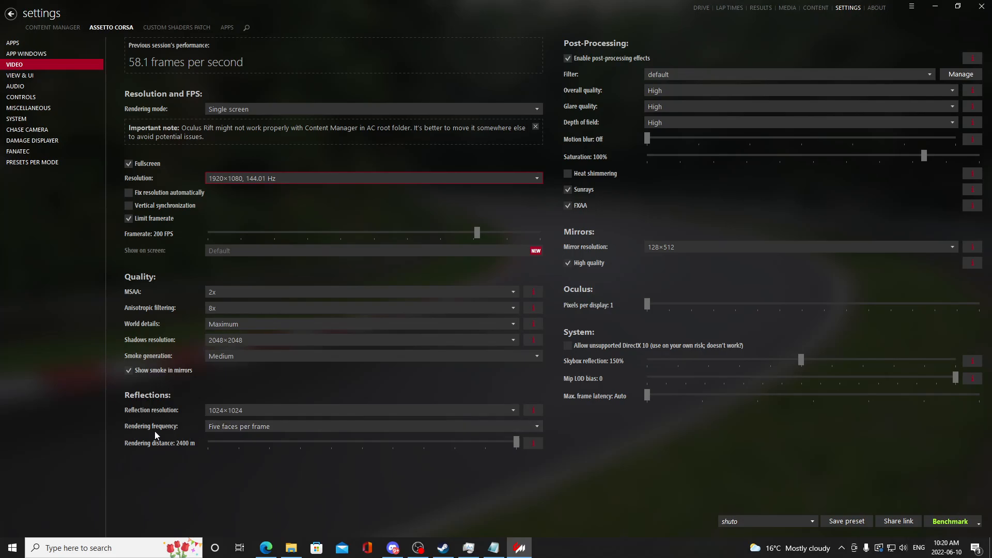
mouse_move(325, 355)
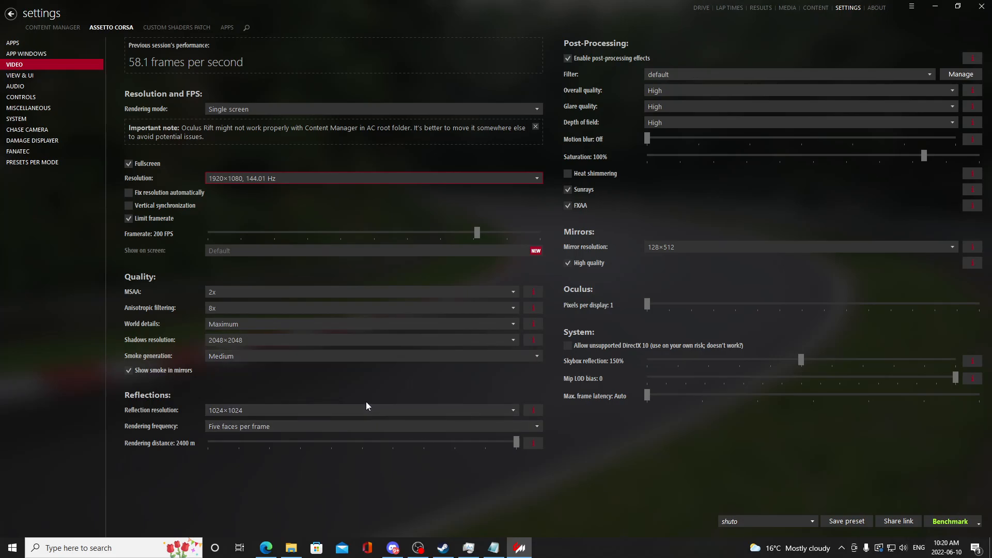
mouse_move(336, 408)
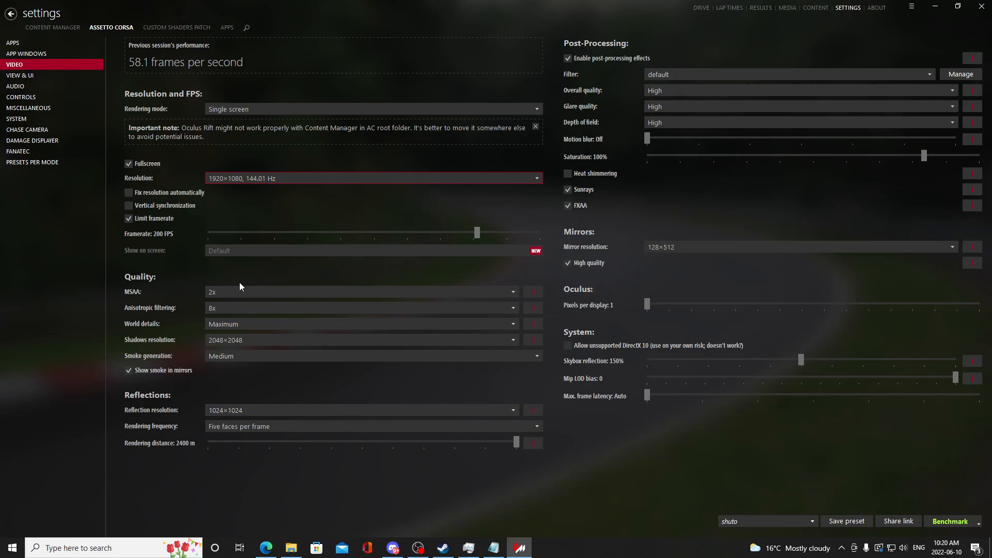
mouse_move(338, 449)
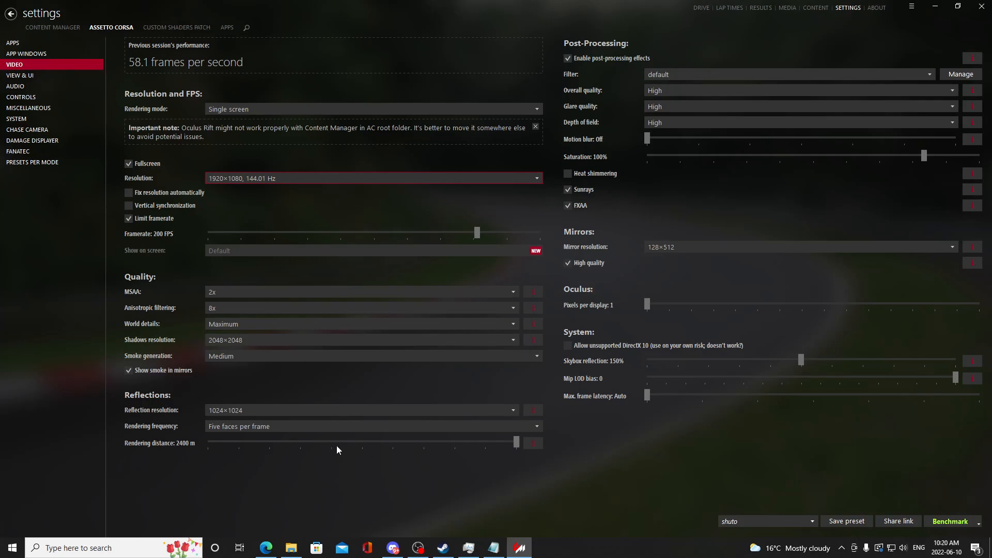
mouse_move(296, 473)
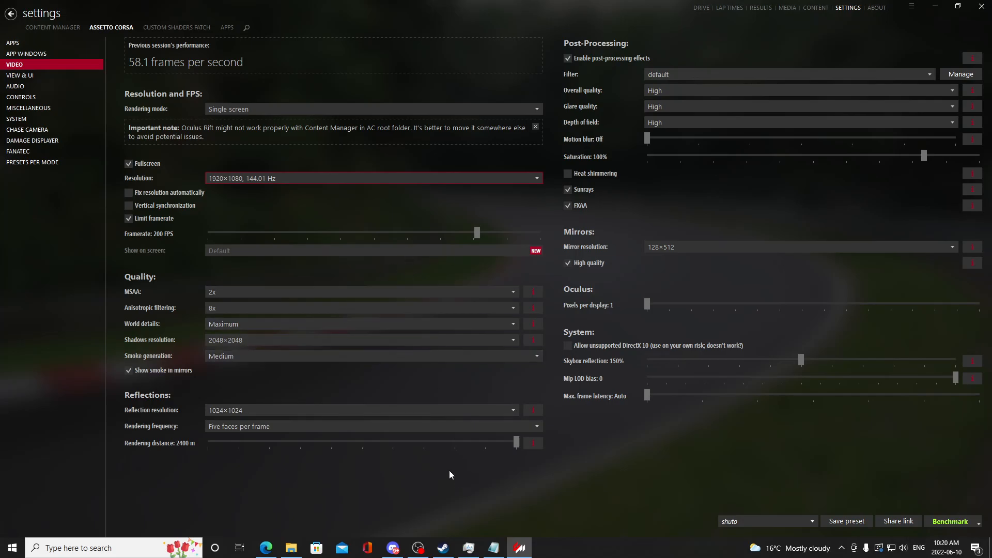
left_click(493, 547)
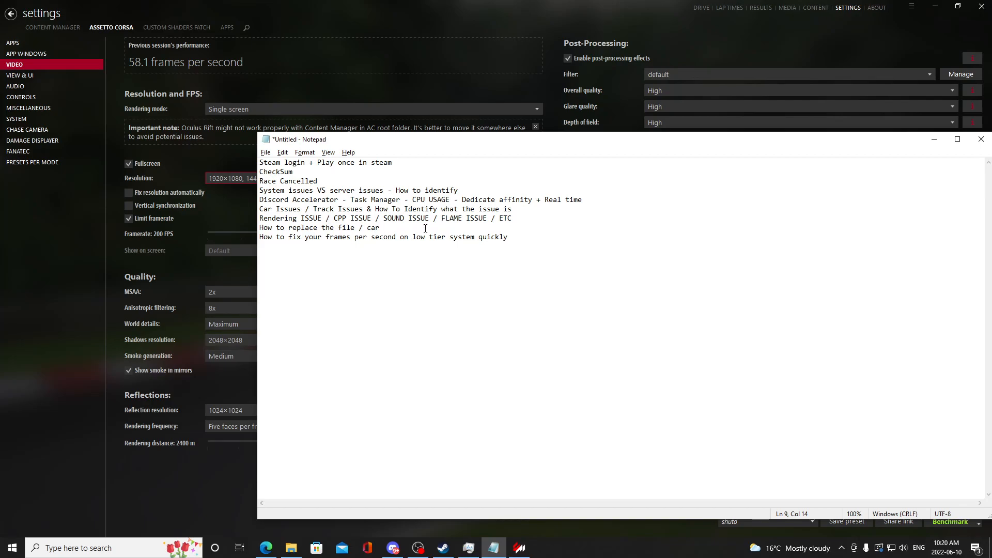
mouse_move(187, 62)
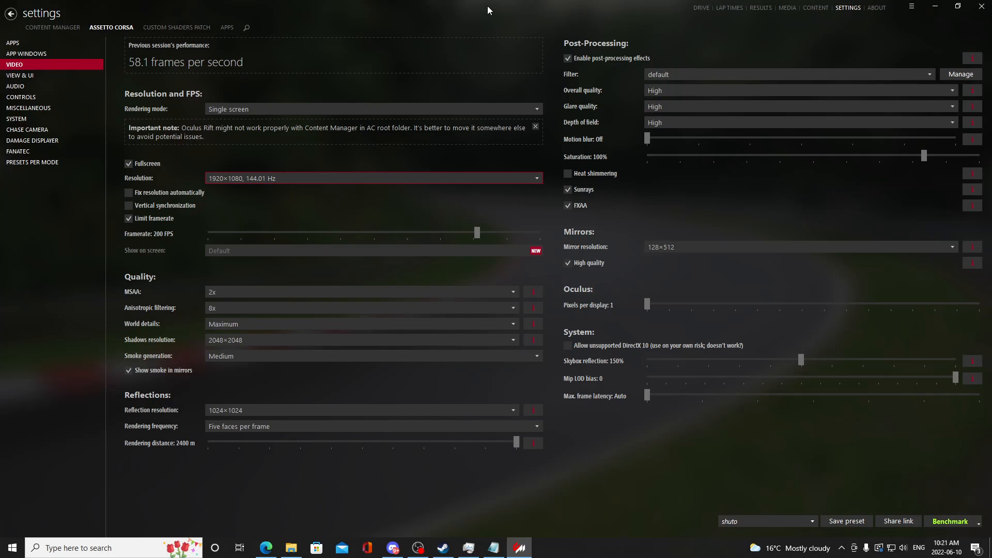
mouse_move(528, 14)
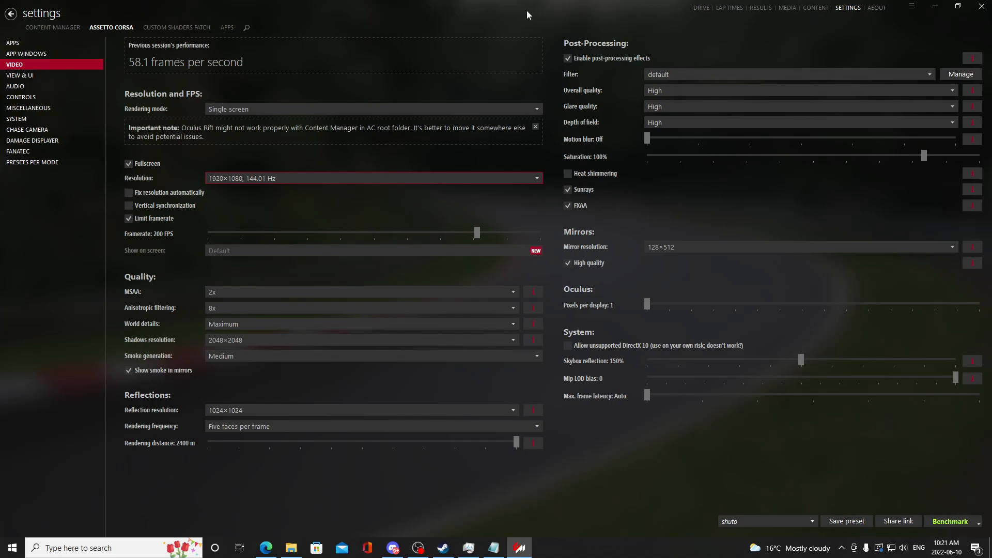
left_click(177, 27)
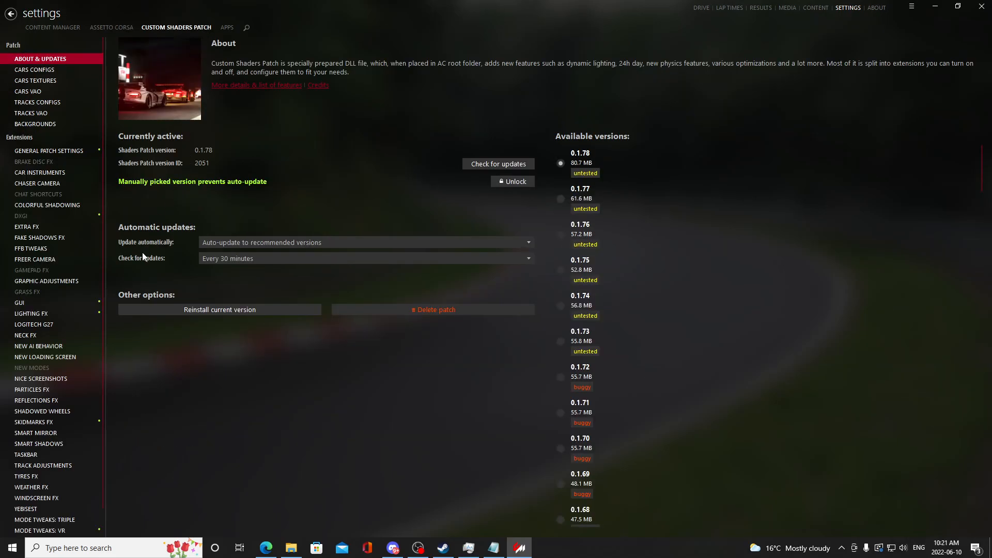
scroll("down", 3)
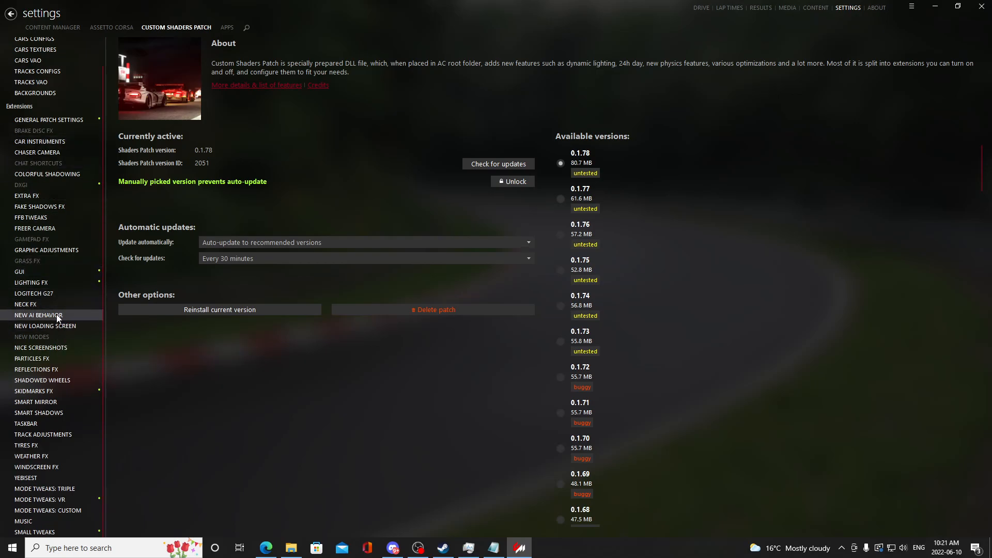
left_click(39, 315)
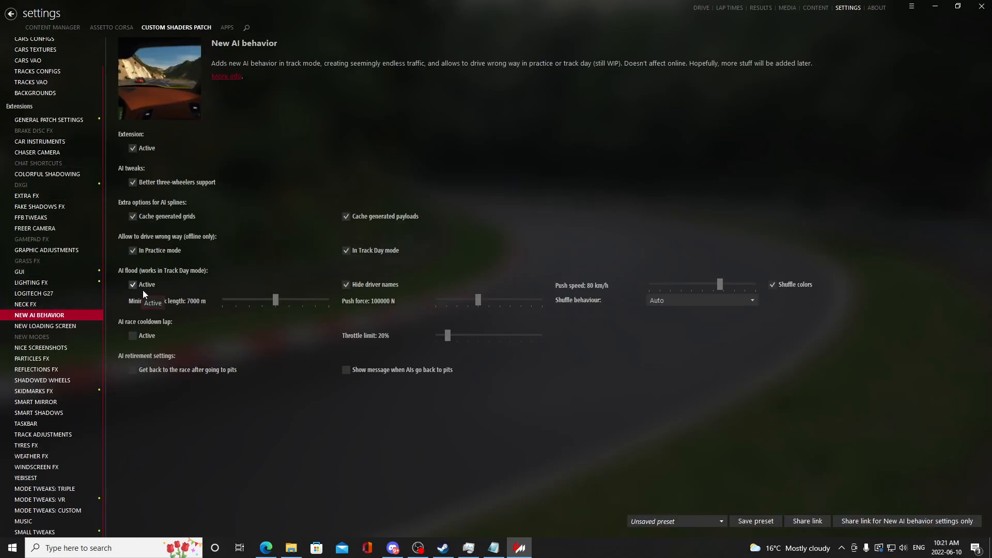
mouse_move(211, 110)
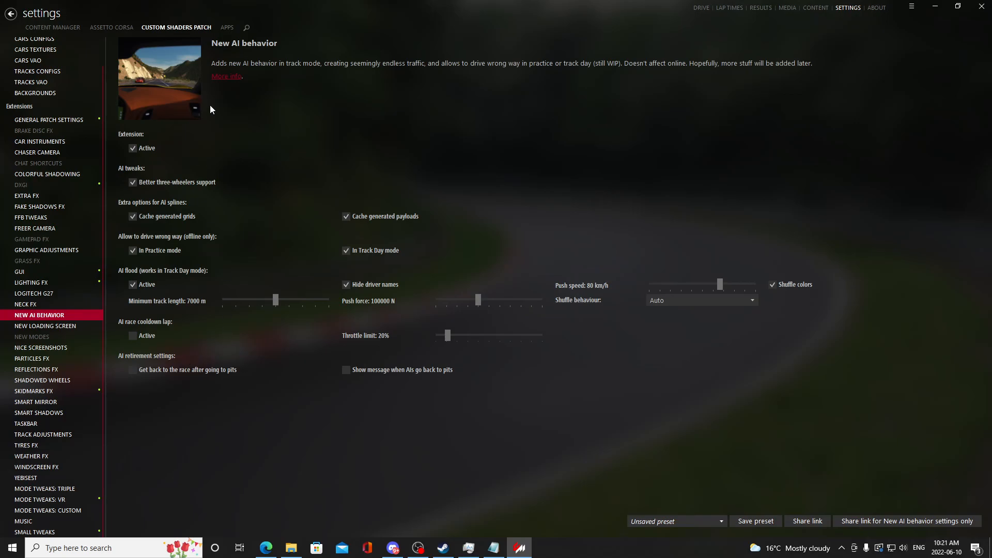
left_click(111, 27)
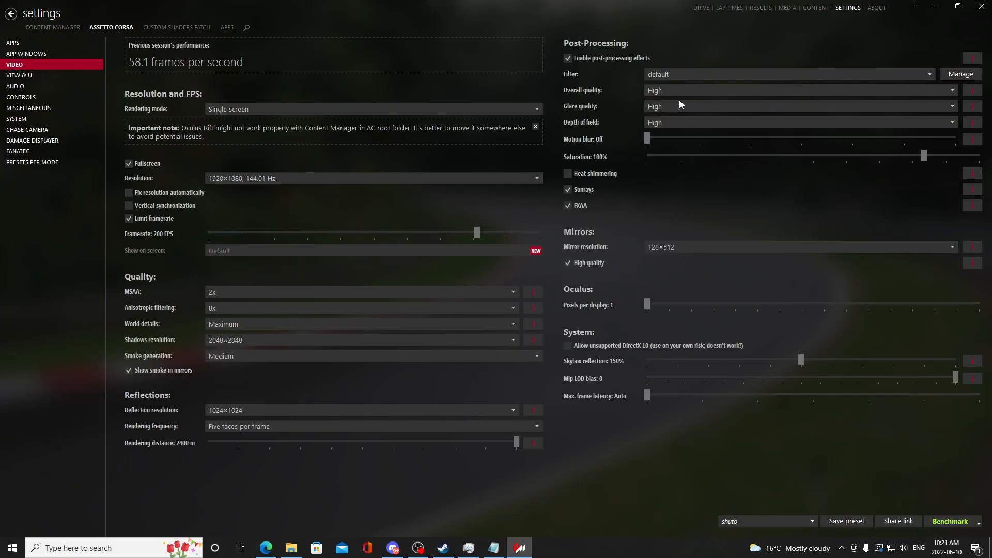
mouse_move(557, 498)
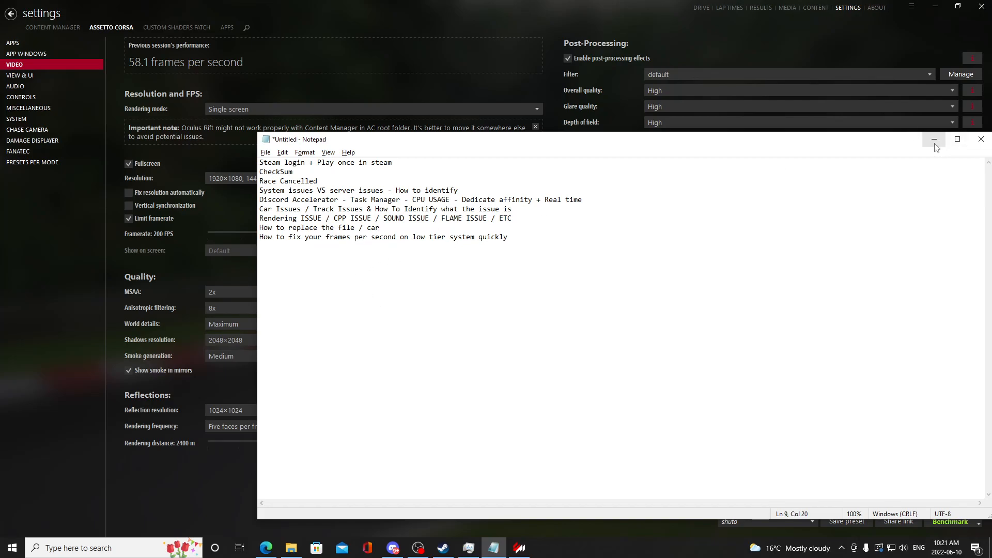
left_click(934, 139)
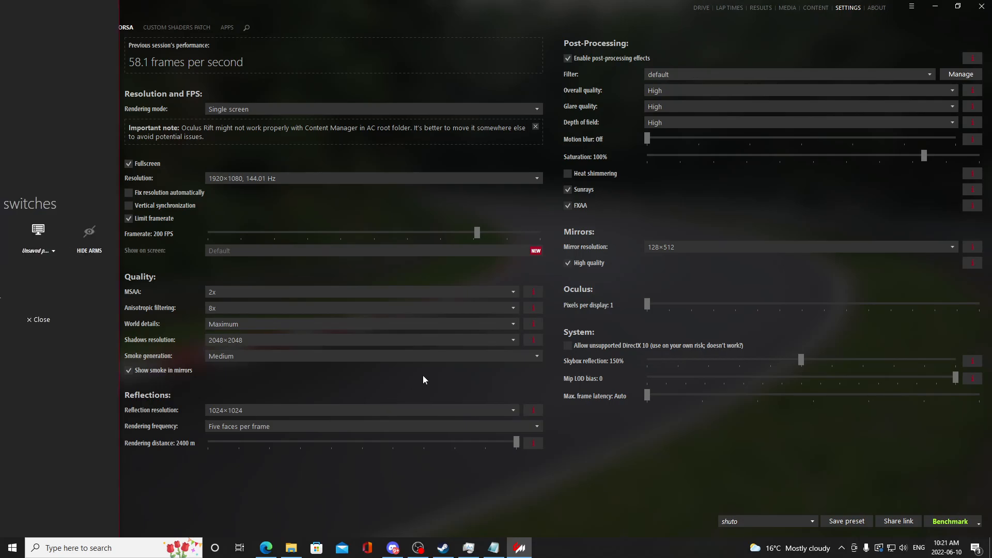
- Set reflections to 2048×2048 at six faces per frame and preview their performance cost
left_click(361, 409)
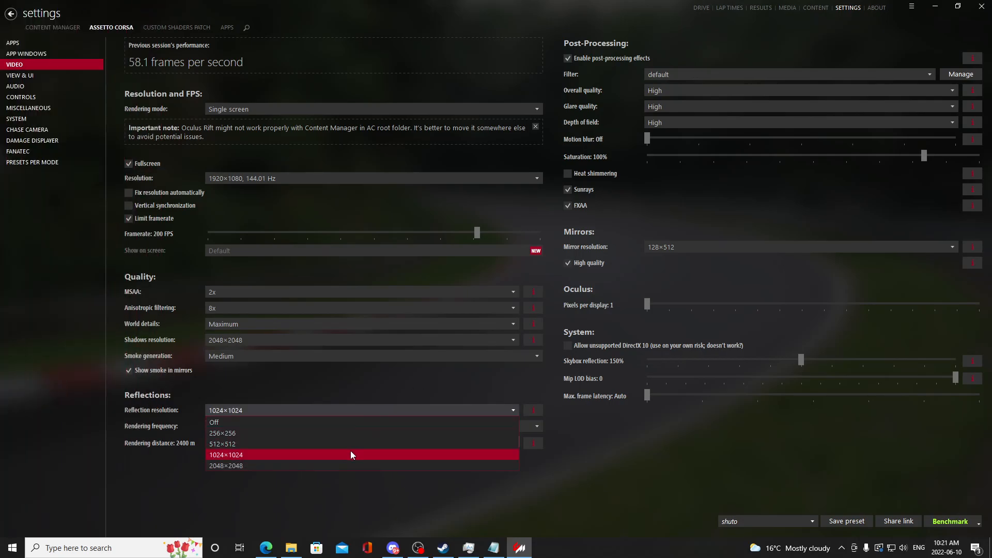
left_click(226, 465)
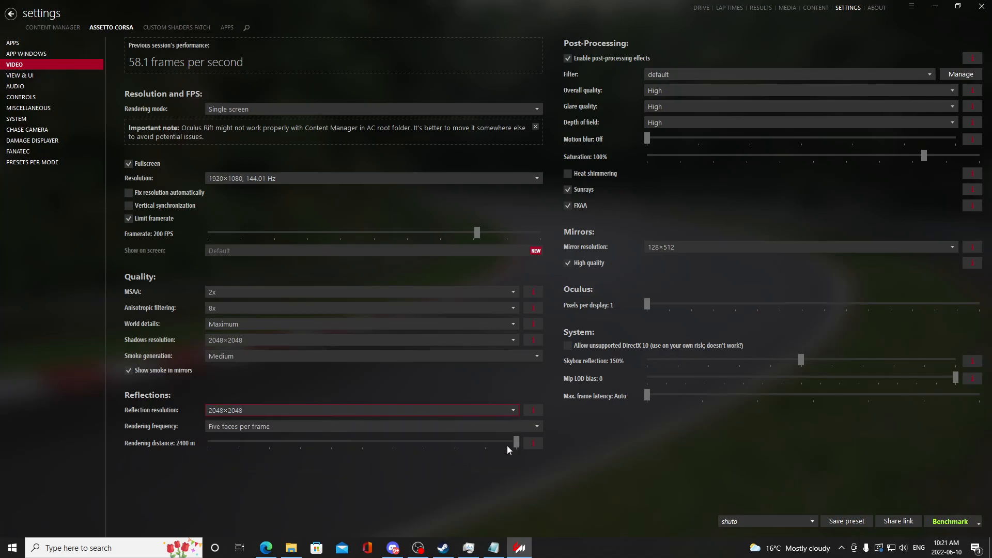
left_click(373, 426)
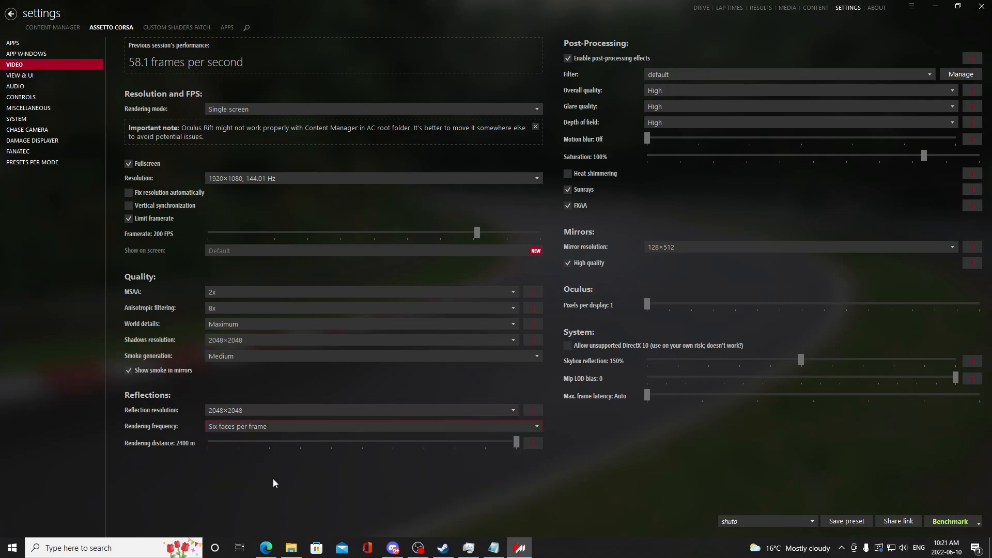
mouse_move(528, 428)
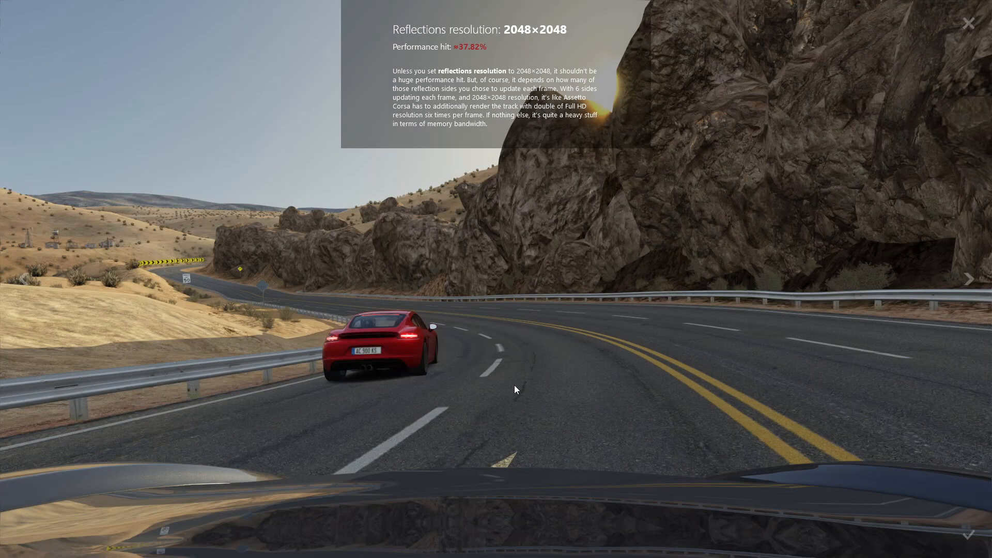
mouse_move(706, 102)
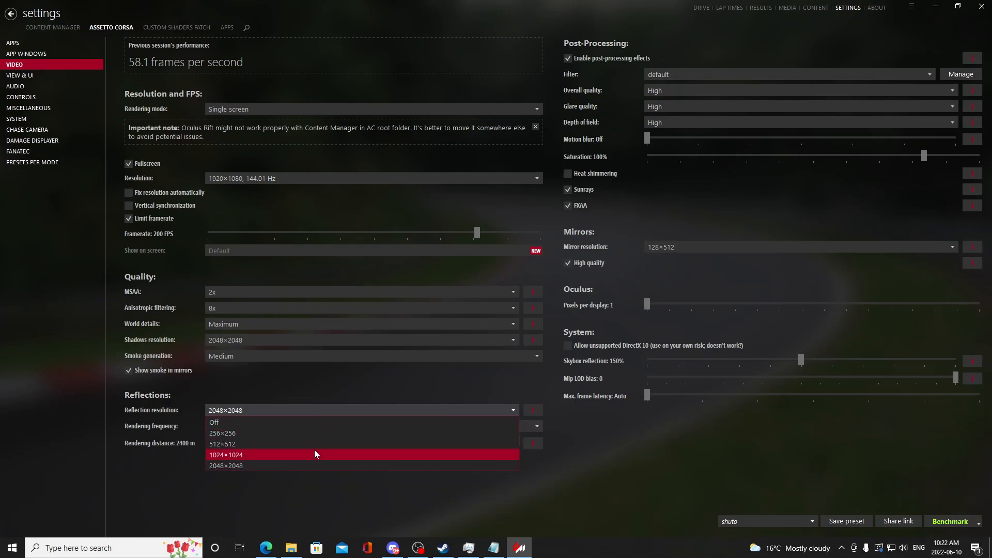
left_click(226, 454)
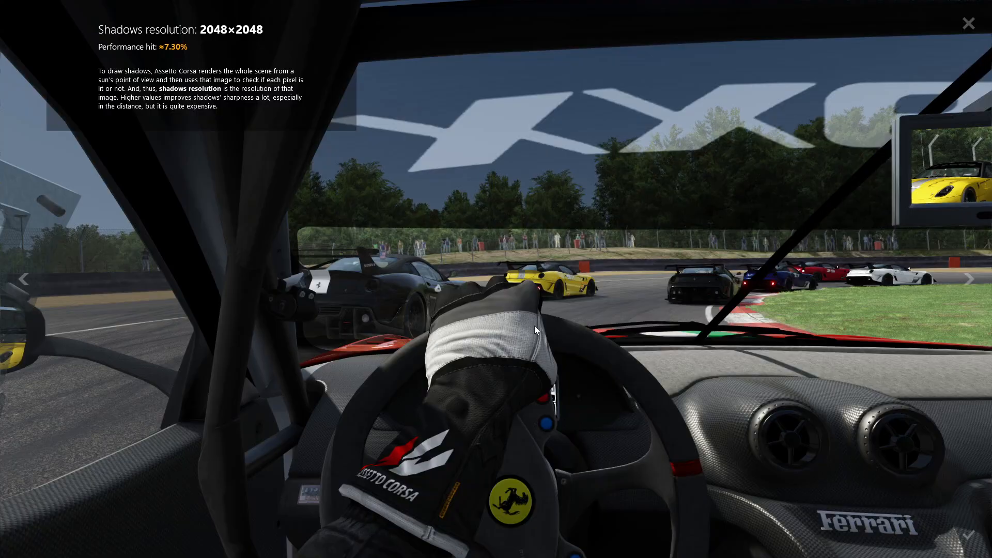
- Set shadows resolution to 512×512 and world details to Very high
left_click(970, 23)
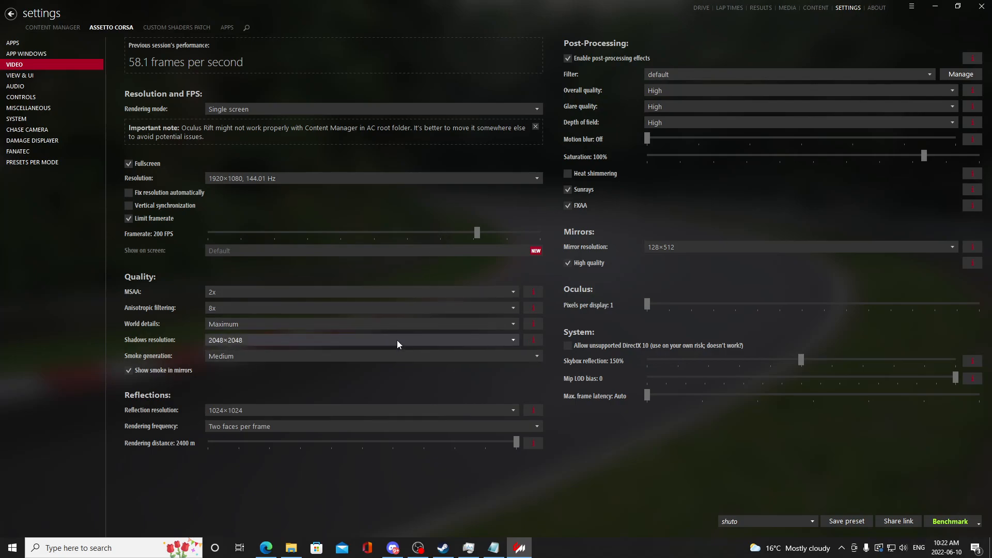
left_click(361, 340)
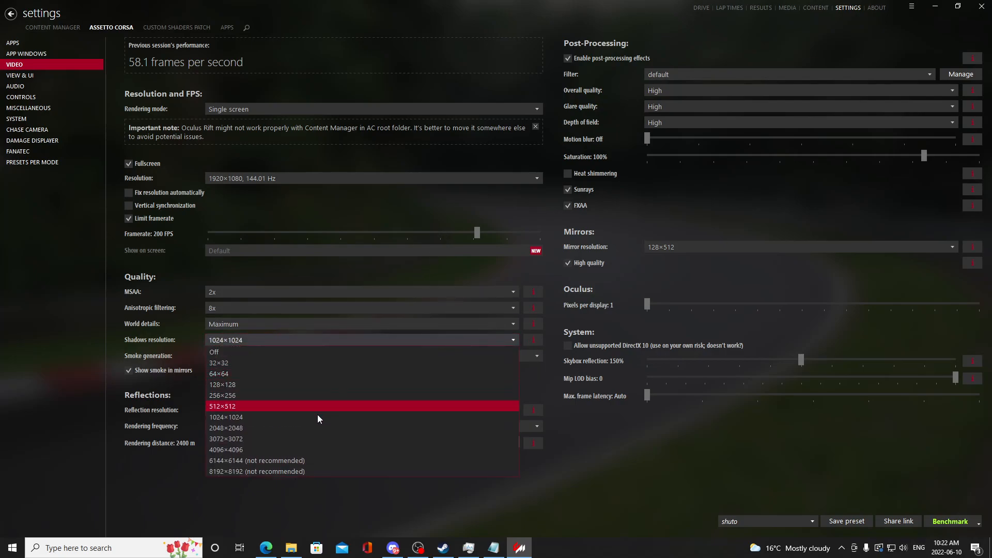
left_click(222, 406)
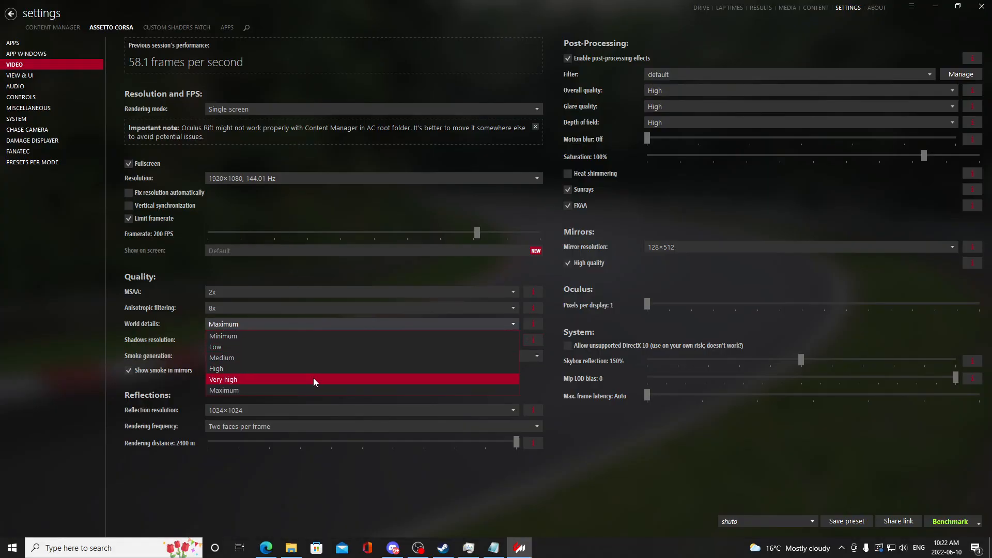
left_click(223, 378)
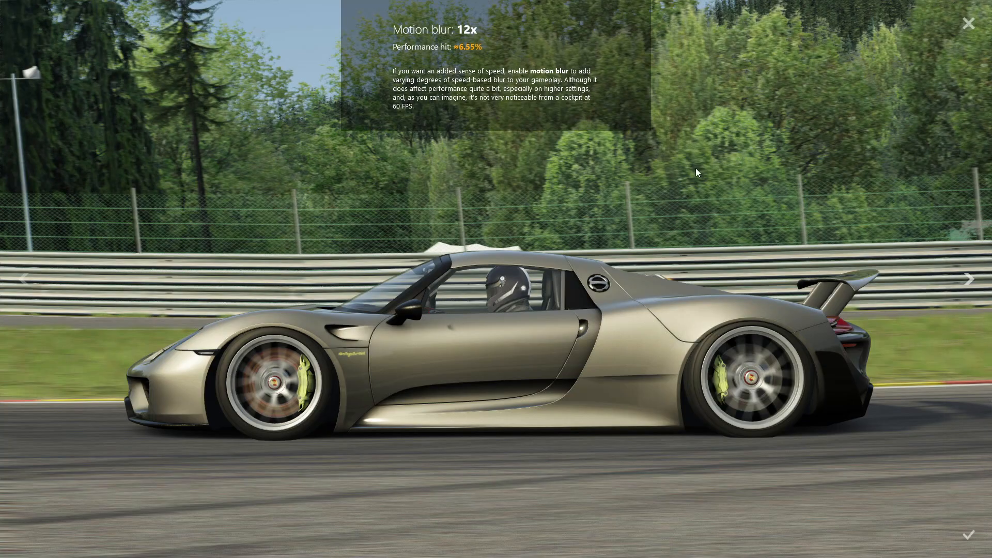
mouse_move(415, 206)
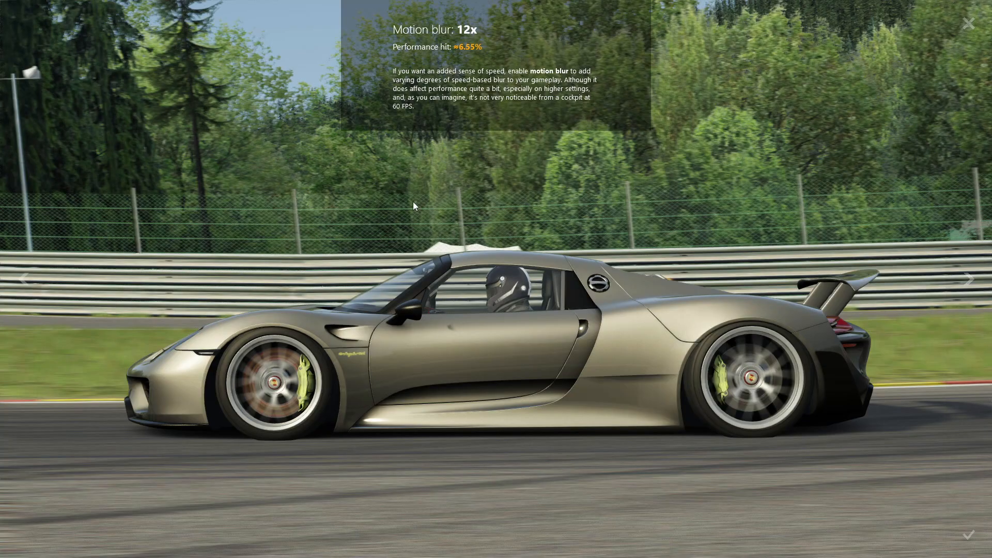
left_click(969, 23)
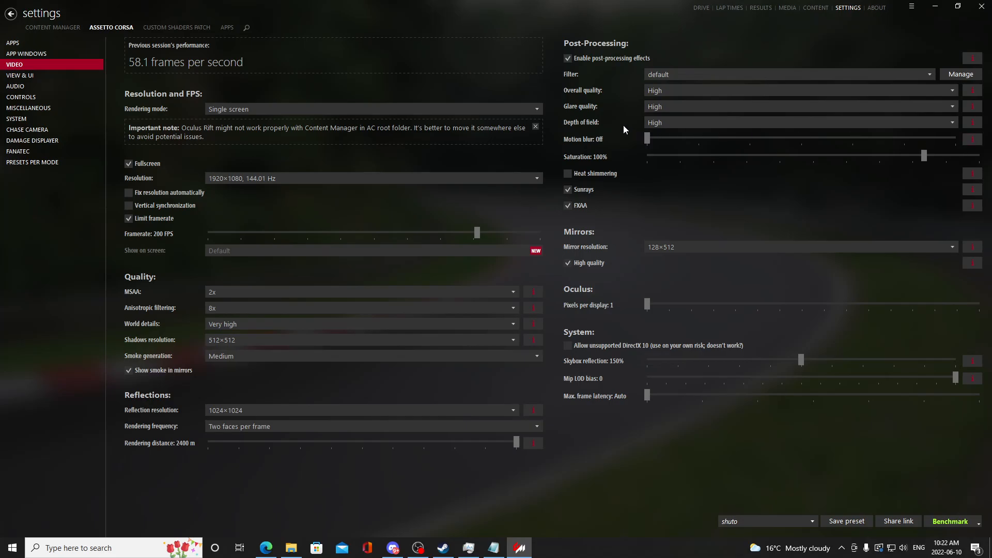
mouse_move(361, 159)
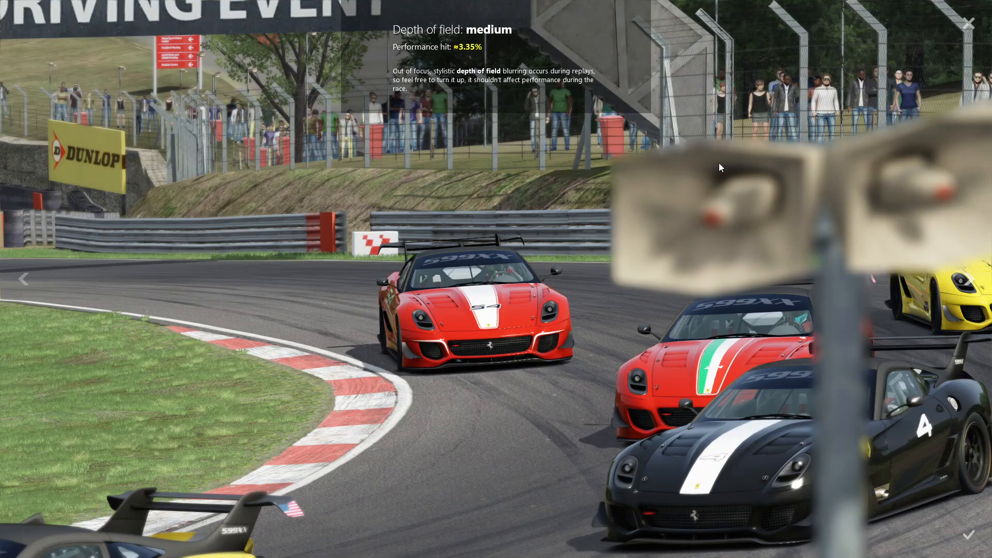
- Dismiss the depth of field and world details explanations, then set World details to Low
left_click(798, 122)
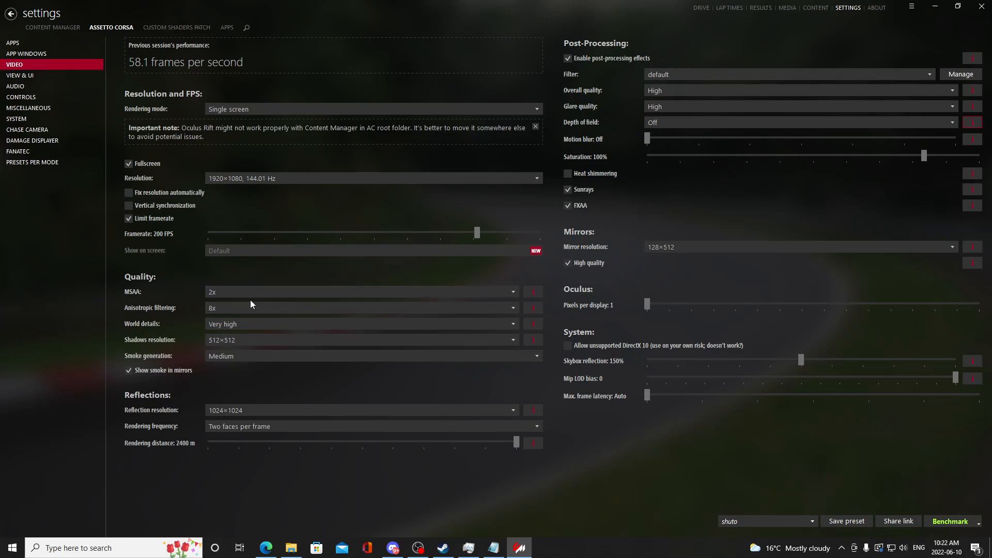
left_click(533, 323)
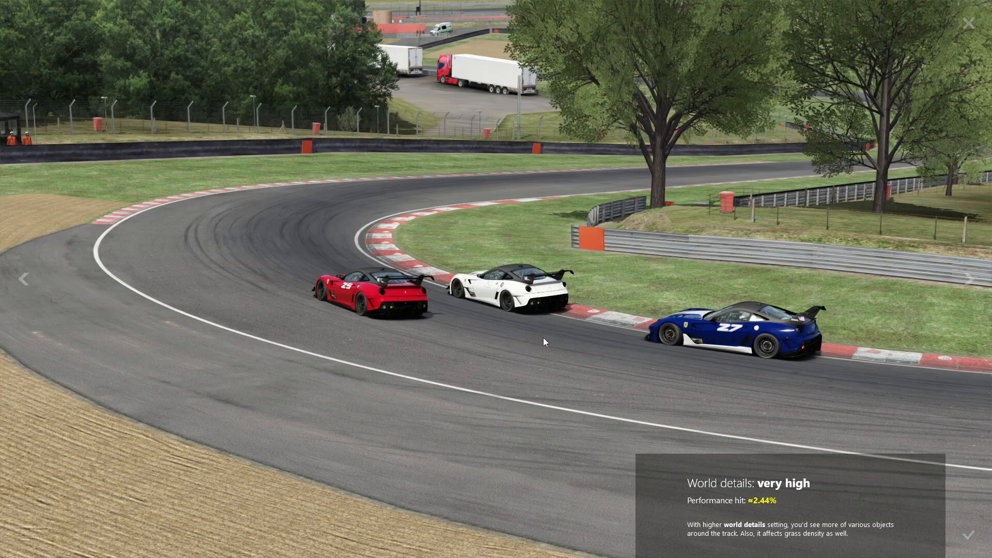
left_click(361, 324)
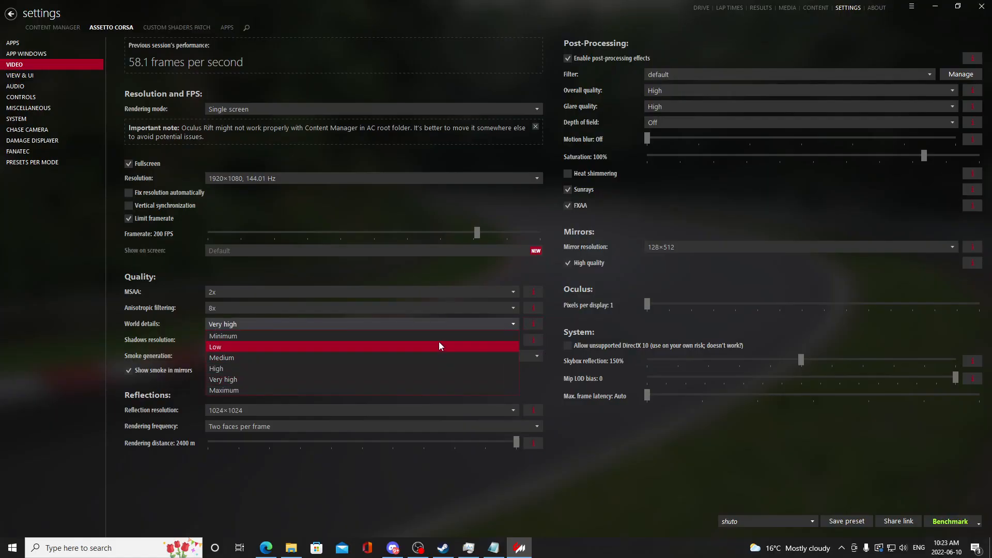
left_click(215, 346)
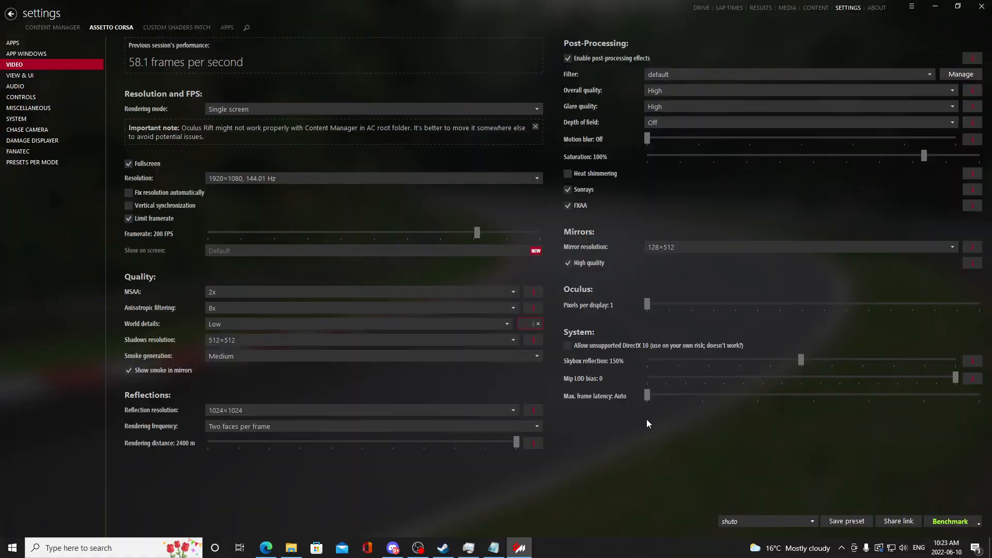
left_click(360, 340)
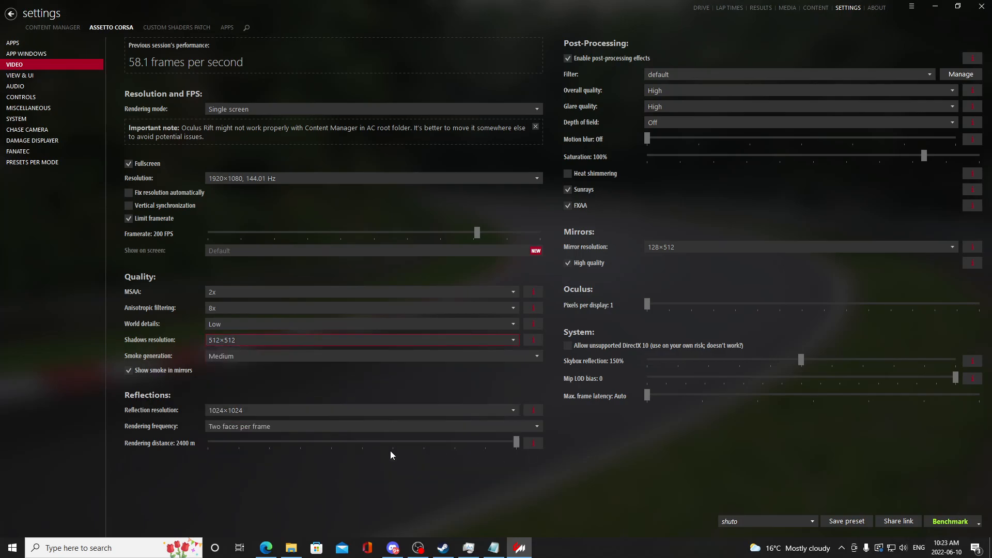
mouse_move(299, 426)
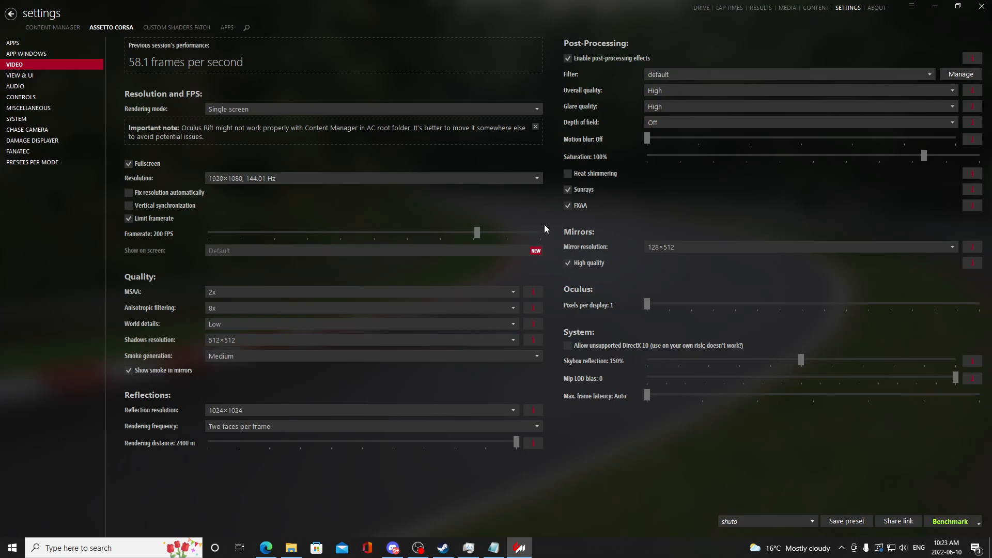
mouse_move(535, 235)
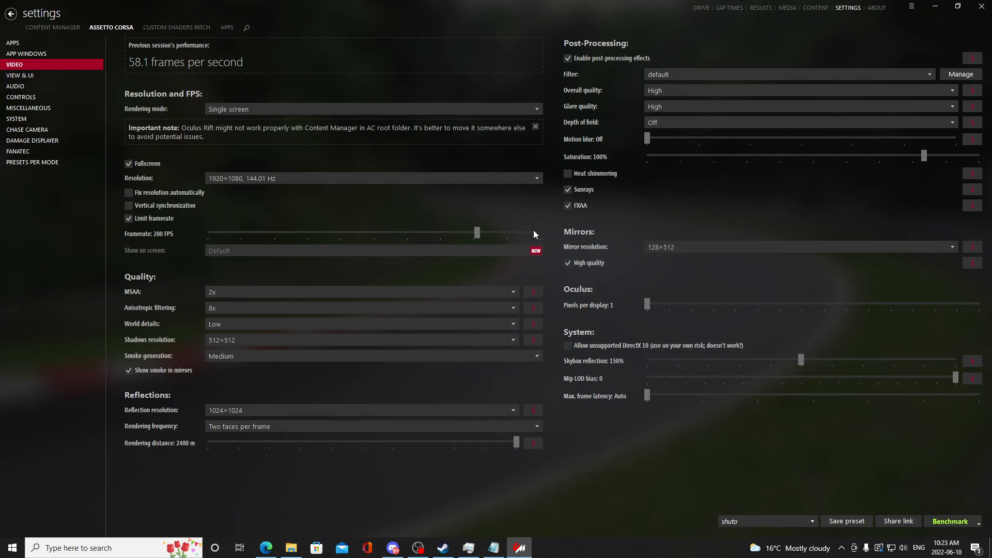
mouse_move(372, 209)
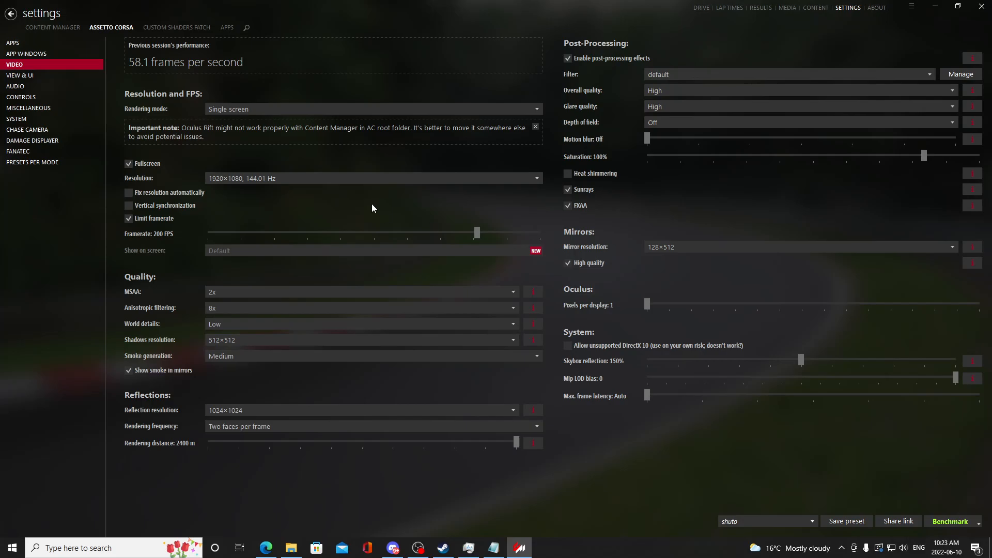
- Set Depth of field back to High and return to the video settings
left_click(797, 122)
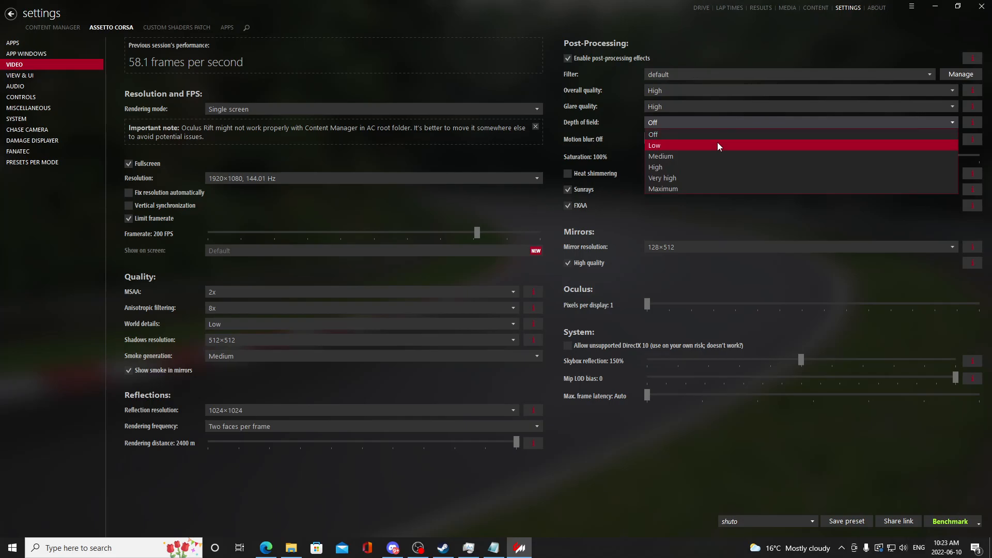
left_click(656, 166)
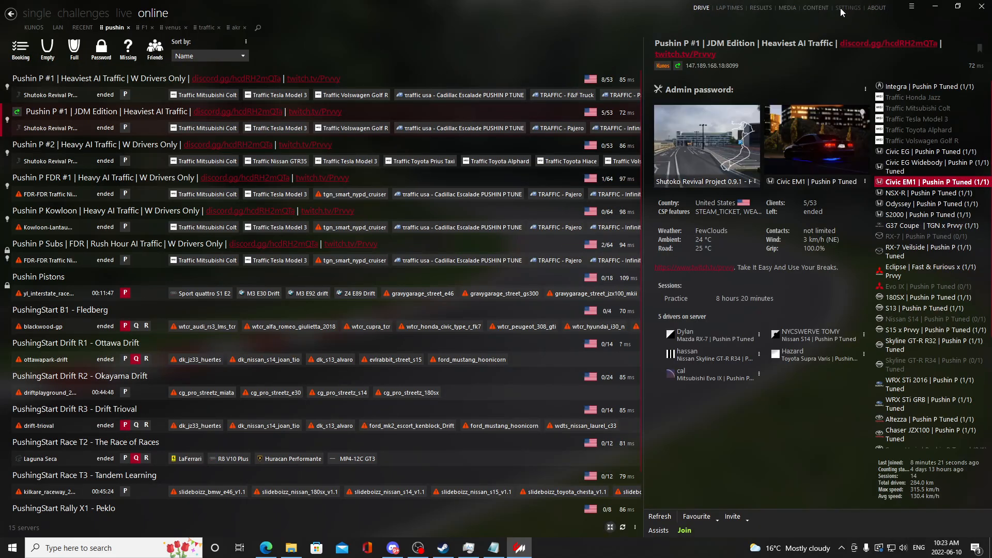
left_click(849, 8)
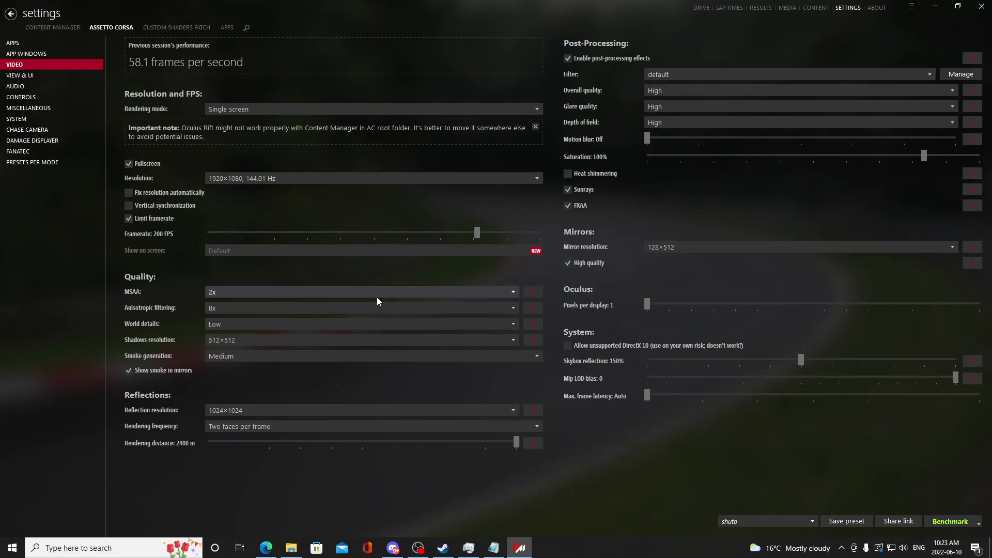
mouse_move(420, 383)
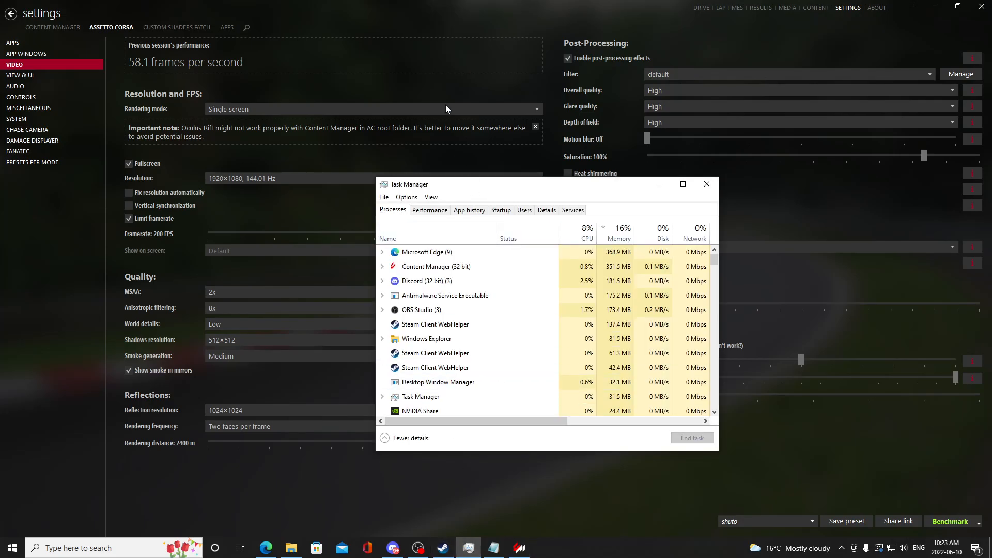
- Click the Content Manager taskbar entry to show the Assetto Corsa video settings again
left_click(416, 548)
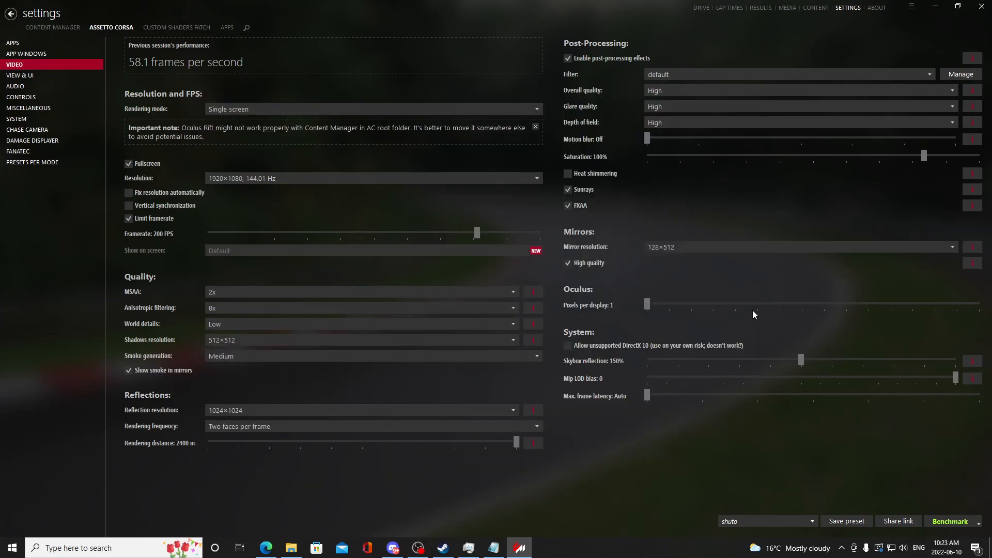
mouse_move(355, 69)
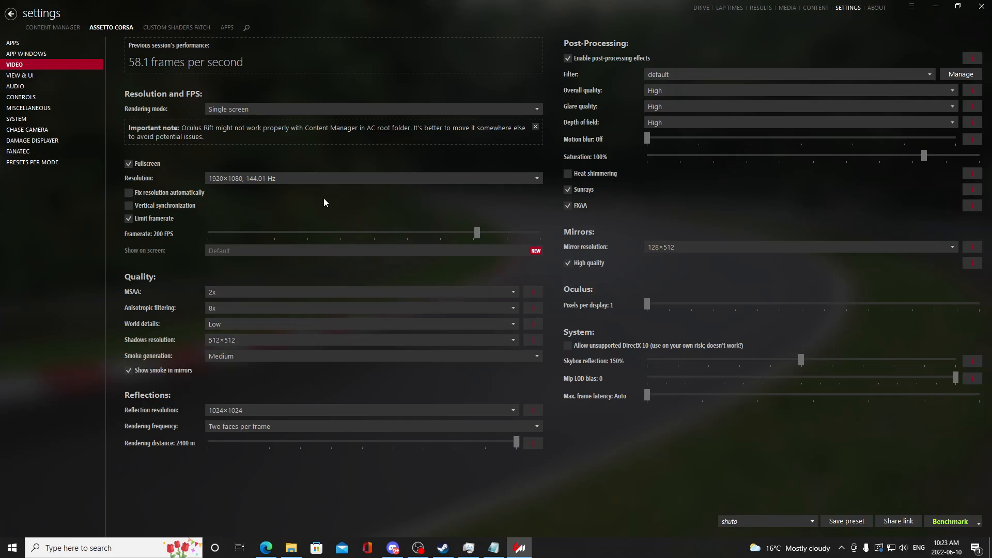
mouse_move(89, 249)
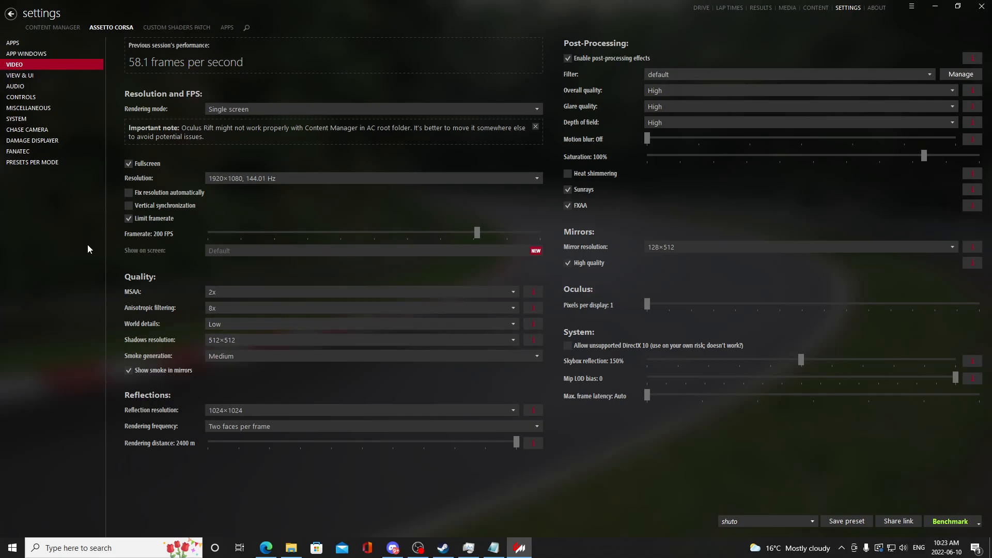
mouse_move(71, 277)
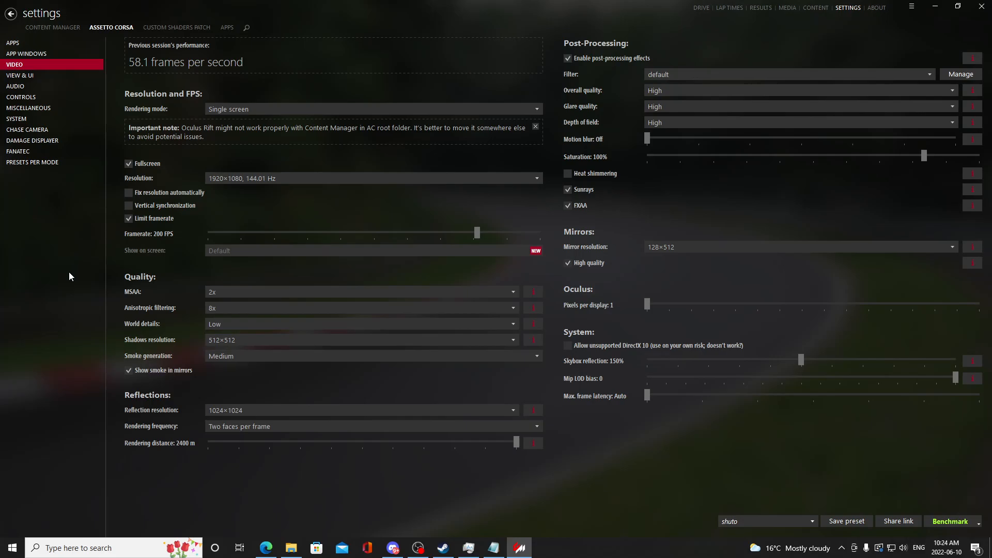
mouse_move(57, 260)
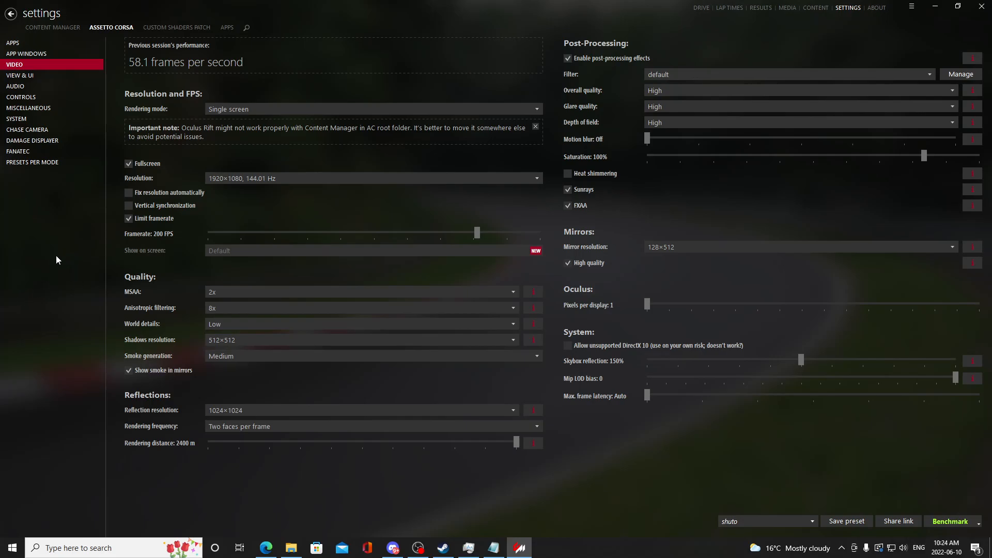
mouse_move(56, 260)
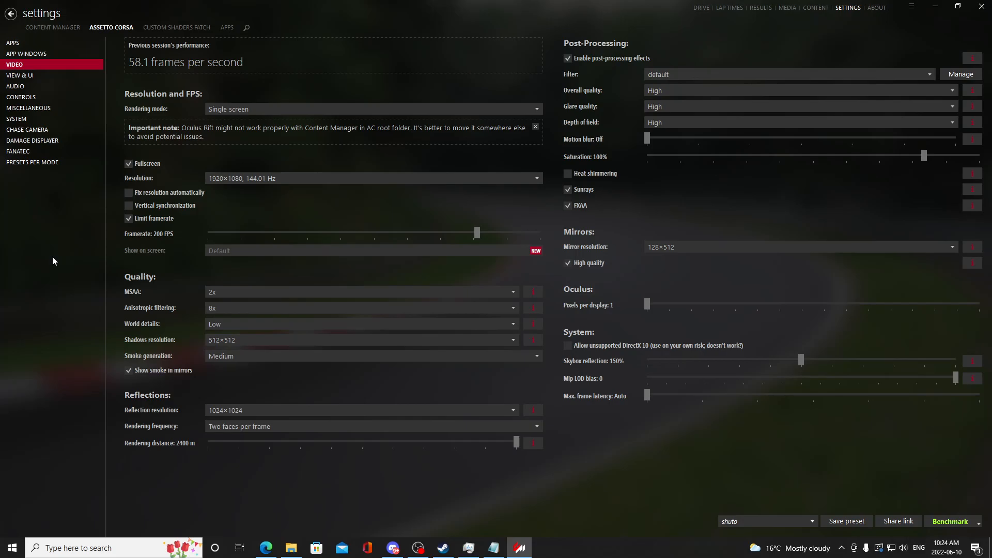
mouse_move(462, 203)
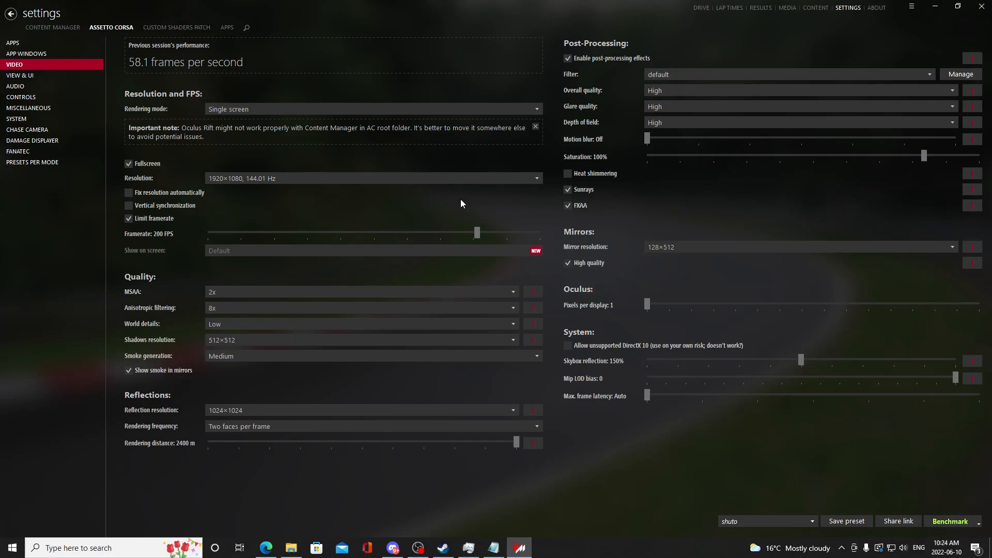
mouse_move(656, 233)
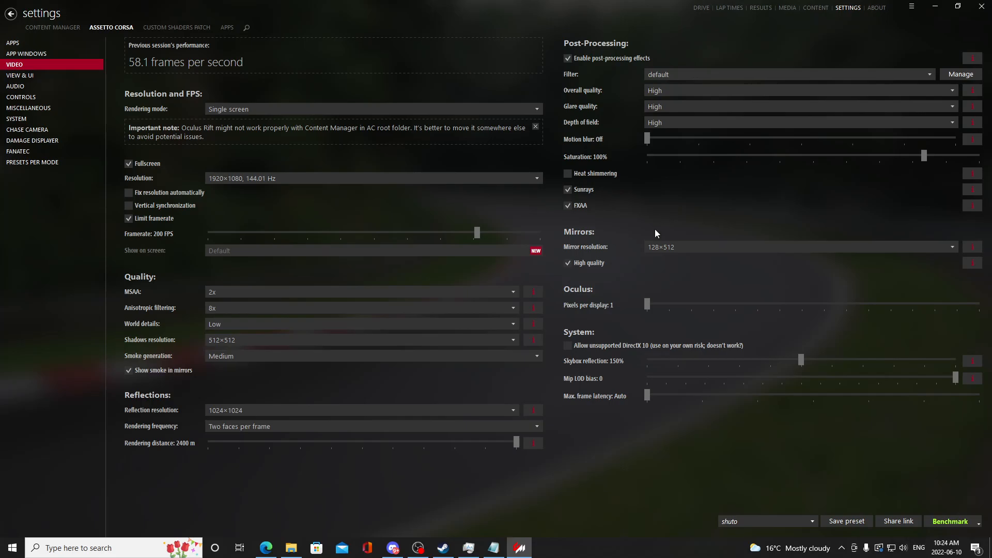
mouse_move(890, 499)
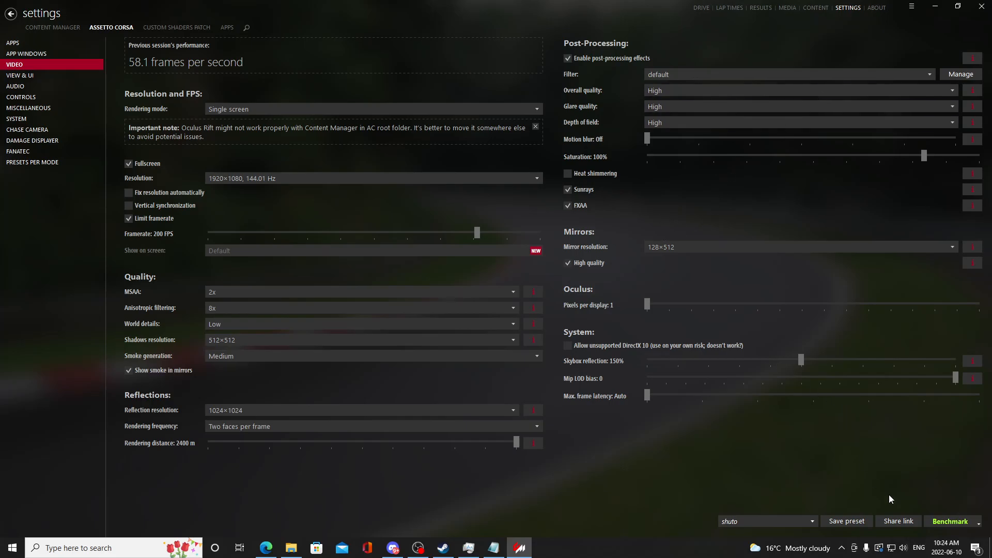